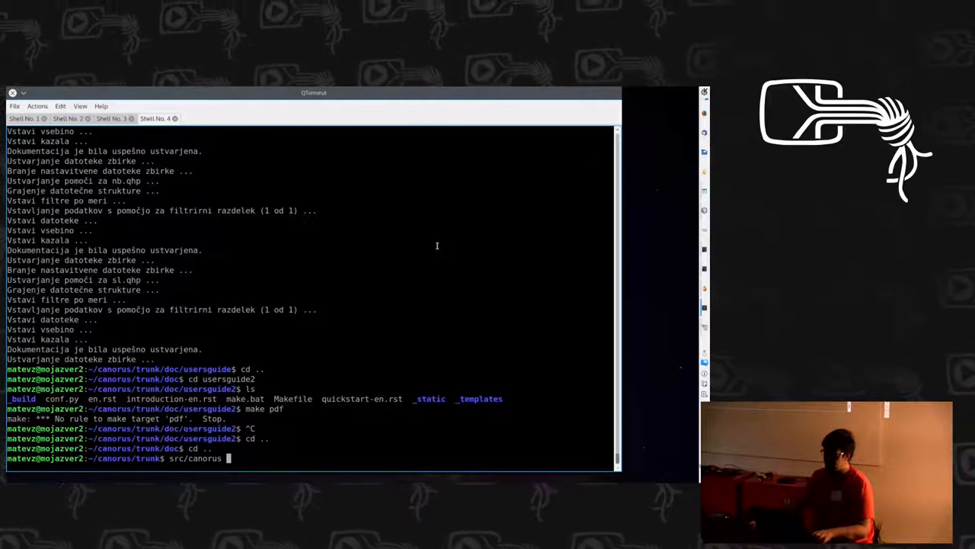
# Step: Launch Canorus from the terminal with src/canorus, giving an empty treble-and-bass score
pyautogui.press('Return')
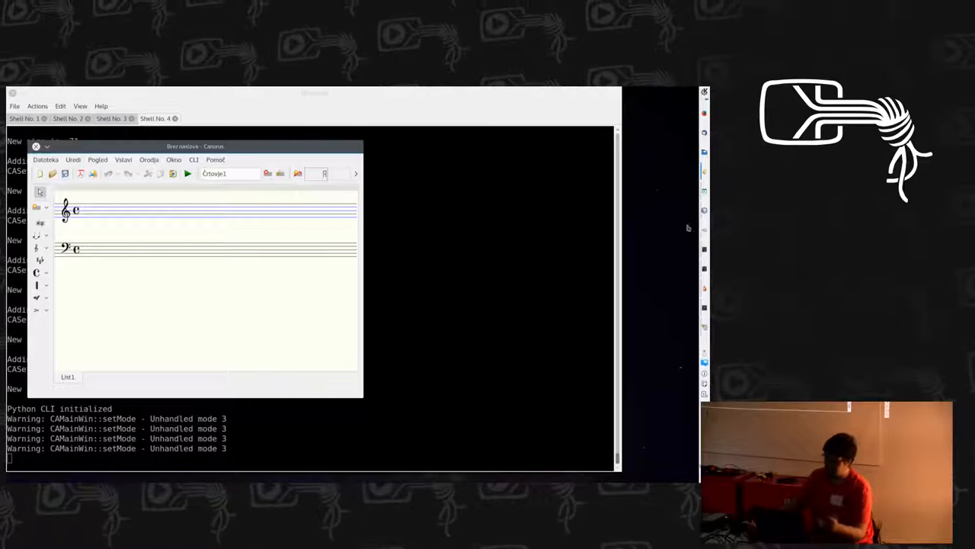
pyautogui.moveTo(196, 147); pyautogui.dragTo(283, 136)
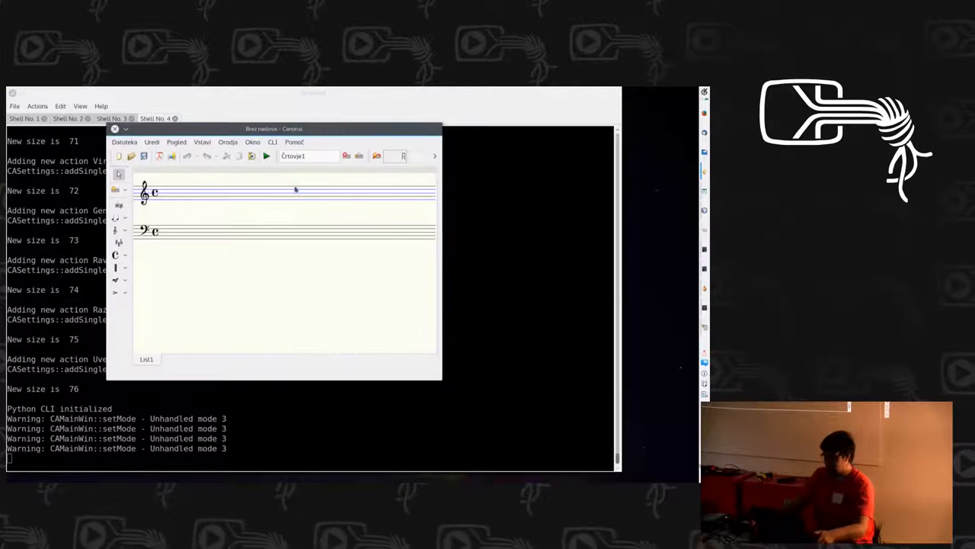
pyautogui.moveTo(328, 137)
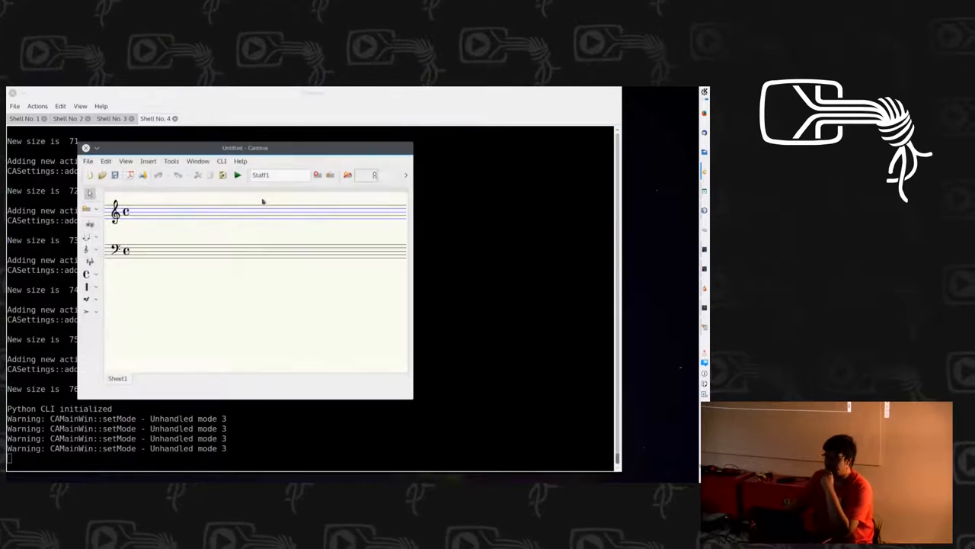
pyautogui.moveTo(243, 298)
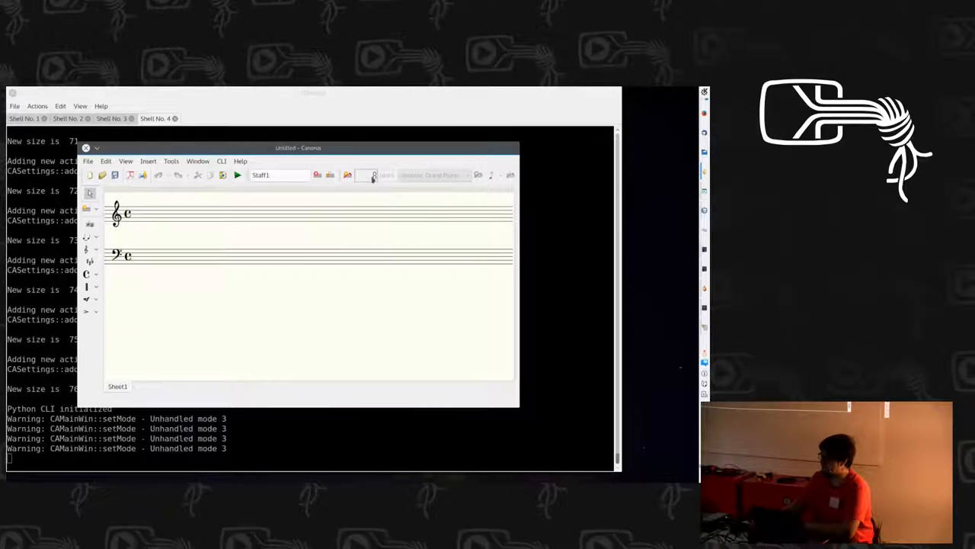
pyautogui.moveTo(374, 175)
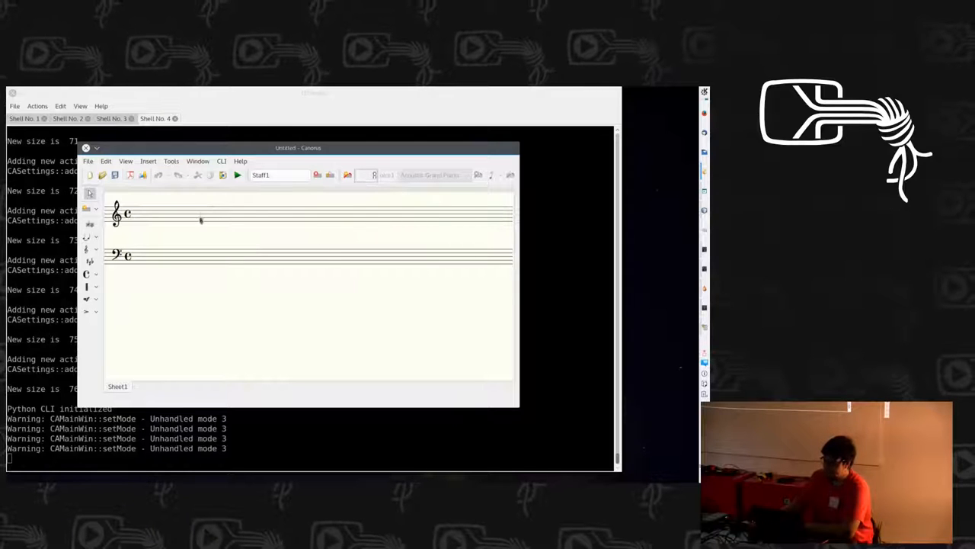
pyautogui.moveTo(165, 247)
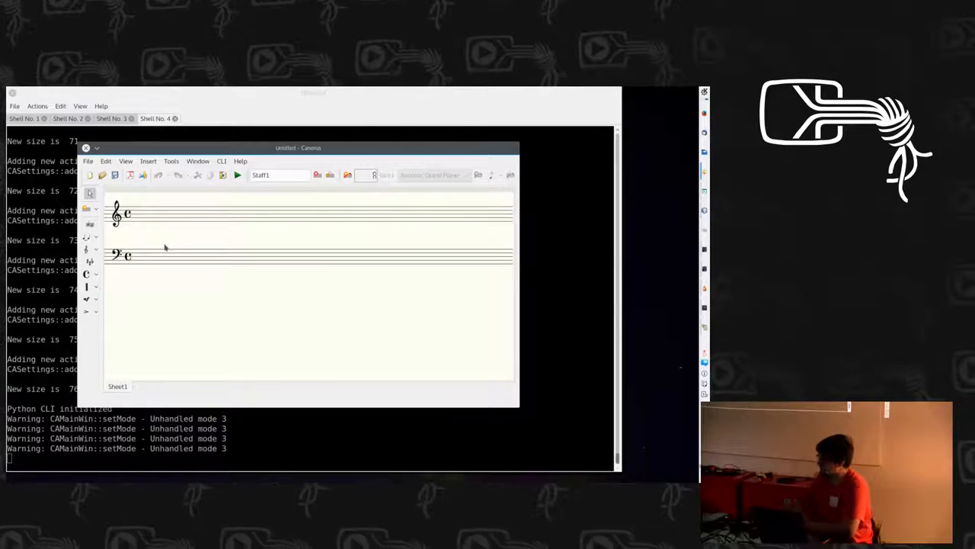
pyautogui.moveTo(243, 234)
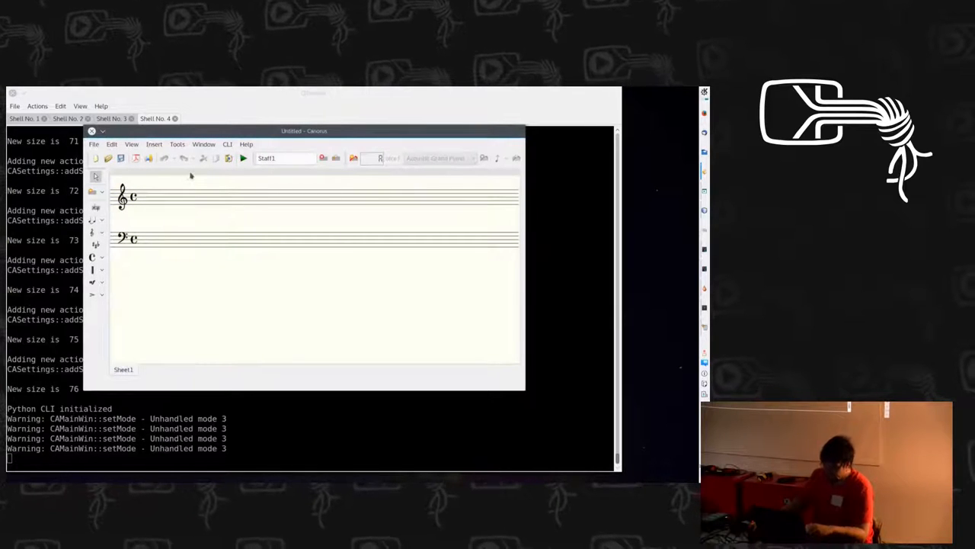
pyautogui.moveTo(95, 209)
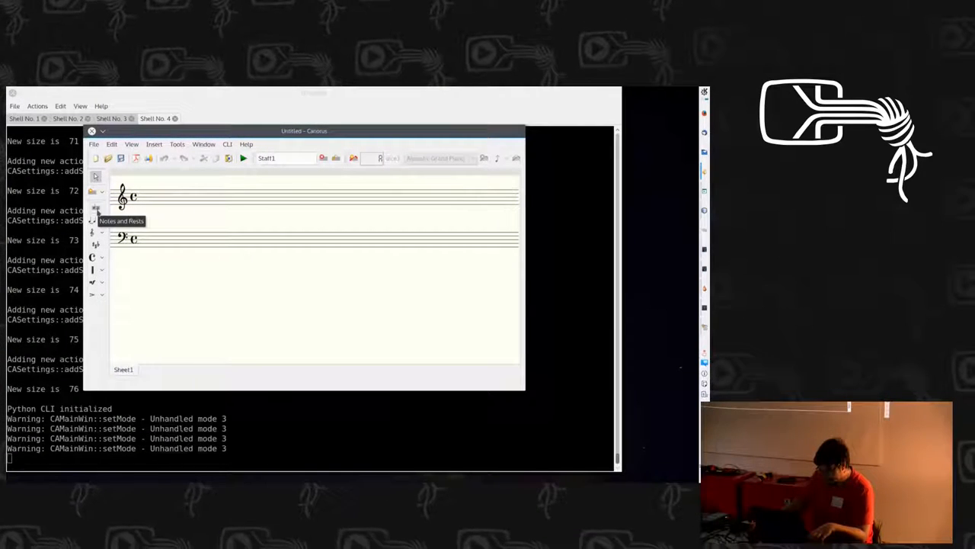
# Step: Switch to the Notes and Rests tool to enter quarter notes on the treble staff
pyautogui.click(95, 209)
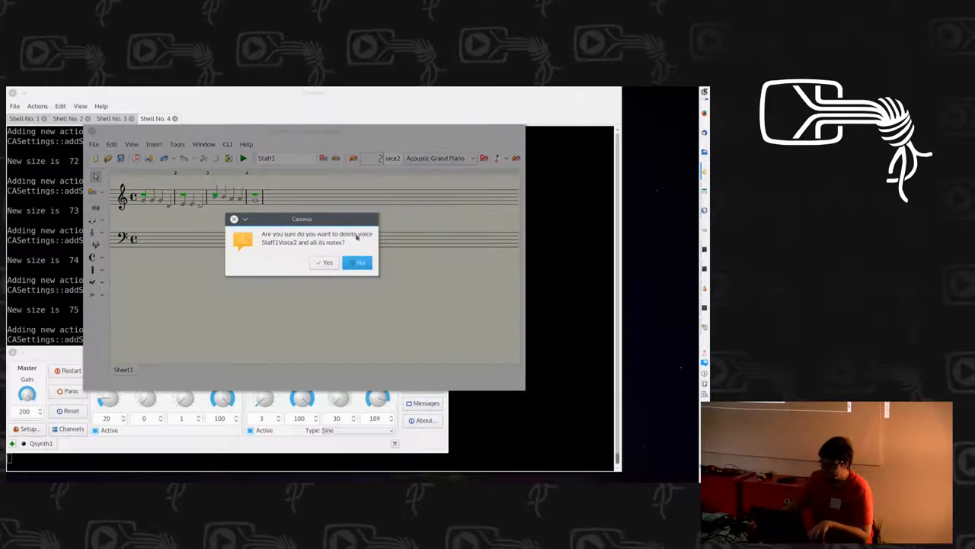
# Step: Dismiss the delete-voice prompt and adjust the treble melody so it ends on a whole note
pyautogui.click(325, 262)
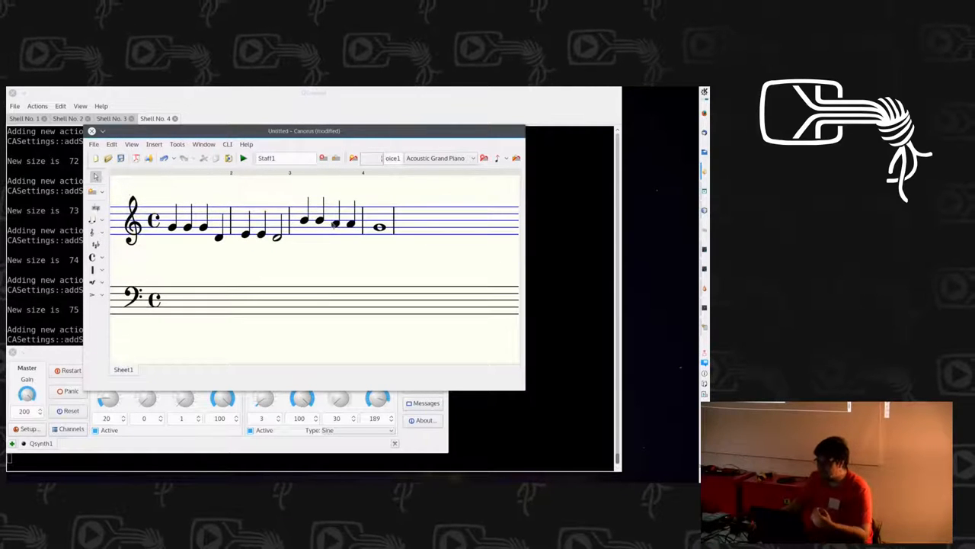
pyautogui.moveTo(327, 232)
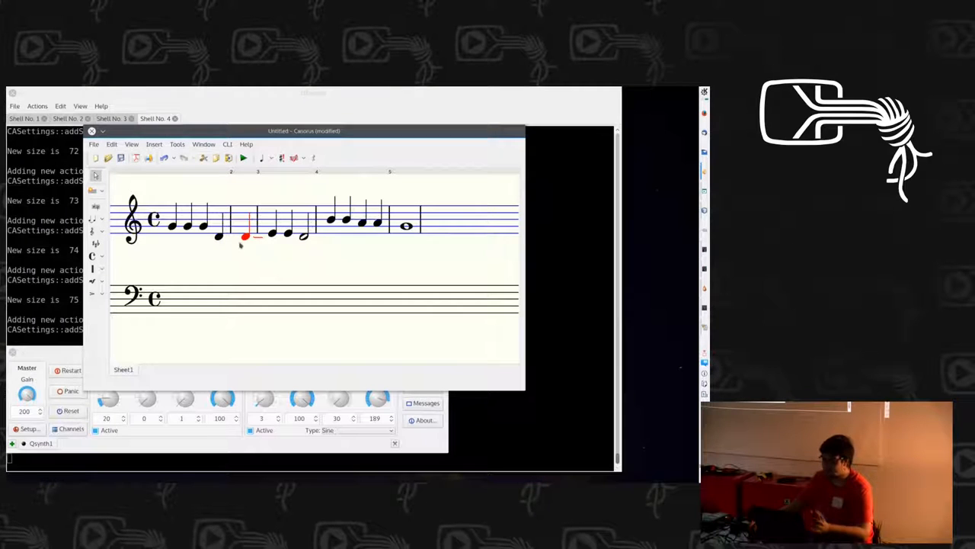
pyautogui.click(170, 220)
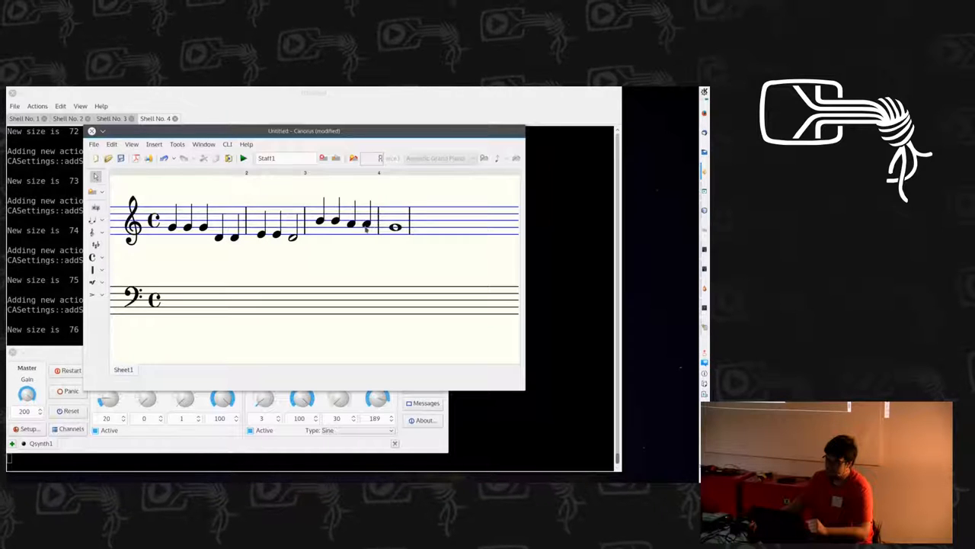
pyautogui.moveTo(236, 237)
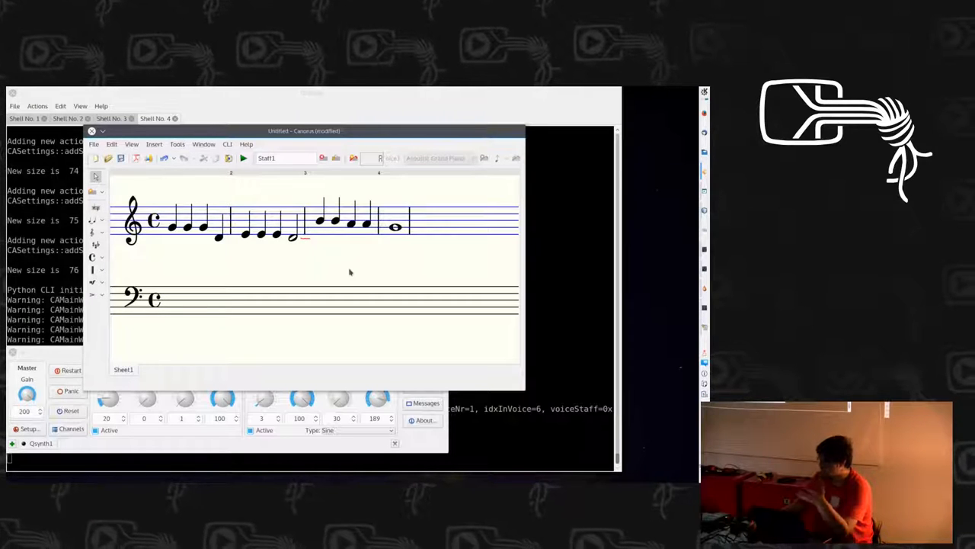
pyautogui.moveTo(357, 236)
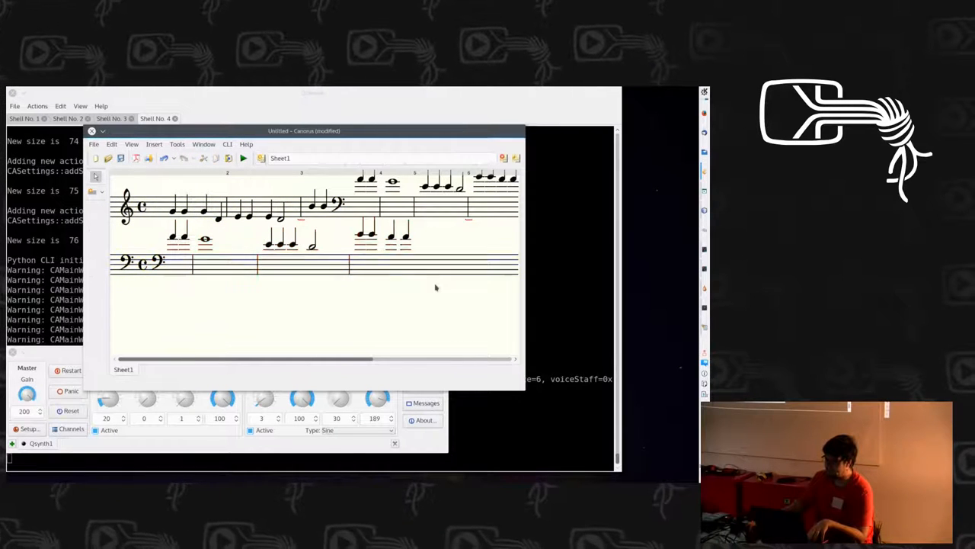
pyautogui.moveTo(430, 293)
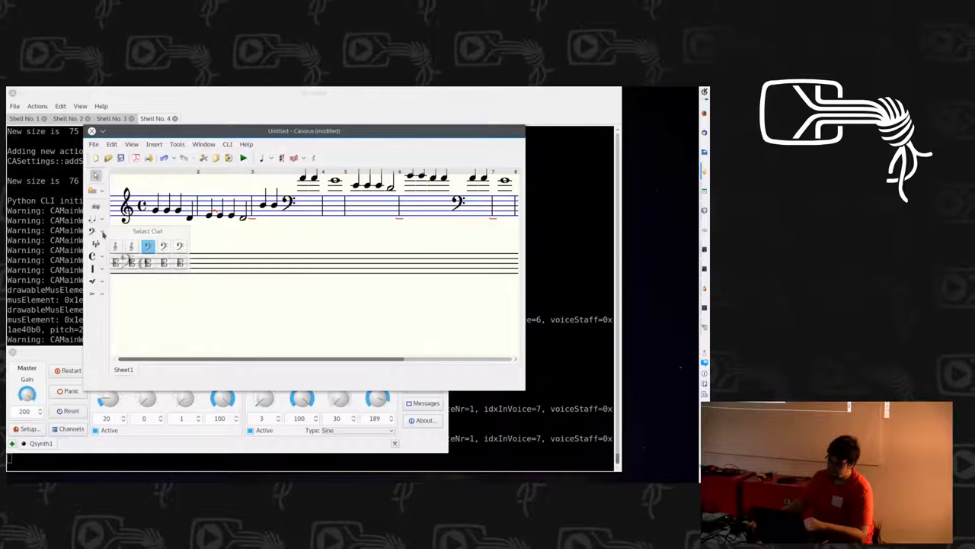
# Step: Give the lower staff a bass clef and mark selected second-bar notes sharp
pyautogui.click(148, 245)
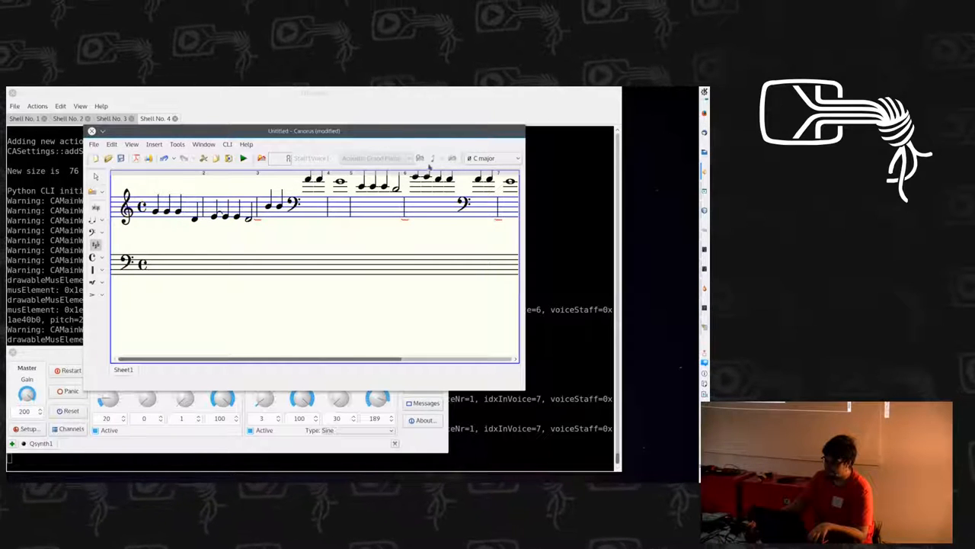
pyautogui.click(517, 156)
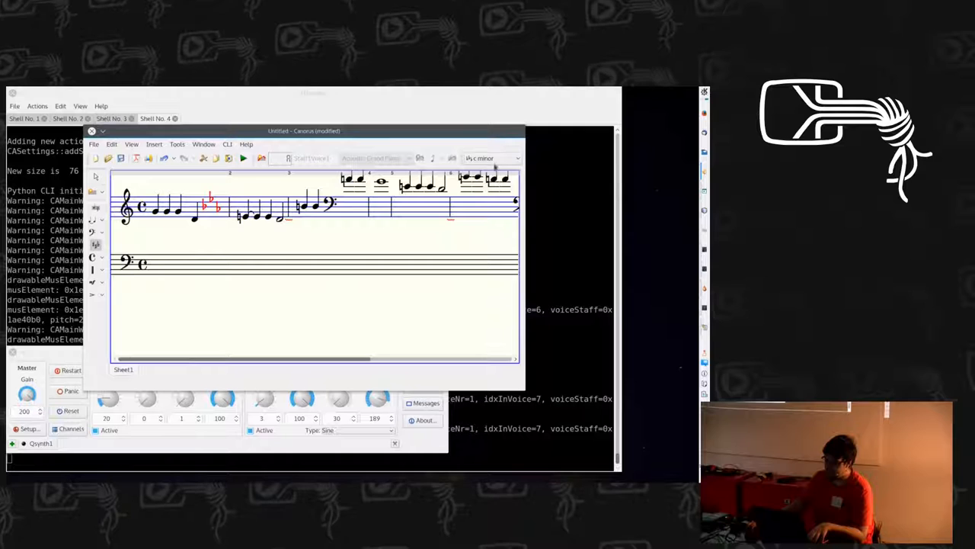
pyautogui.click(491, 157)
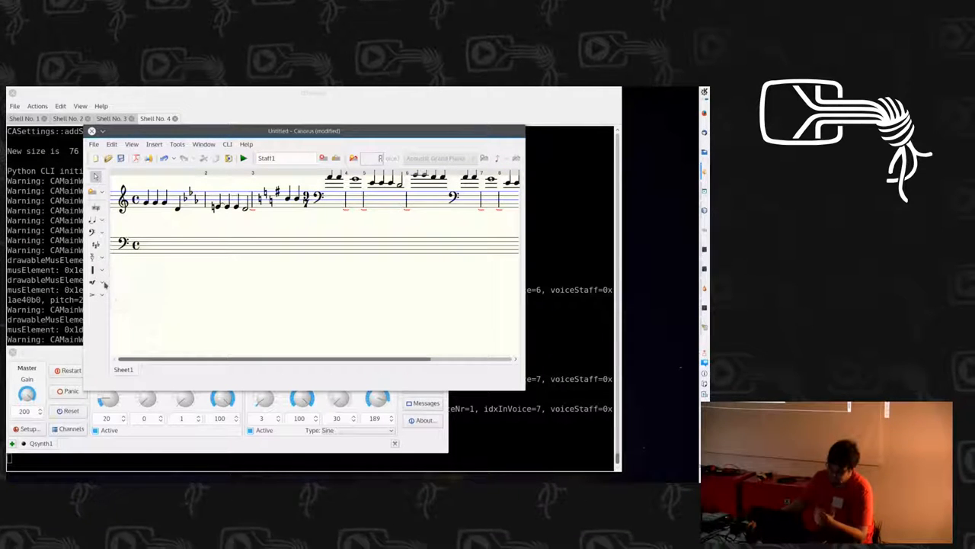
# Step: Choose an articulation mark from the mark palette for the melody notes
pyautogui.click(101, 281)
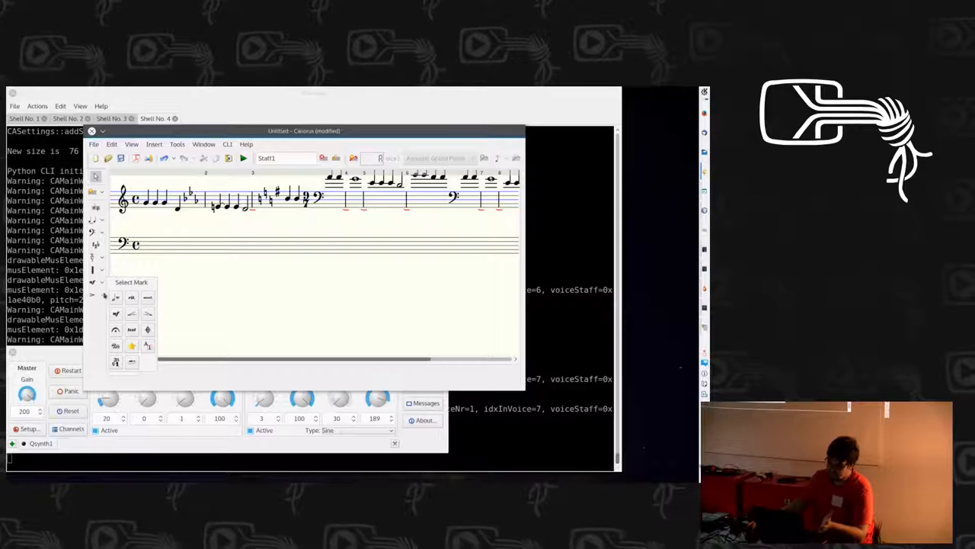
pyautogui.moveTo(116, 297)
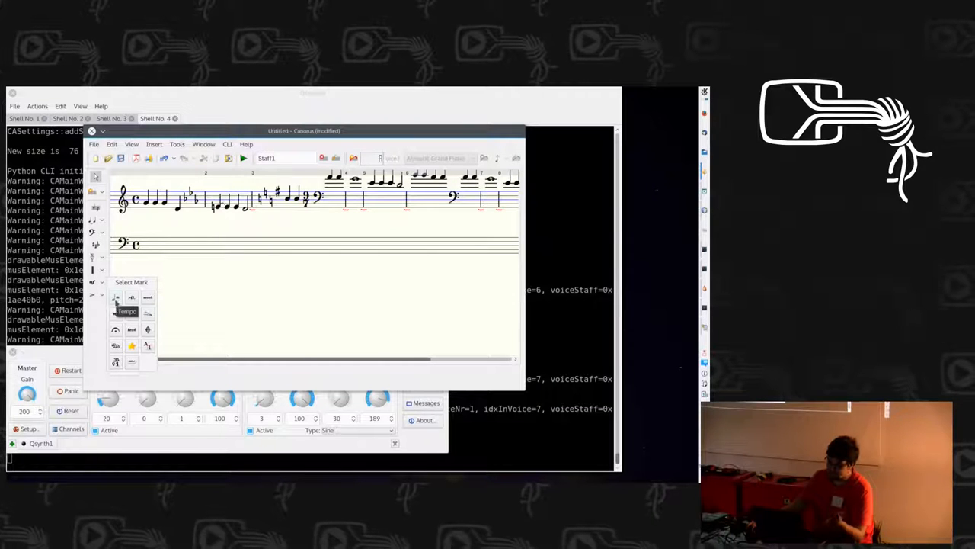
pyautogui.moveTo(116, 329)
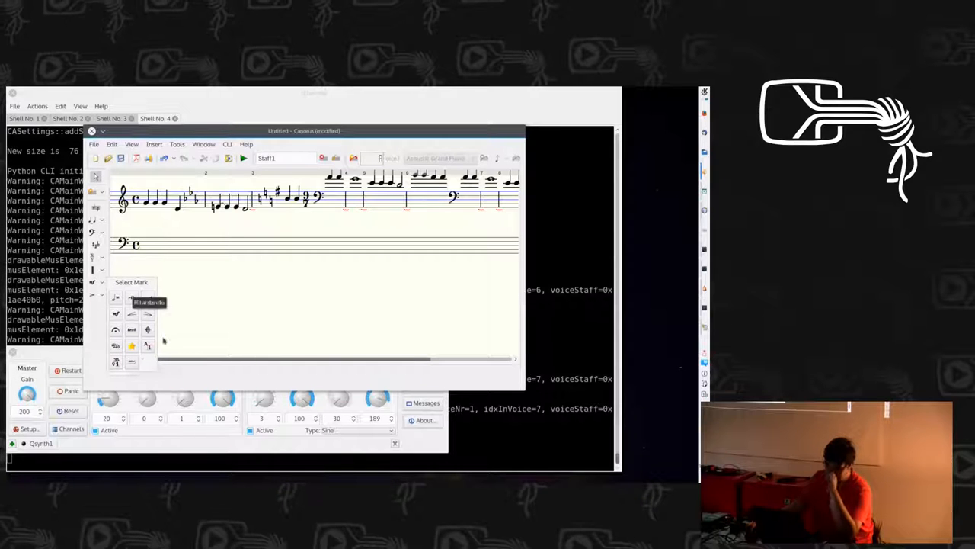
pyautogui.moveTo(146, 329)
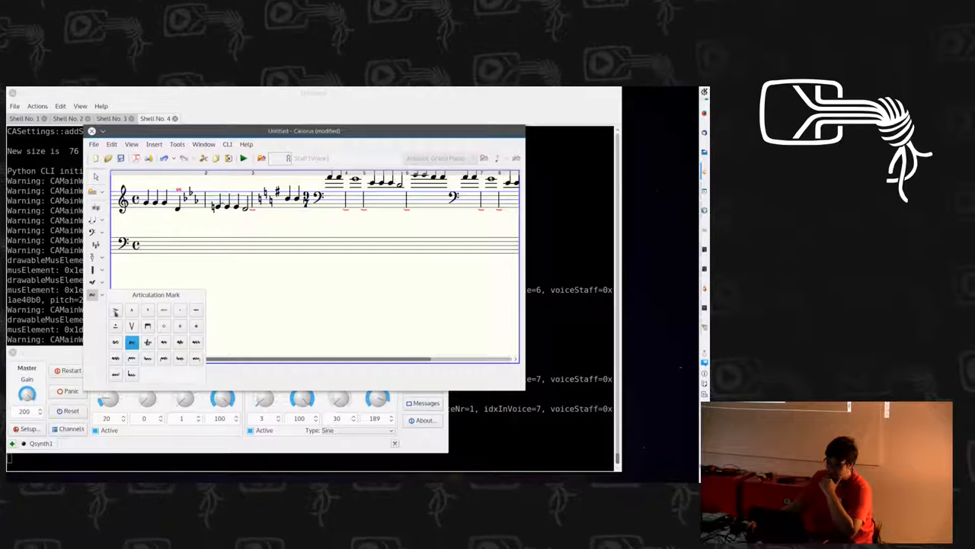
pyautogui.click(116, 326)
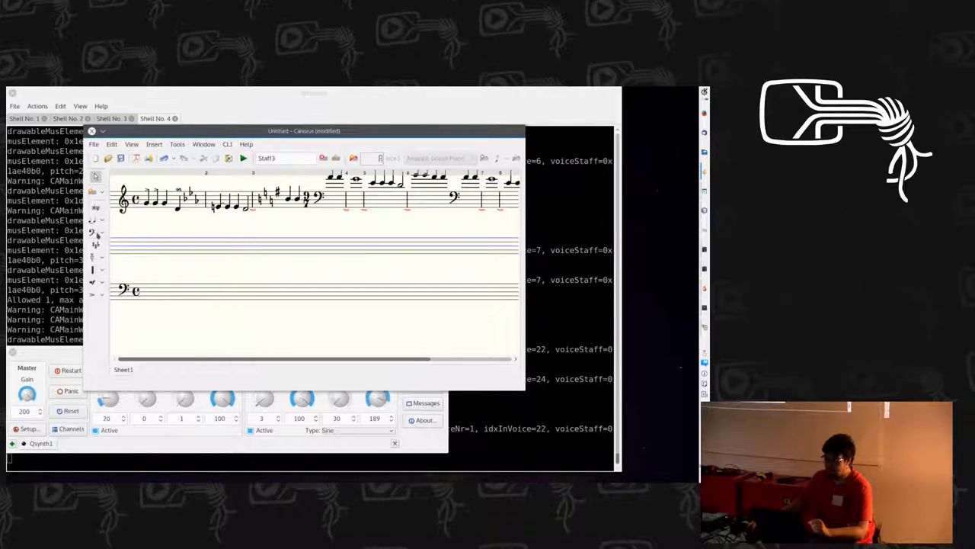
# Step: Add a new empty context below the treble melody staff
pyautogui.click(124, 241)
pyautogui.write('Old mc don - alds had')
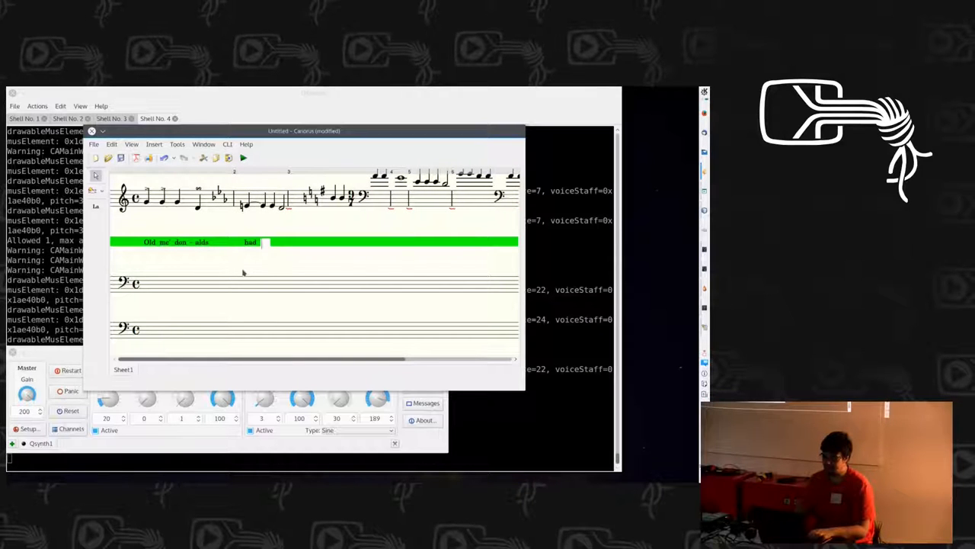
# Step: Enter the syllable 'a' on the lyrics line under the melody
pyautogui.write('a cow.')
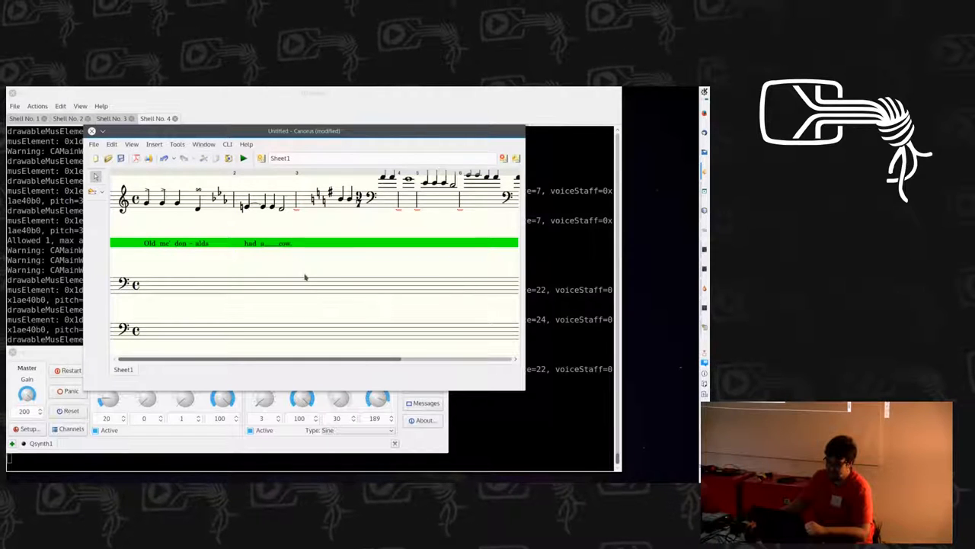
pyautogui.moveTo(128, 186)
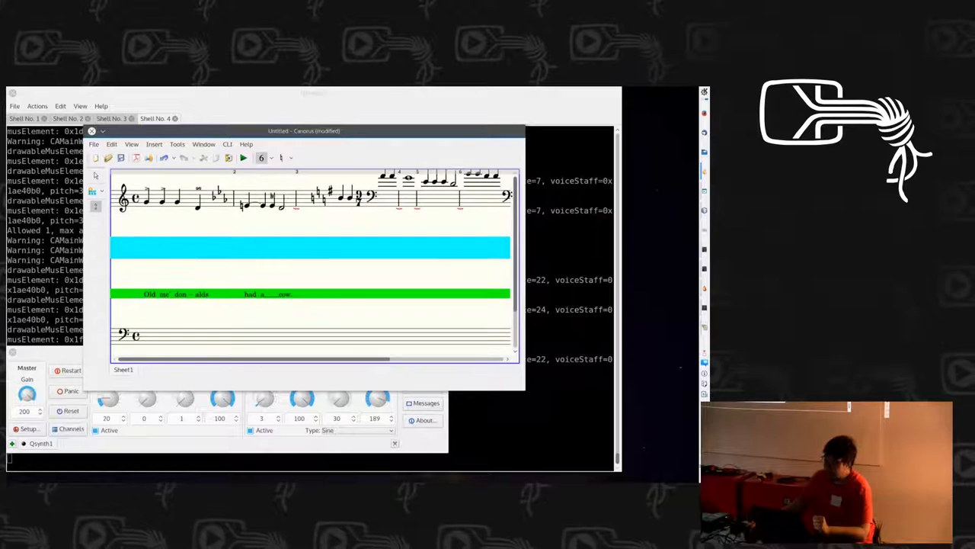
# Step: Insert a further context between the melody staff and the lyrics line
pyautogui.click(290, 157)
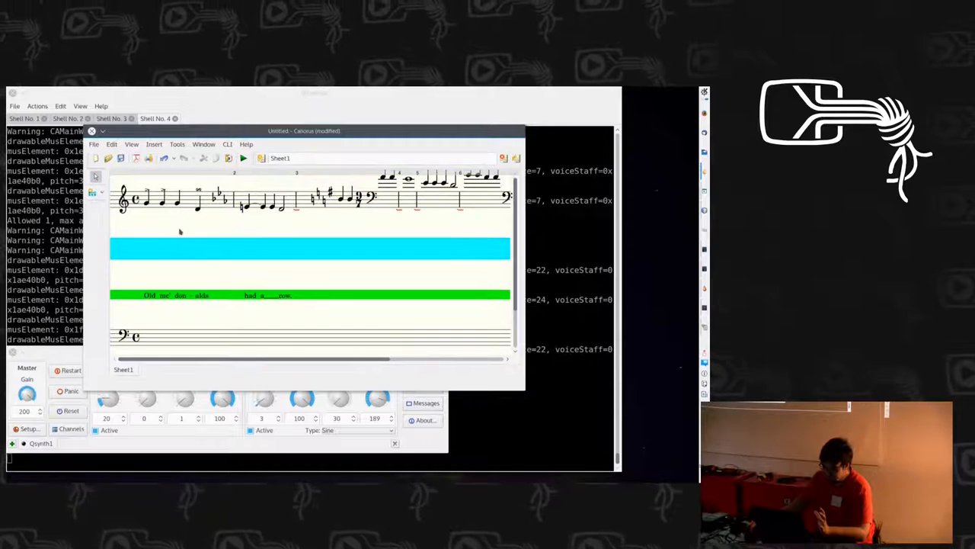
# Step: Load the example xml chorale score from the trunk folder
pyautogui.click(94, 144)
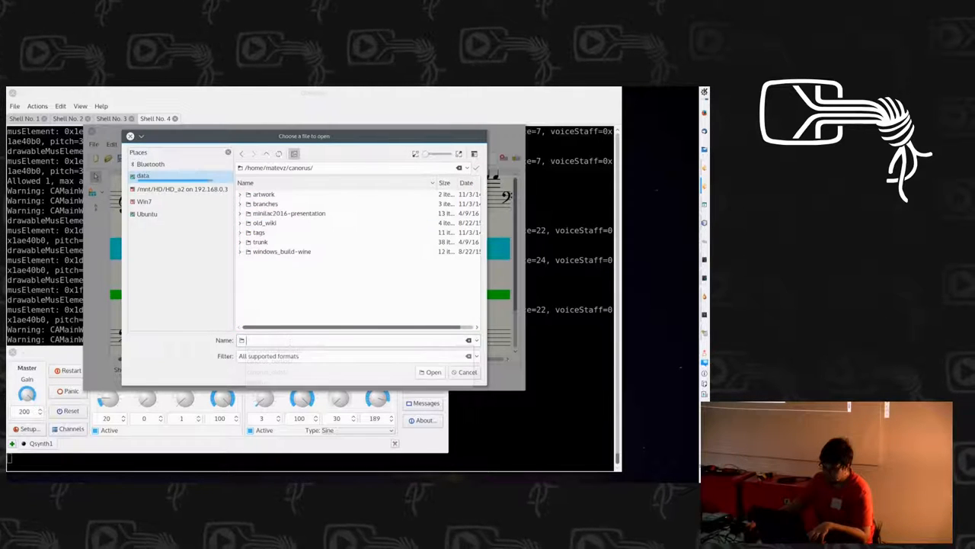
pyautogui.doubleClick(259, 241)
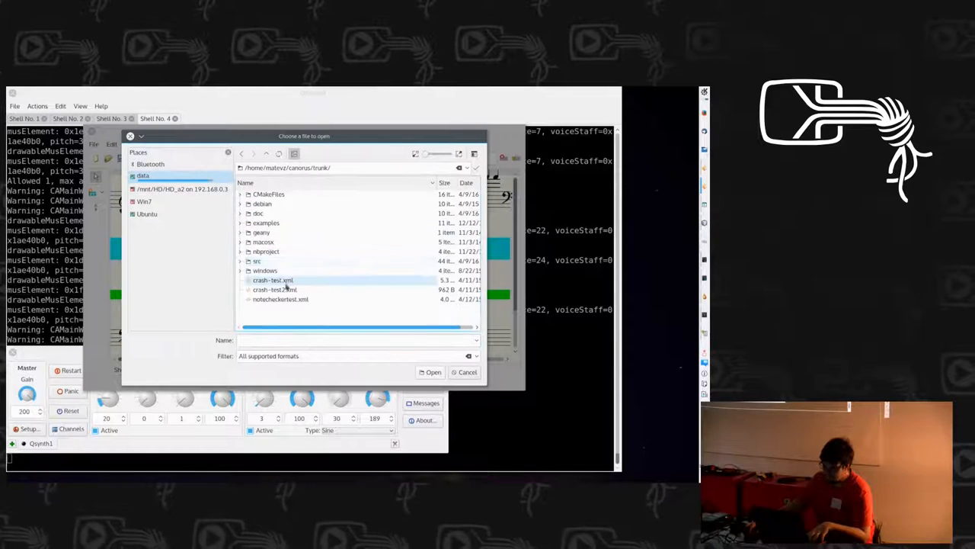
pyautogui.doubleClick(259, 213)
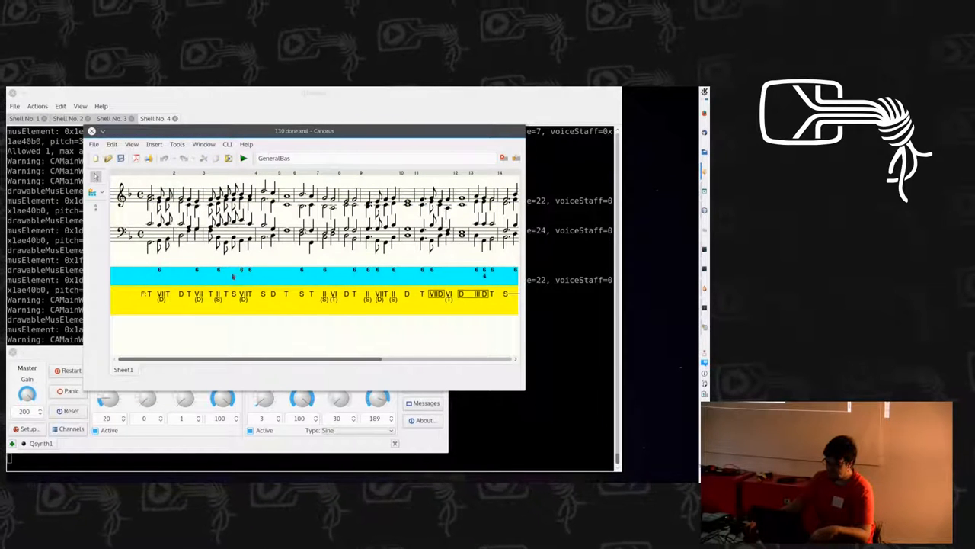
# Step: Pick a figured-bass number from the 1-15 grid for the chorale's bass figures
pyautogui.click(262, 157)
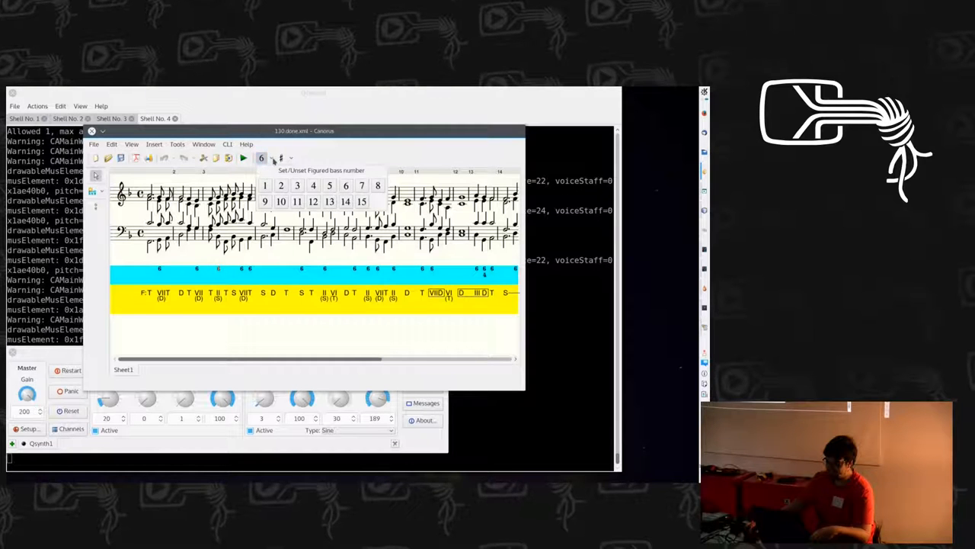
pyautogui.click(314, 186)
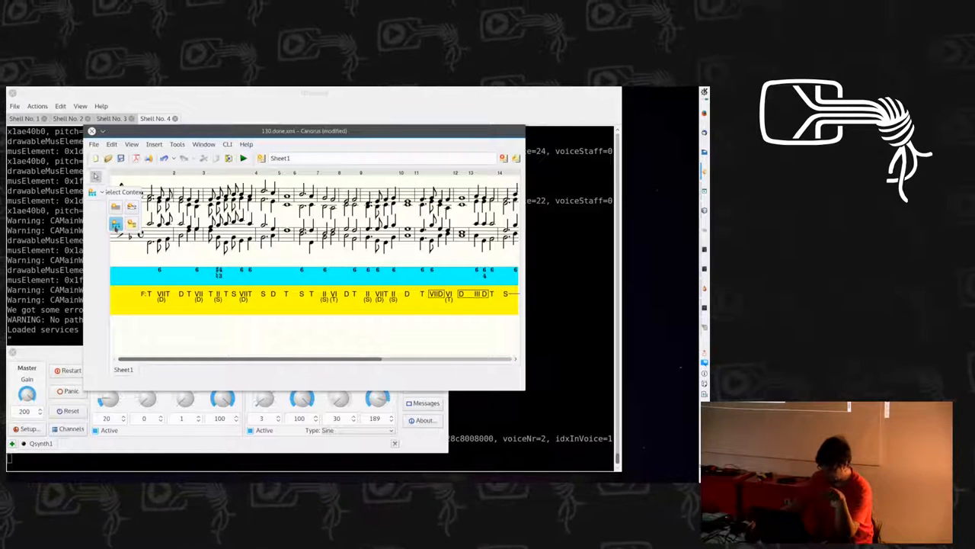
pyautogui.moveTo(131, 223)
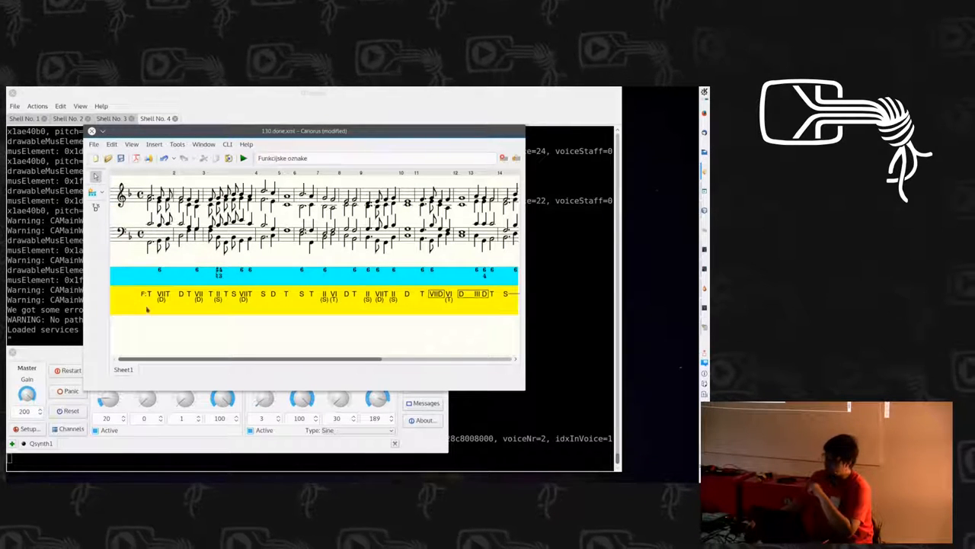
pyautogui.moveTo(161, 311)
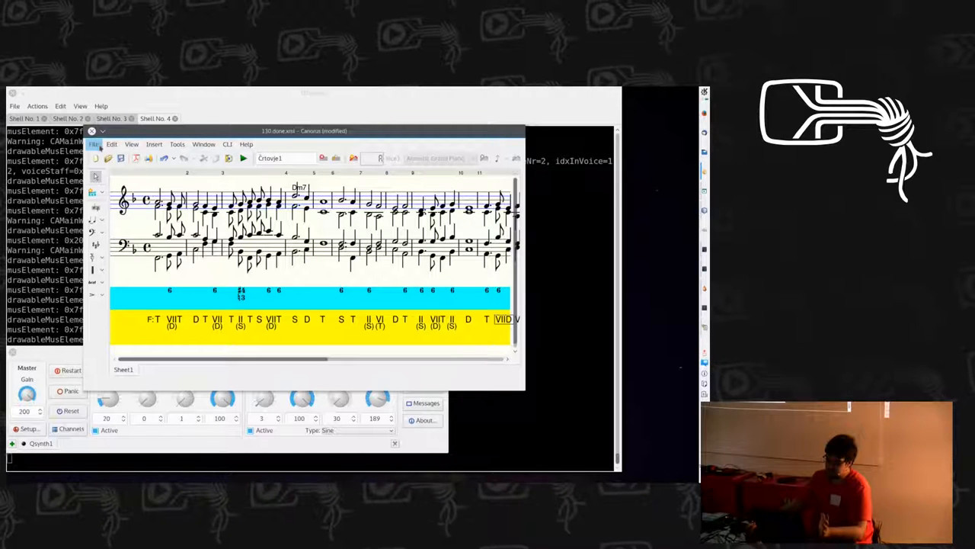
pyautogui.click(94, 143)
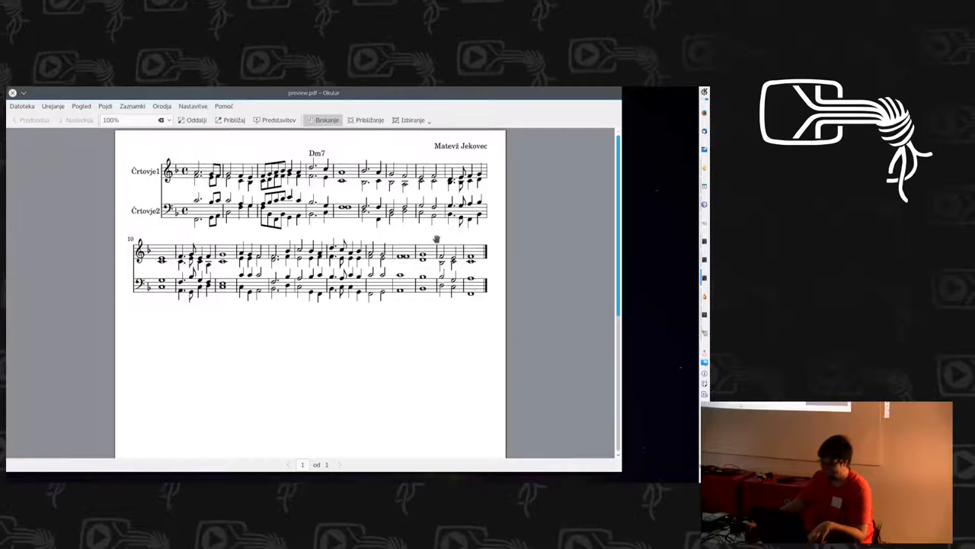
pyautogui.moveTo(293, 281)
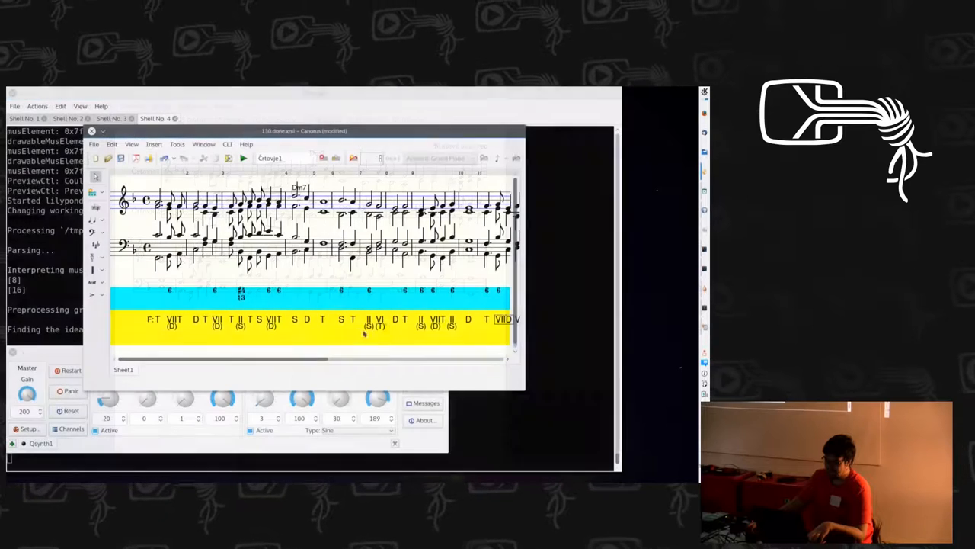
# Step: Start the MIDI recorder from the Tools menu, after which Canorus crashes to the terminal
pyautogui.click(177, 143)
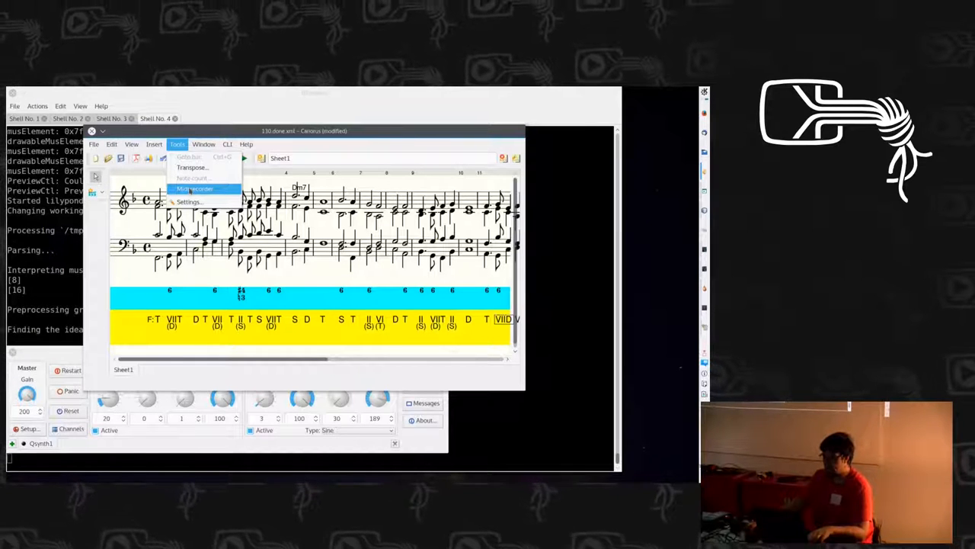
pyautogui.click(195, 189)
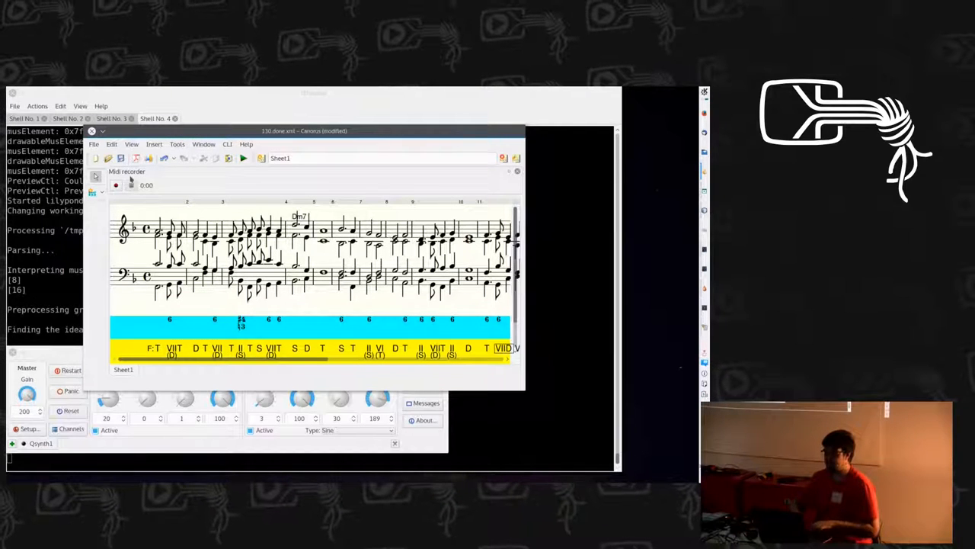
pyautogui.click(116, 186)
pyautogui.write('LANG=en_US src/canorus')
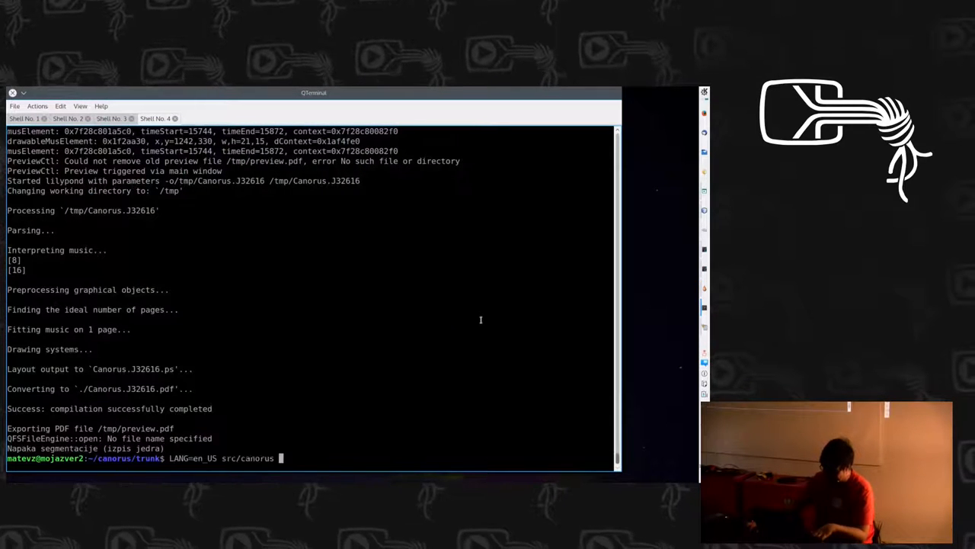
# Step: Relaunch Canorus from the source tree so the chorale score with analysis rows reappears
pyautogui.press('Return')
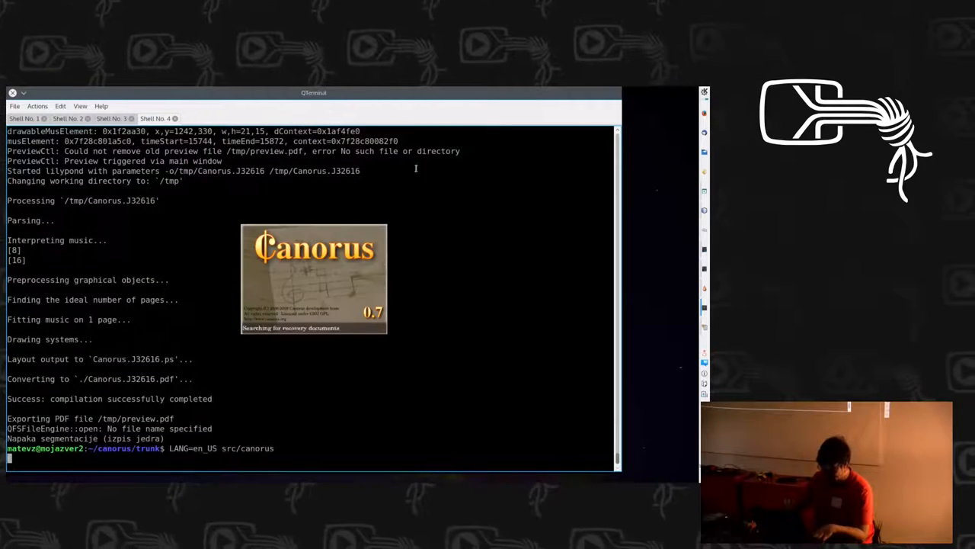
pyautogui.press('Return')
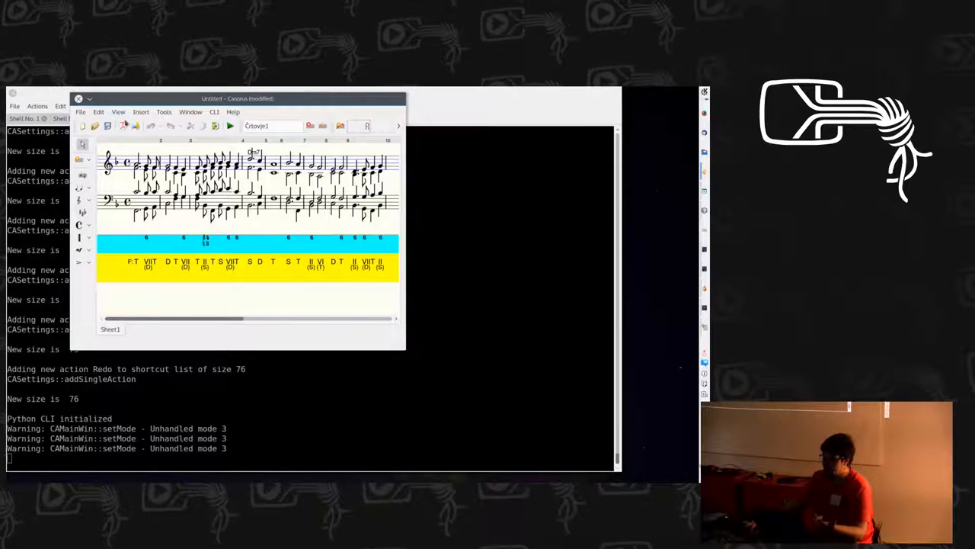
pyautogui.click(79, 112)
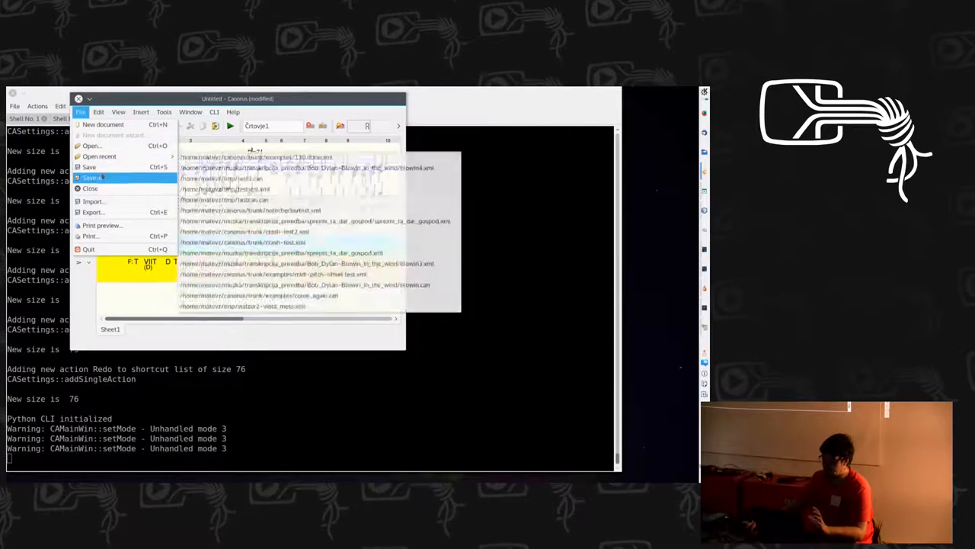
pyautogui.click(90, 177)
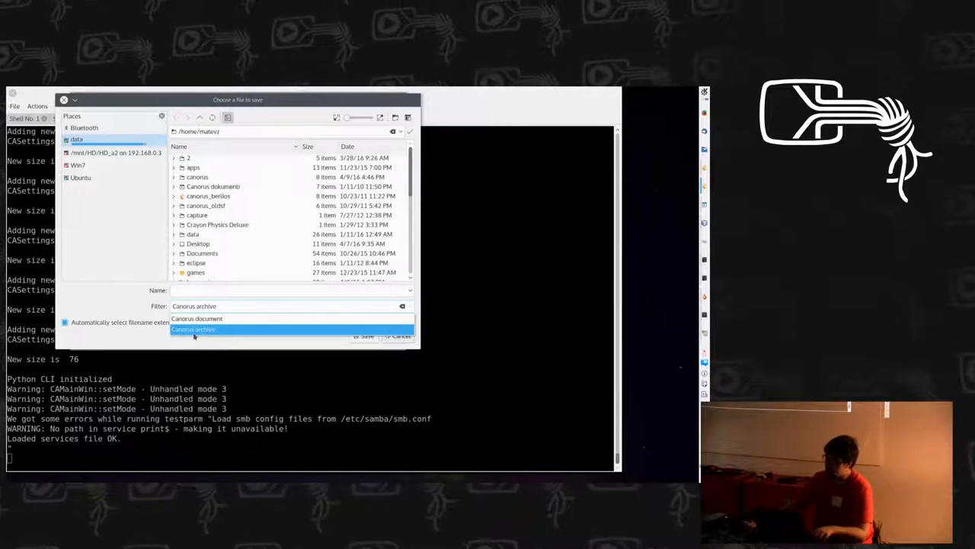
pyautogui.click(192, 330)
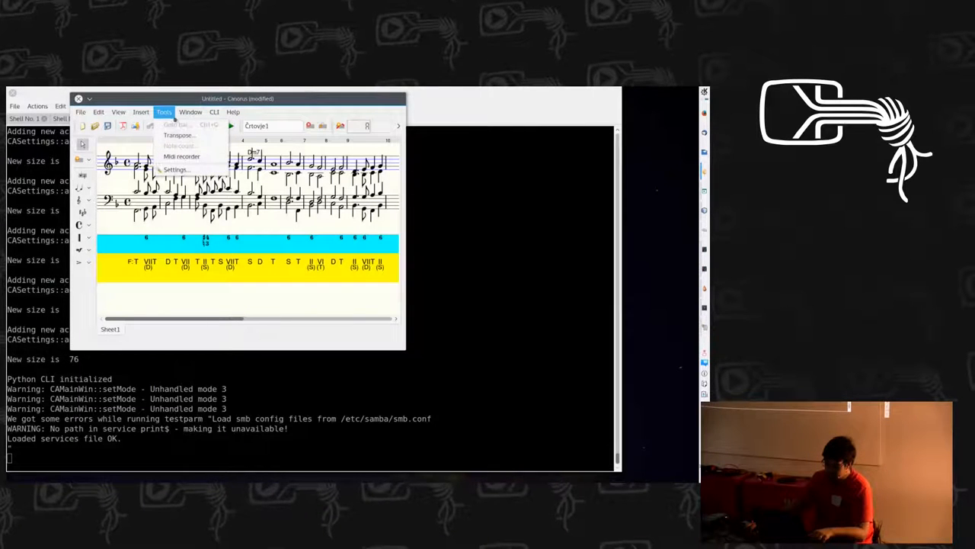
# Step: Browse the Insert and CLI menus, then add a second floating view of the score via Window > New view
pyautogui.click(140, 113)
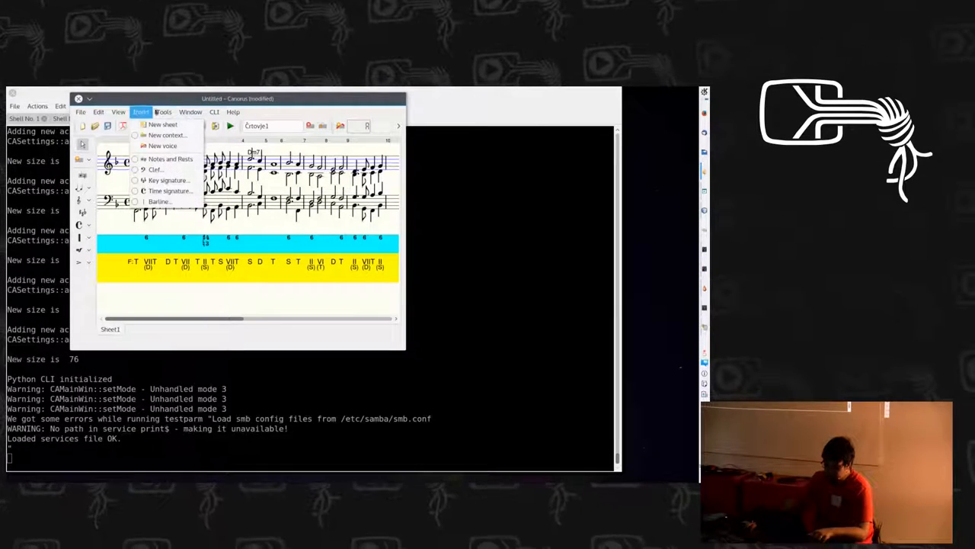
pyautogui.click(213, 113)
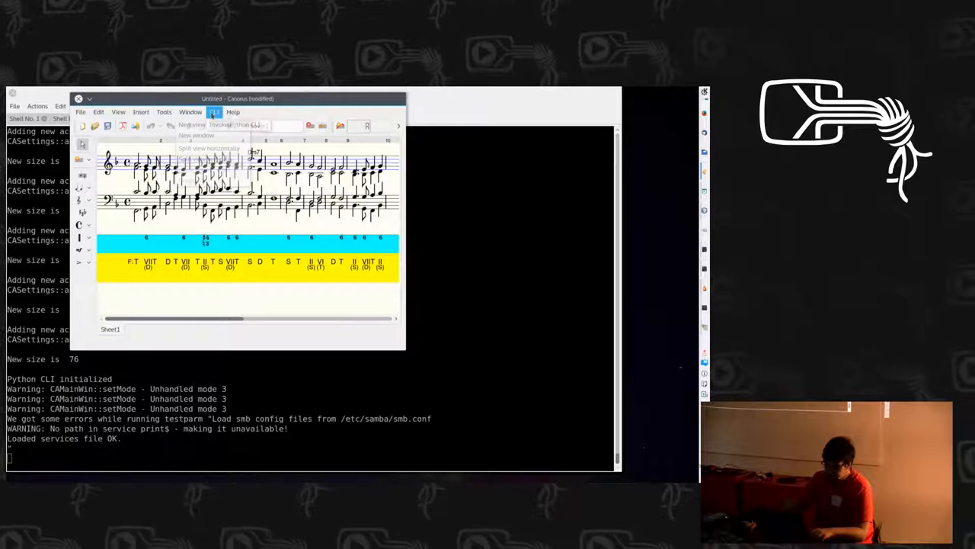
pyautogui.click(213, 112)
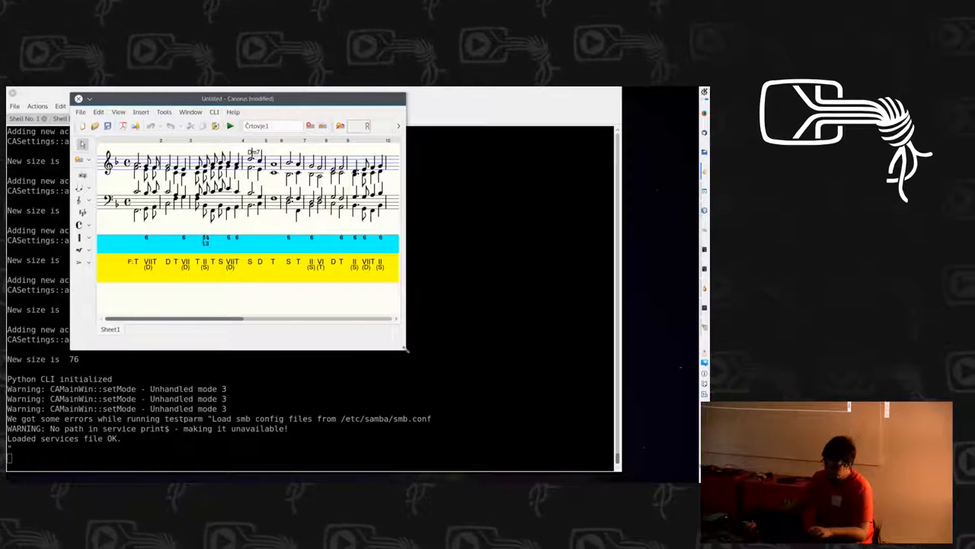
pyautogui.click(190, 112)
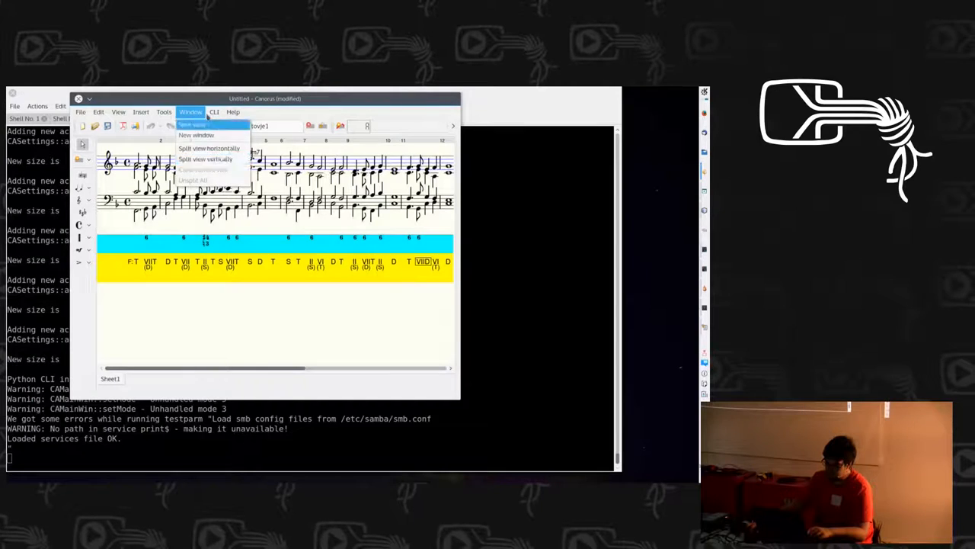
pyautogui.click(197, 134)
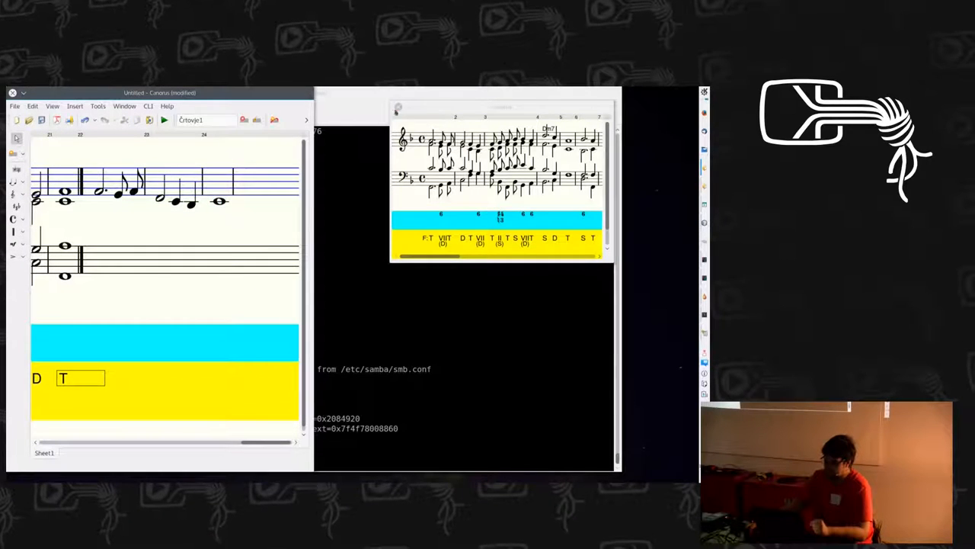
# Step: Browse the Window, Help and CLI menus over the score
pyautogui.click(125, 107)
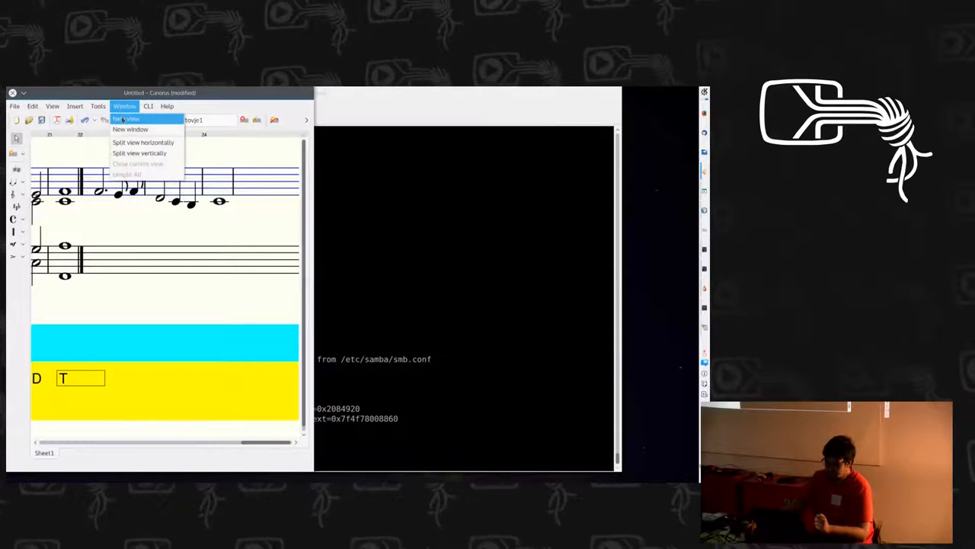
pyautogui.click(168, 107)
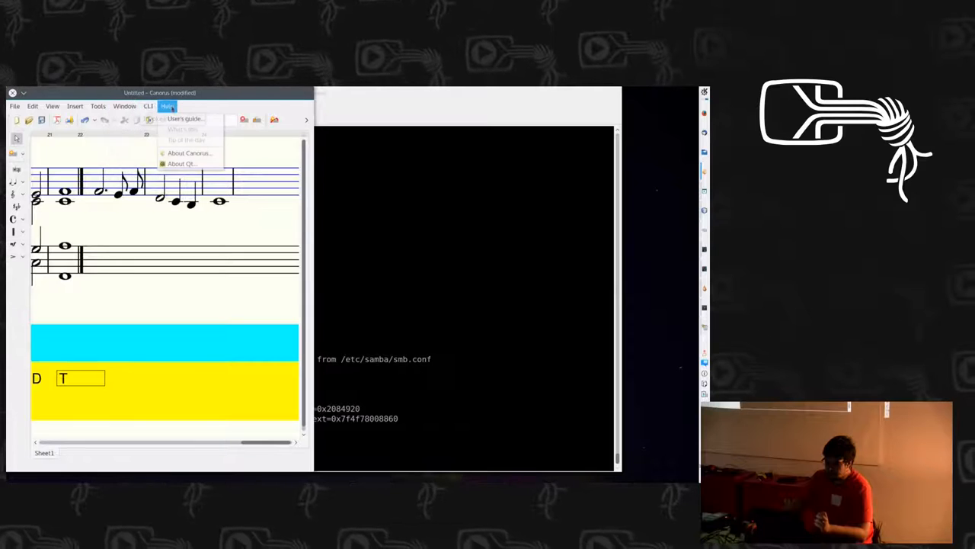
pyautogui.click(75, 106)
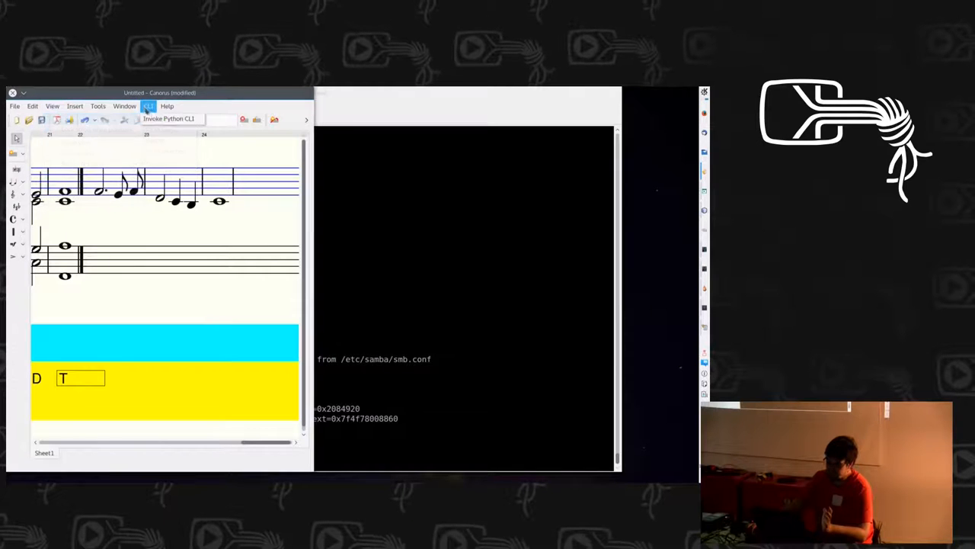
pyautogui.click(125, 107)
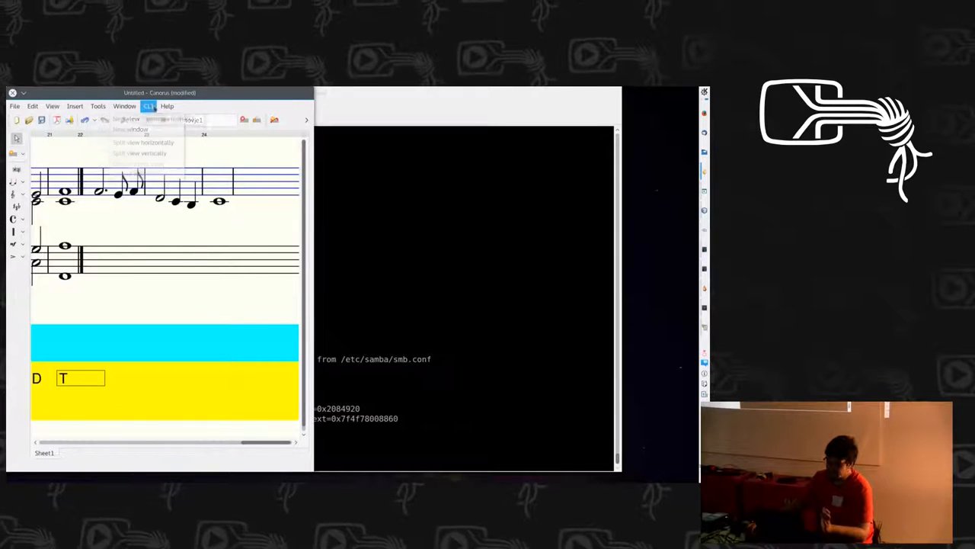
# Step: Browse the File, Edit and Insert menus, then quit Canorus to the terminal in ~/canorus/trunk
pyautogui.click(15, 107)
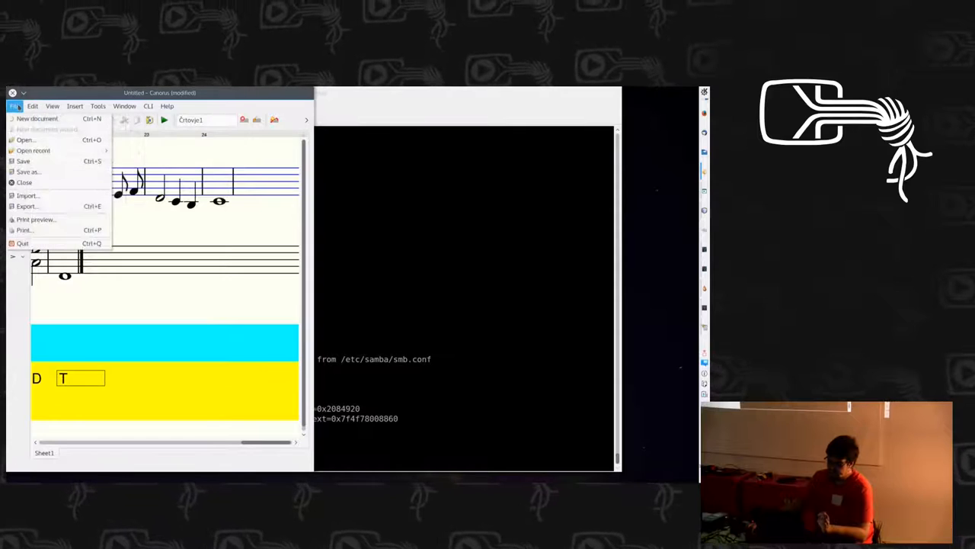
pyautogui.click(34, 107)
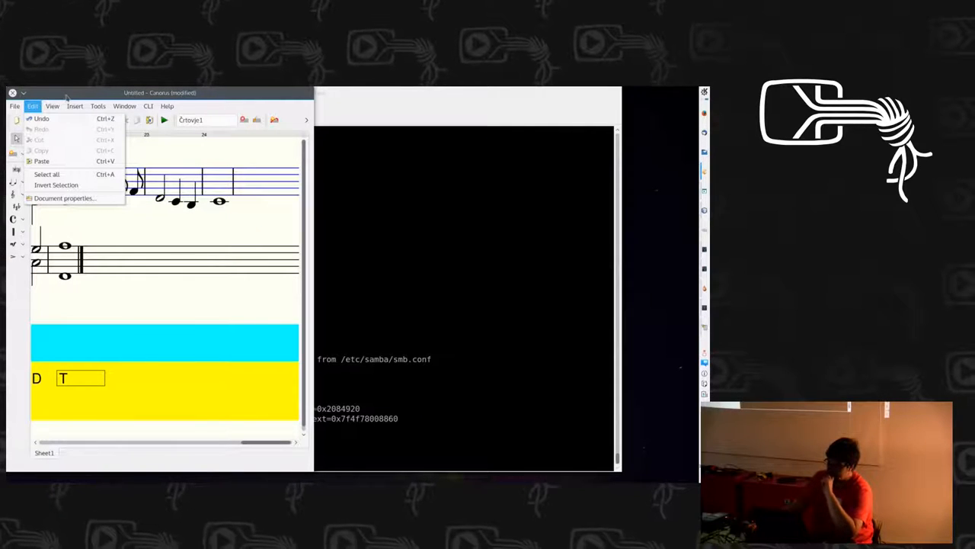
pyautogui.click(75, 106)
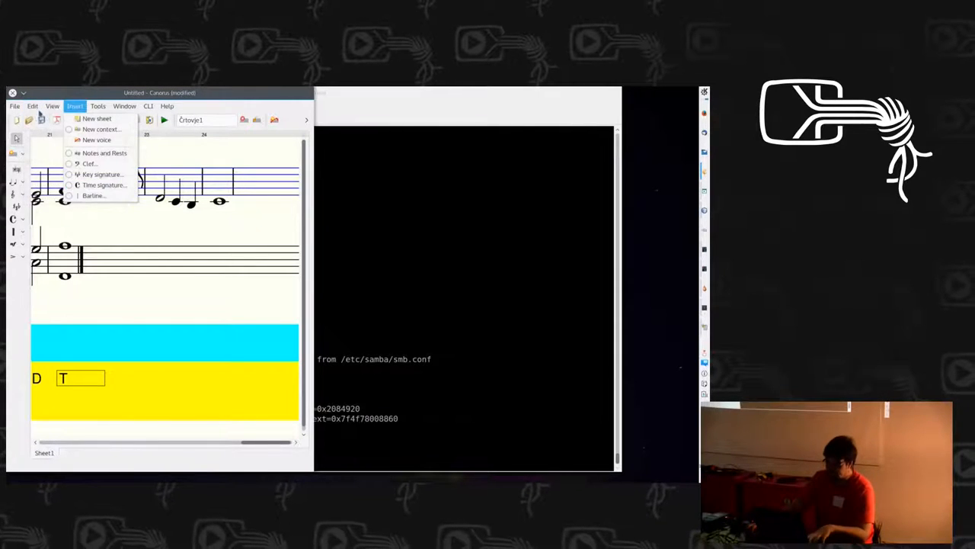
pyautogui.click(148, 107)
pyautogui.write('cd trunk/')
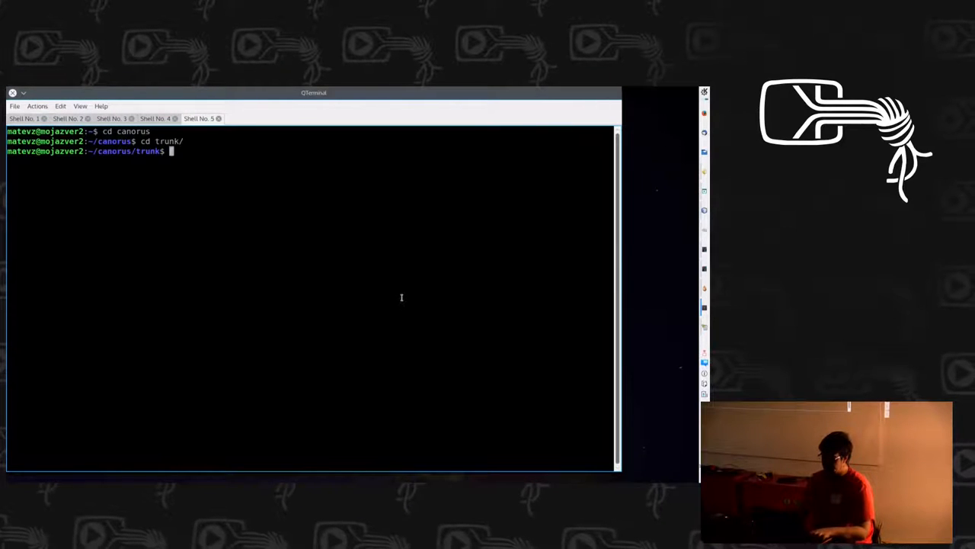
# Step: In a Python session, import CanorusPython and create a CADocument named doc
pyautogui.write('ls')
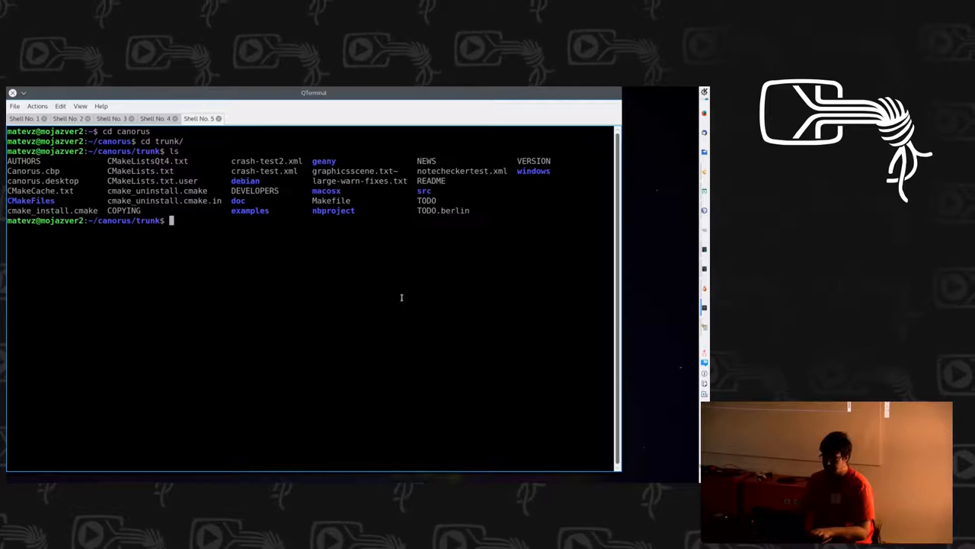
pyautogui.write('cd src')
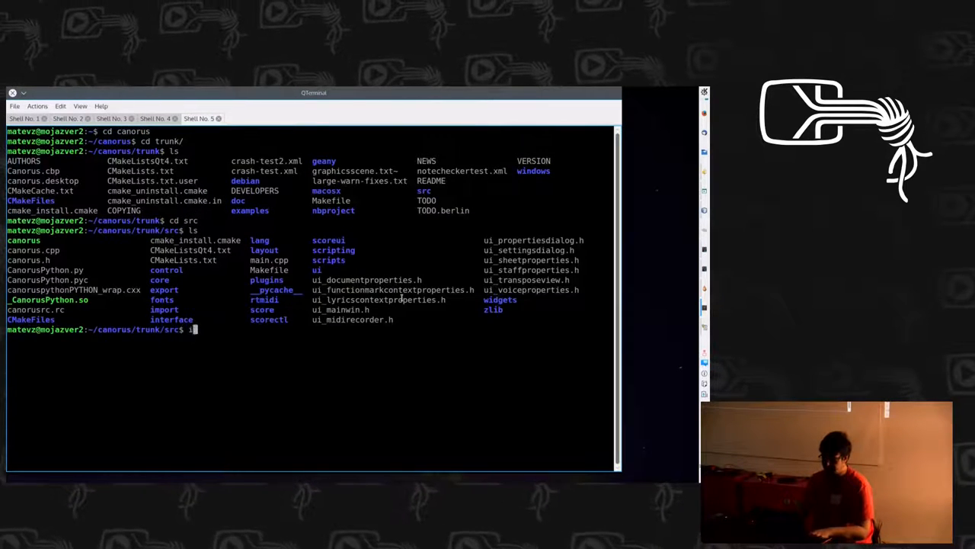
pyautogui.write('python')
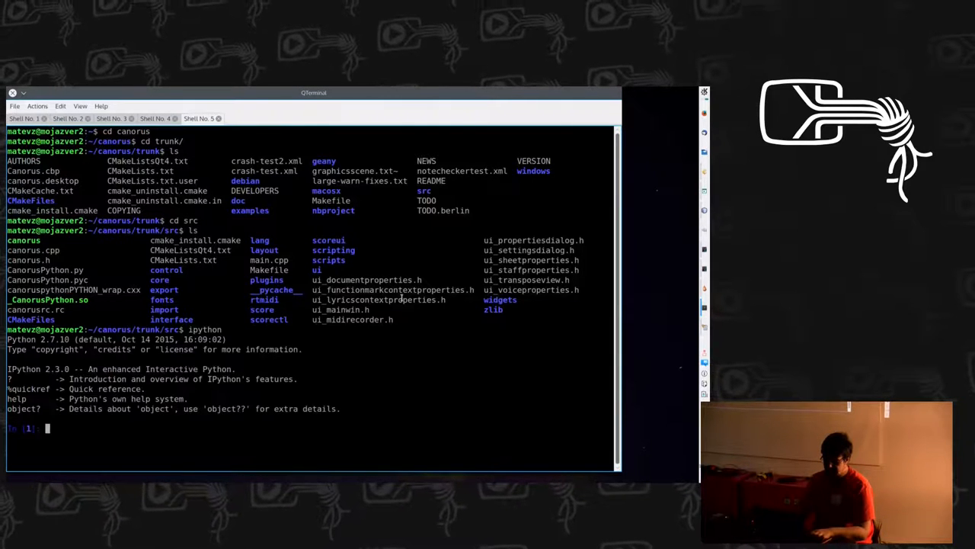
pyautogui.write('import CanorusPythonDo you really want to exit ([y]/n)? y')
pyautogui.write('ipython3')
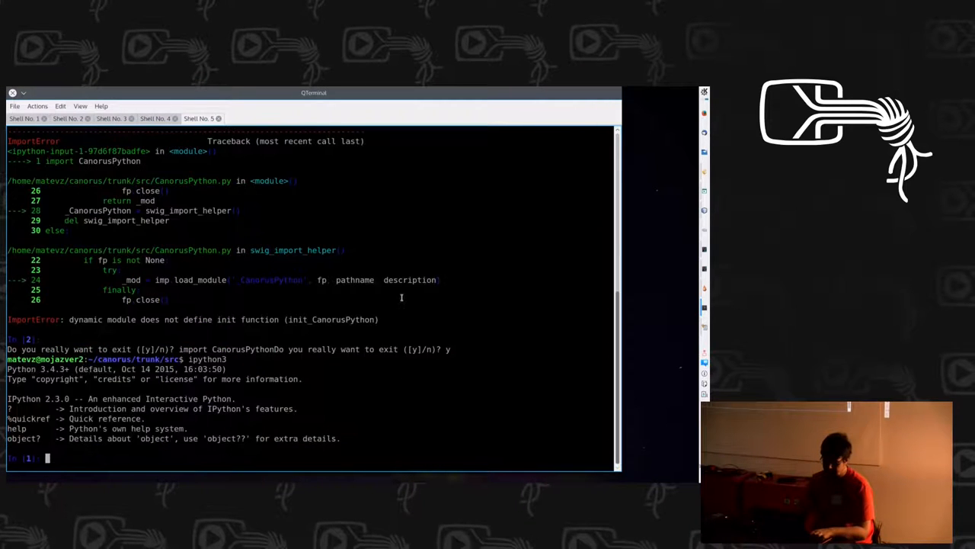
pyautogui.write('import CanorusPython')
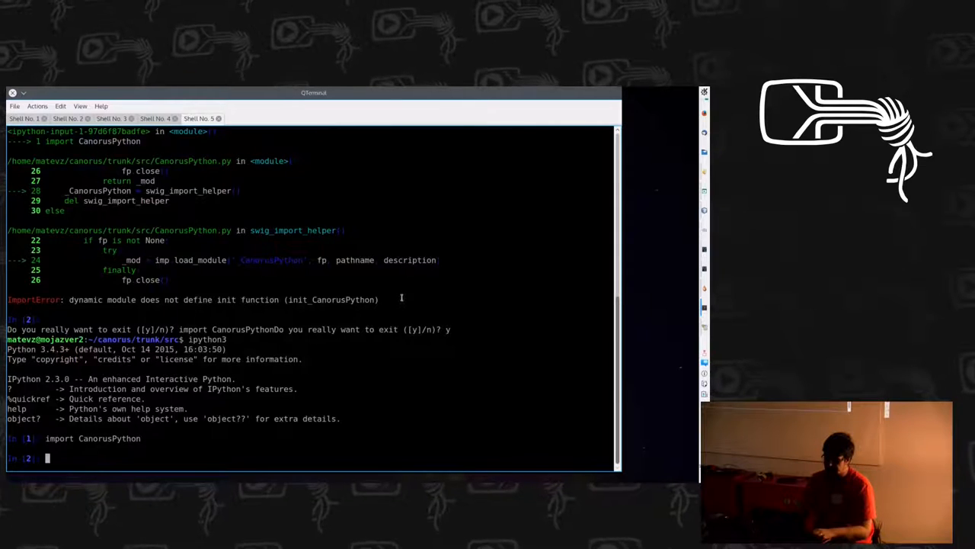
pyautogui.write('doc = CanorusPyth')
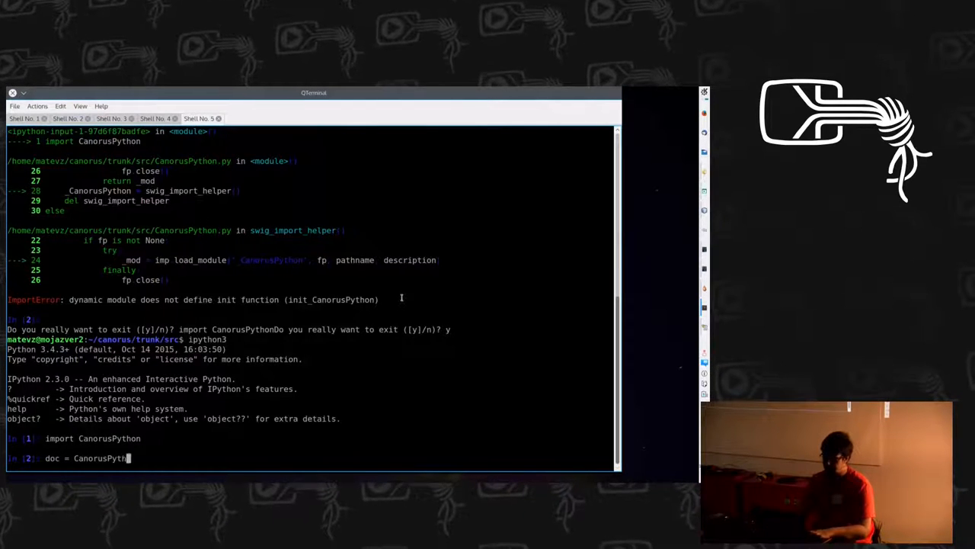
pyautogui.write('.CADocument(')
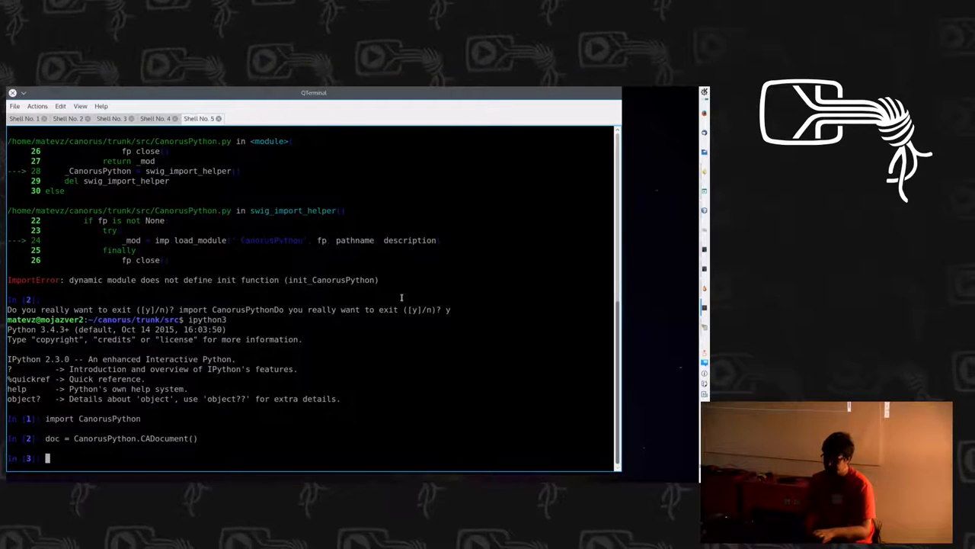
# Step: List doc's methods with dir(doc) and try doc.addSheet(CanorusPython.CASheet()), hitting an argument error
pyautogui.write('dir(doc)')
pyautogui.write('doc.')
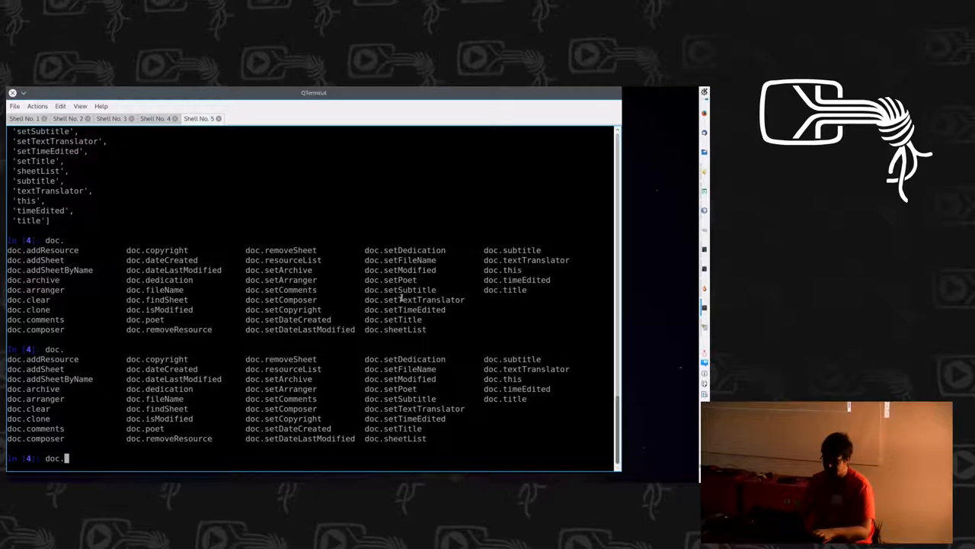
pyautogui.write('addSheet')
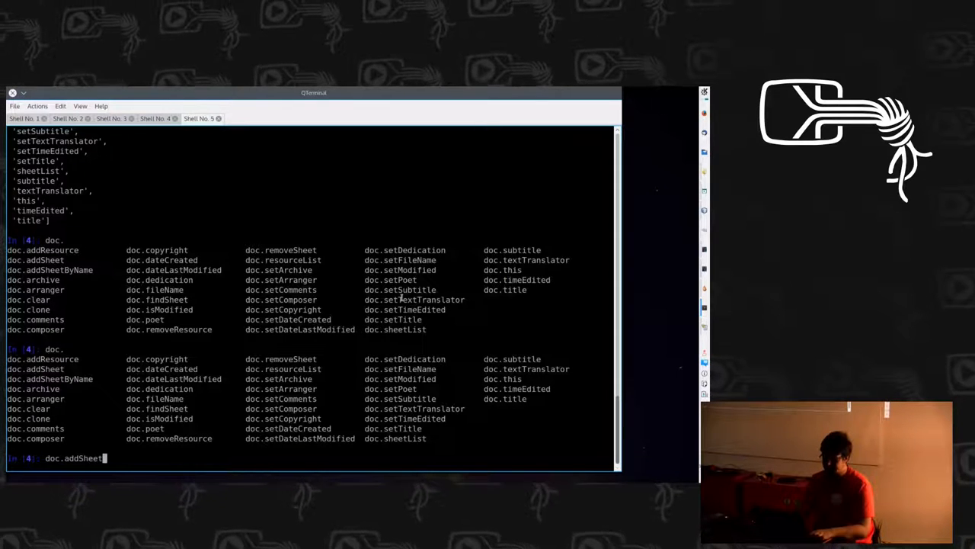
pyautogui.write('(')
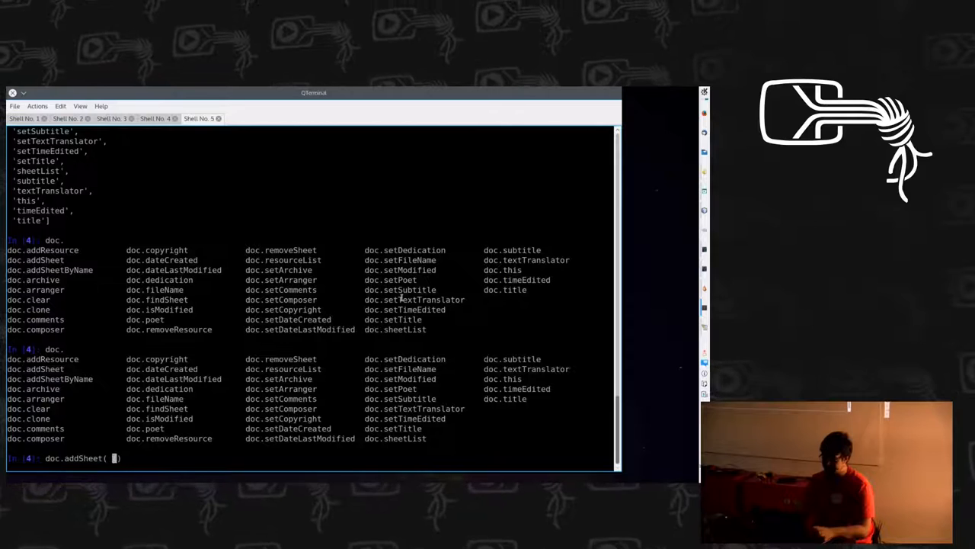
pyautogui.write('Canon')
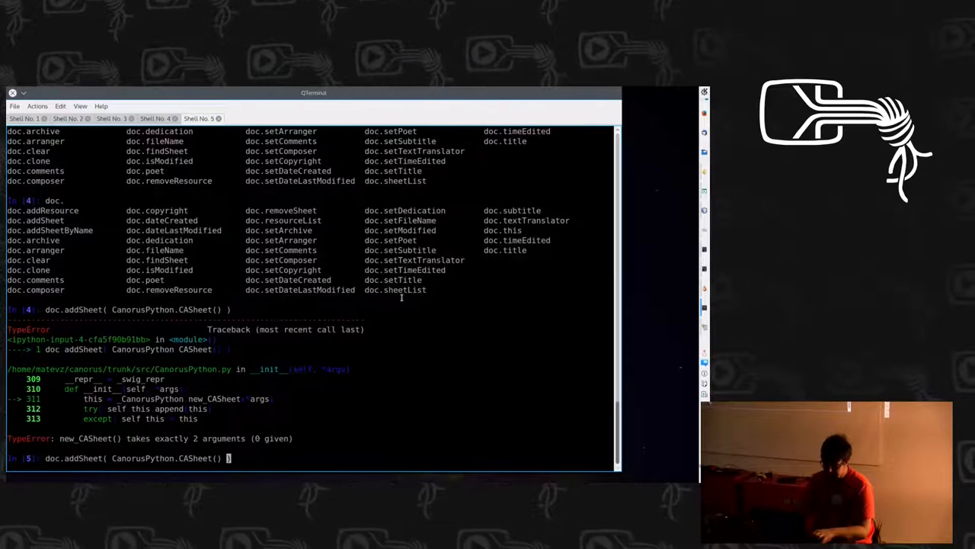
pyautogui.write('0')
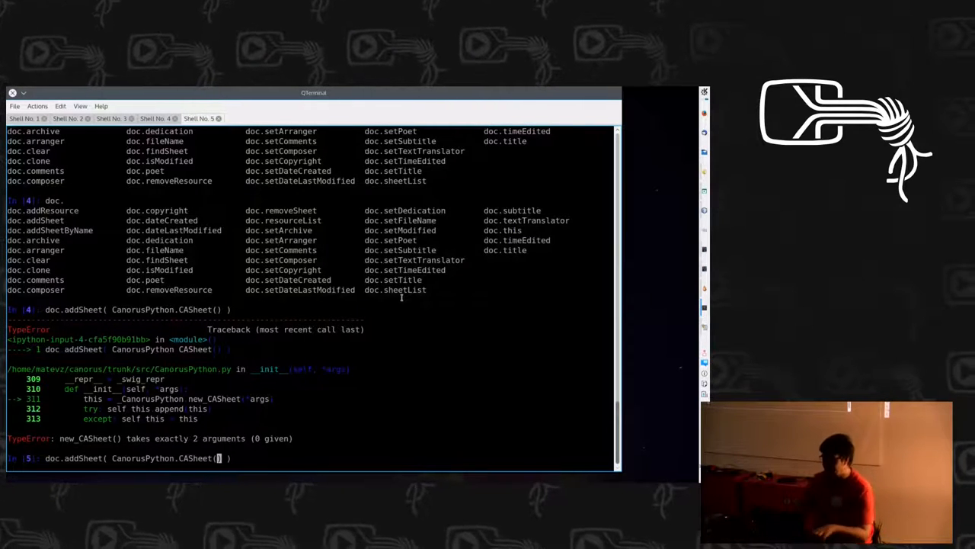
pyautogui.write(')')
pyautogui.write('ls')
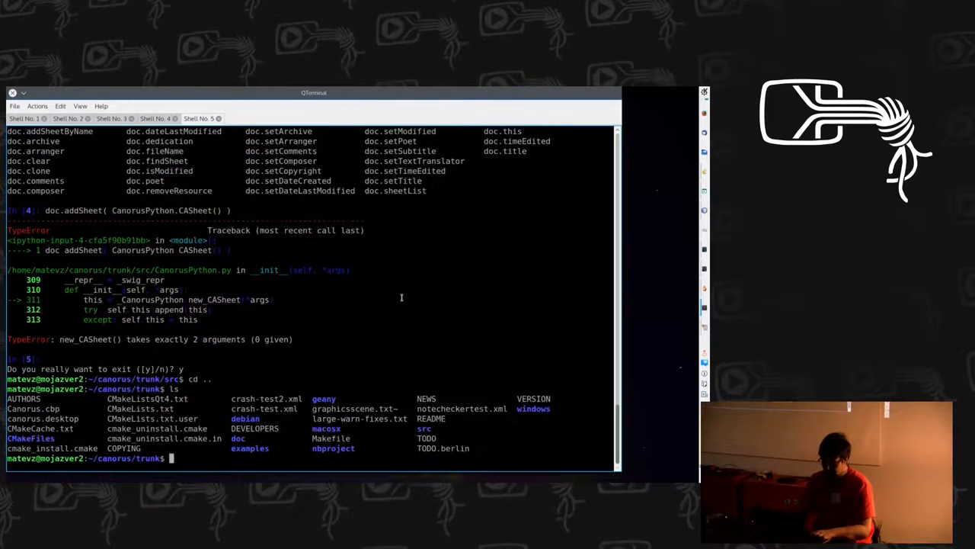
# Step: Symlink ~/harmonia/harmoniaplugin-0.1.0 into src/plugins
pyautogui.write('cd plugins')
pyautogui.write('ln')
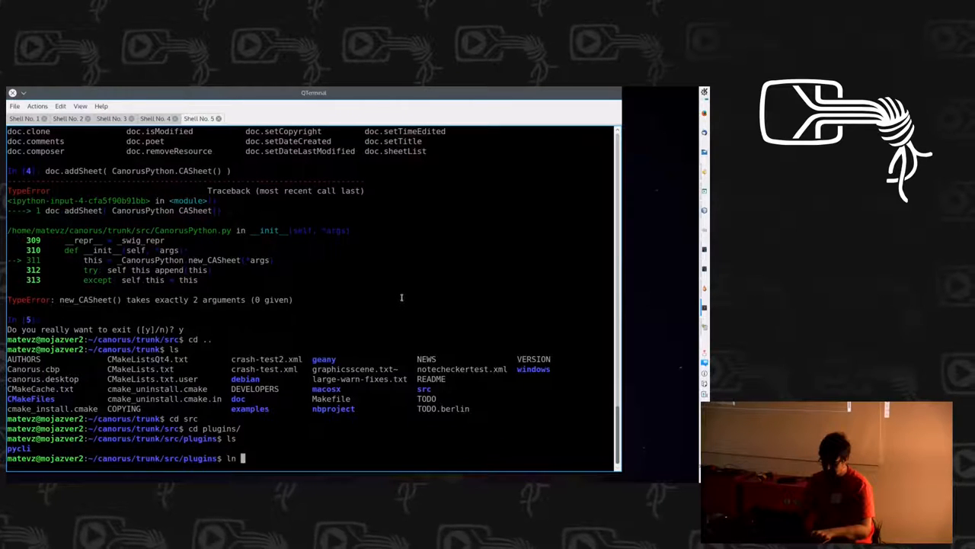
pyautogui.write('/harmonia/')
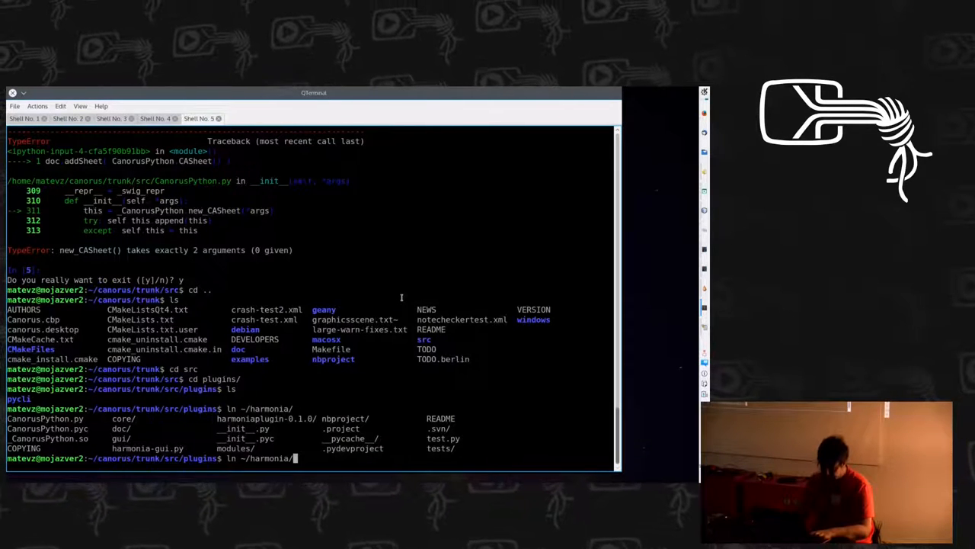
pyautogui.write('harmoniaplugin-0.1.0 . -')
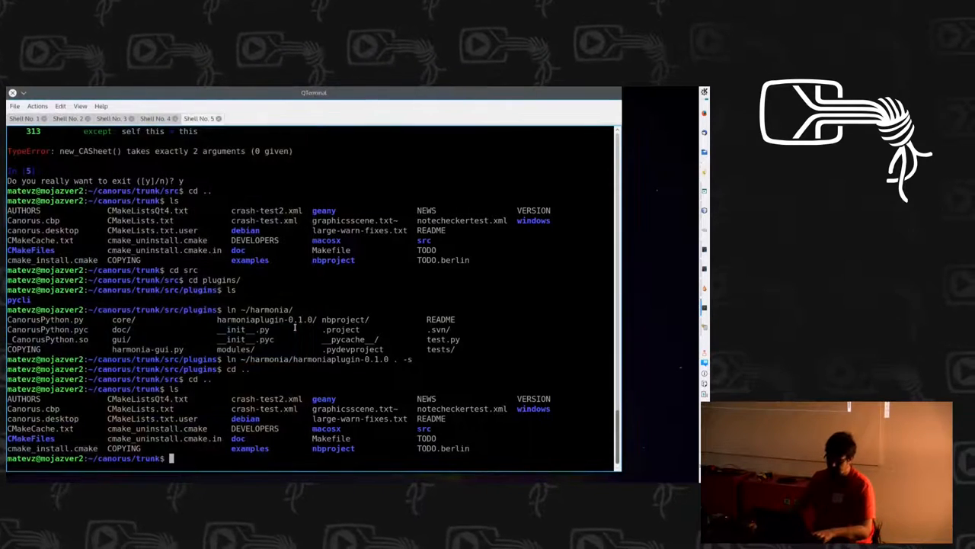
# Step: Run src/canorus from trunk, which prints its startup log and aborts
pyautogui.write('src/canorus')
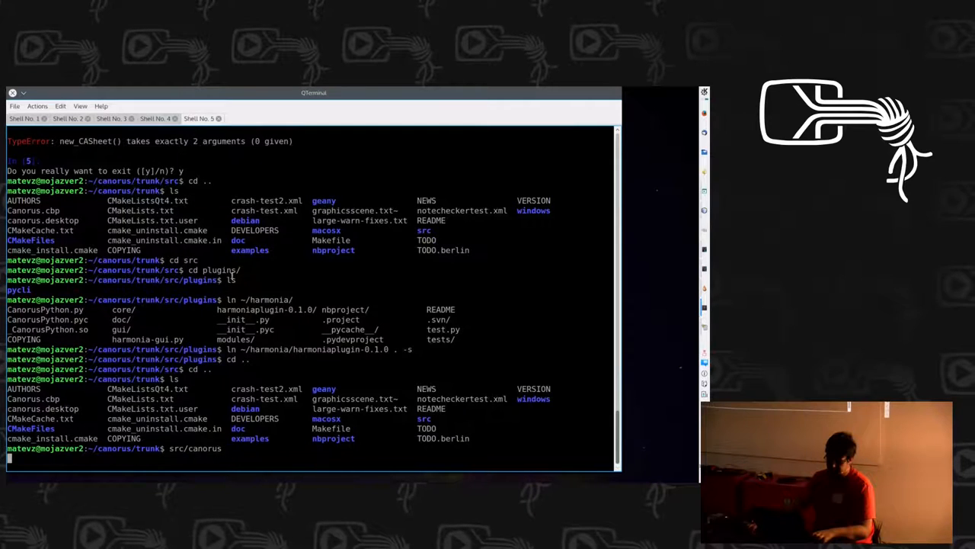
pyautogui.press('Return')
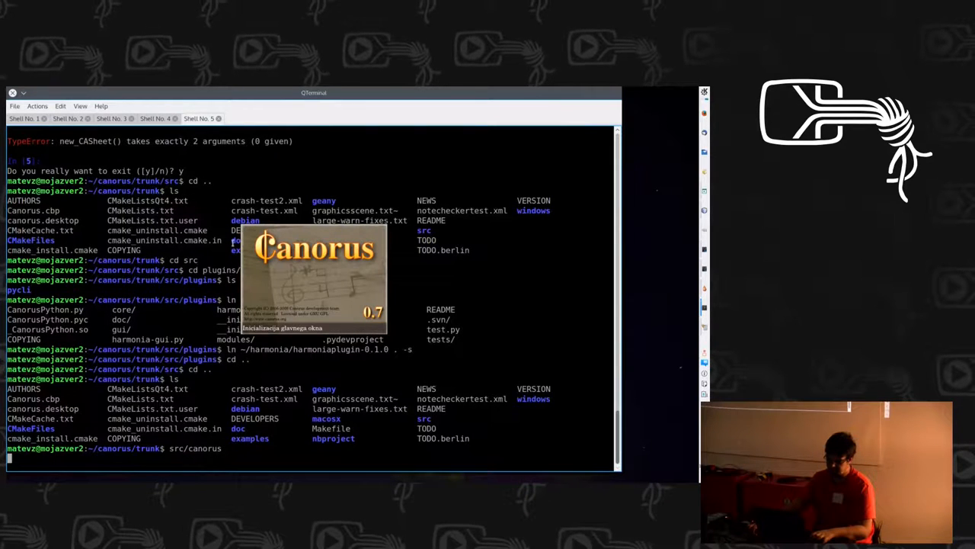
pyautogui.click(21, 107)
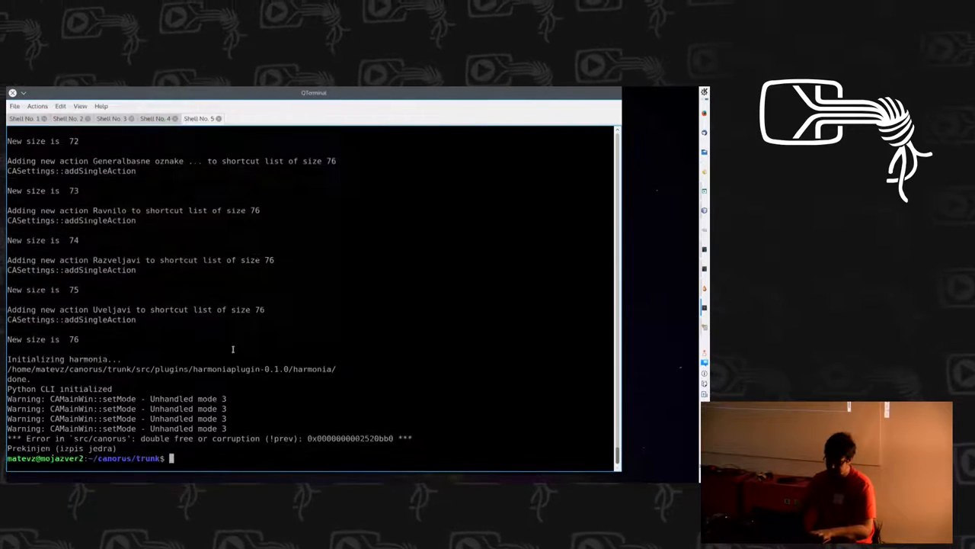
# Step: Launch Canorus in English, open Blowin' in the Wind from recent files and show its print preview in Okular
pyautogui.write('LANG=en_US src/canorus')
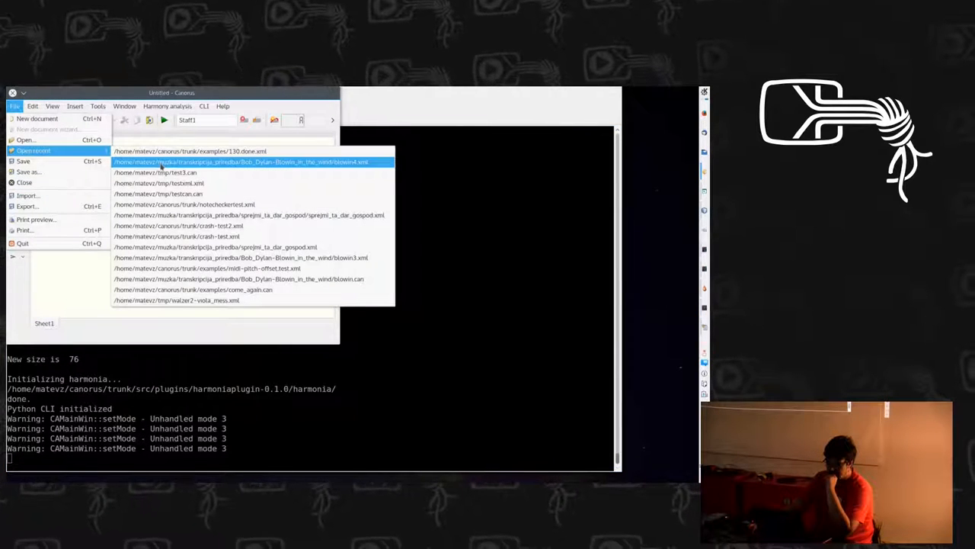
pyautogui.click(239, 161)
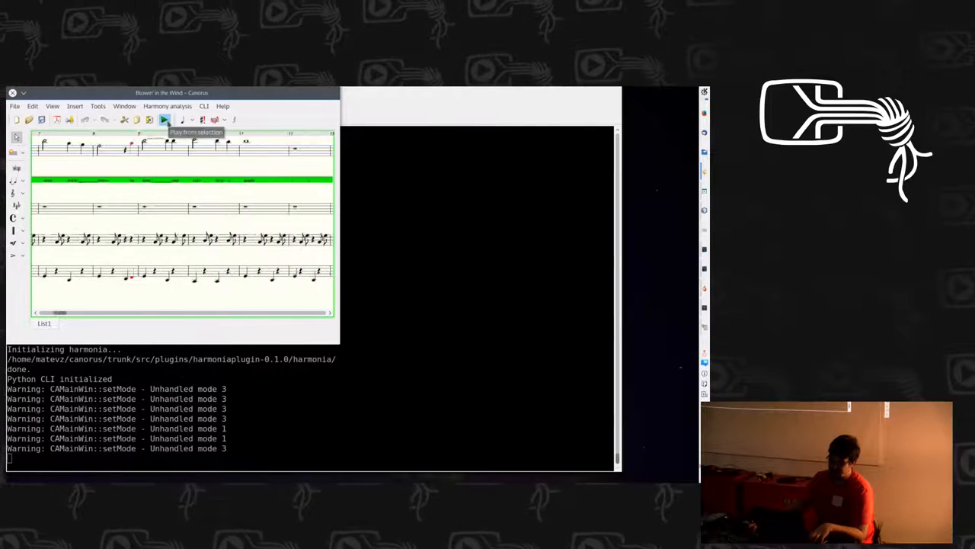
pyautogui.click(14, 107)
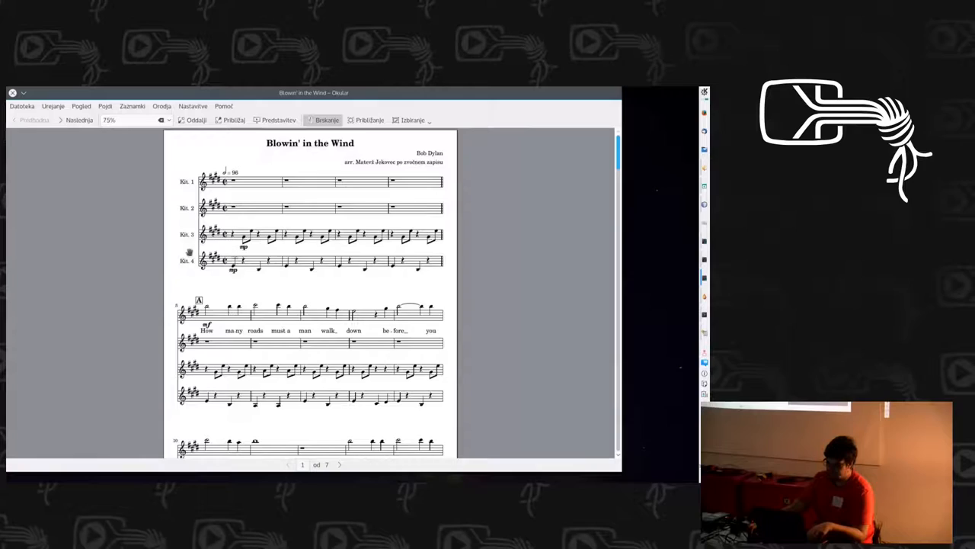
pyautogui.scroll(-3)
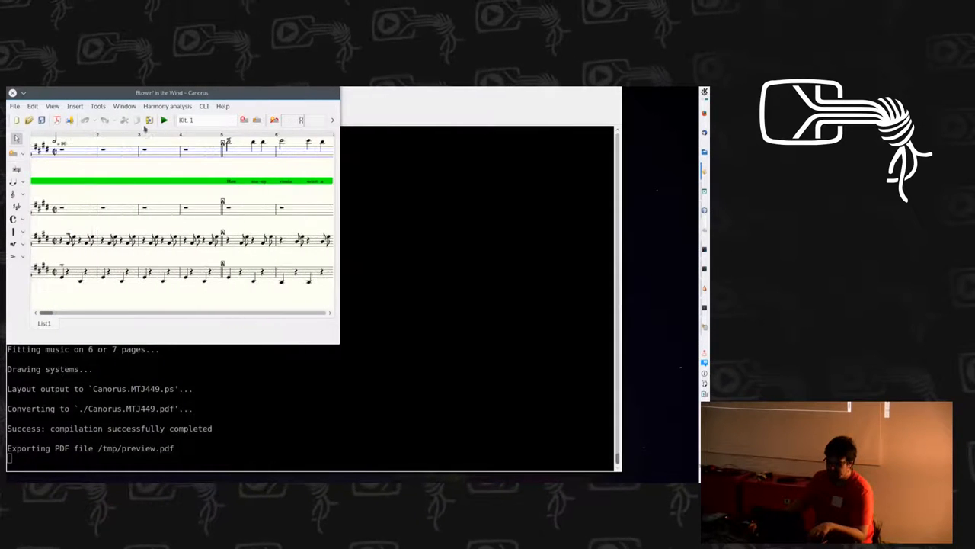
# Step: Pick a Harmony analysis on the score, crashing Canorus back to the terminal
pyautogui.click(168, 106)
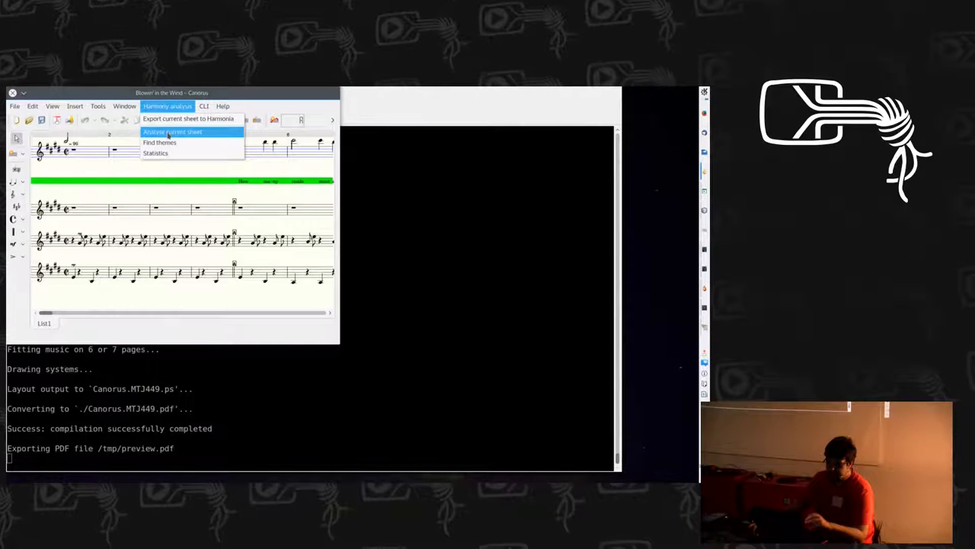
pyautogui.moveTo(188, 119)
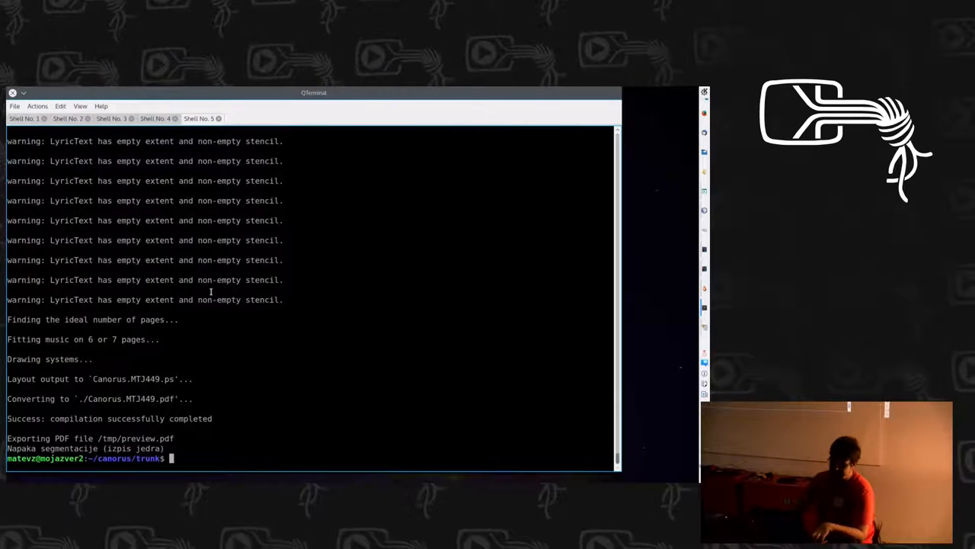
# Step: Run LANG=en_US src/canorus again, which aborts with a double-free error
pyautogui.write('LANG=en_US src/canorus')
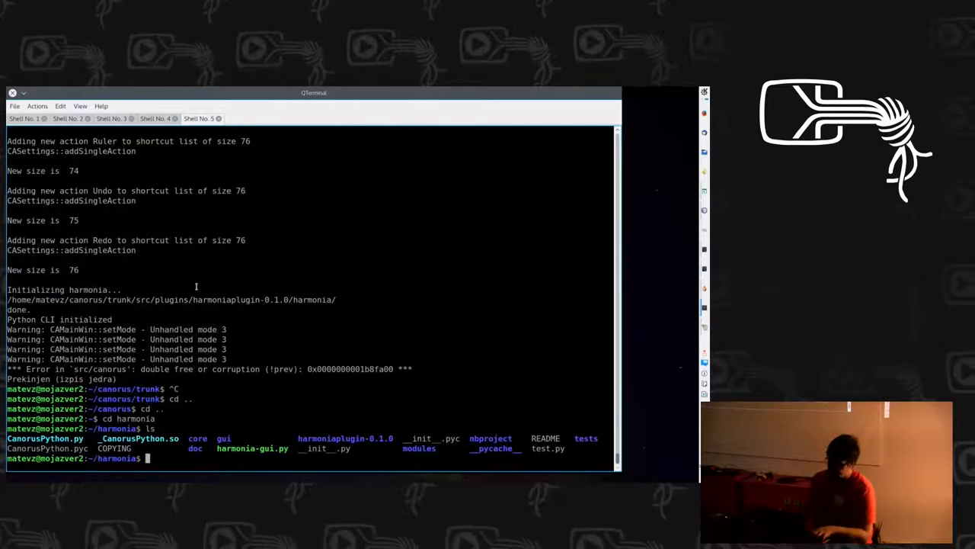
# Step: Run ./harmonia-gui.py, then rerun it with python3 after the import error
pyautogui.write('./harmonia')
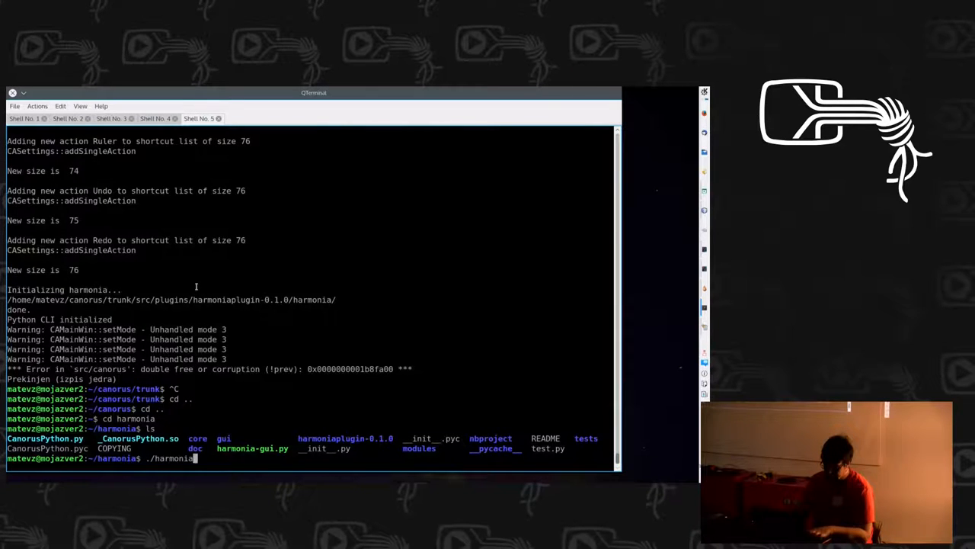
pyautogui.write('-gui.py')
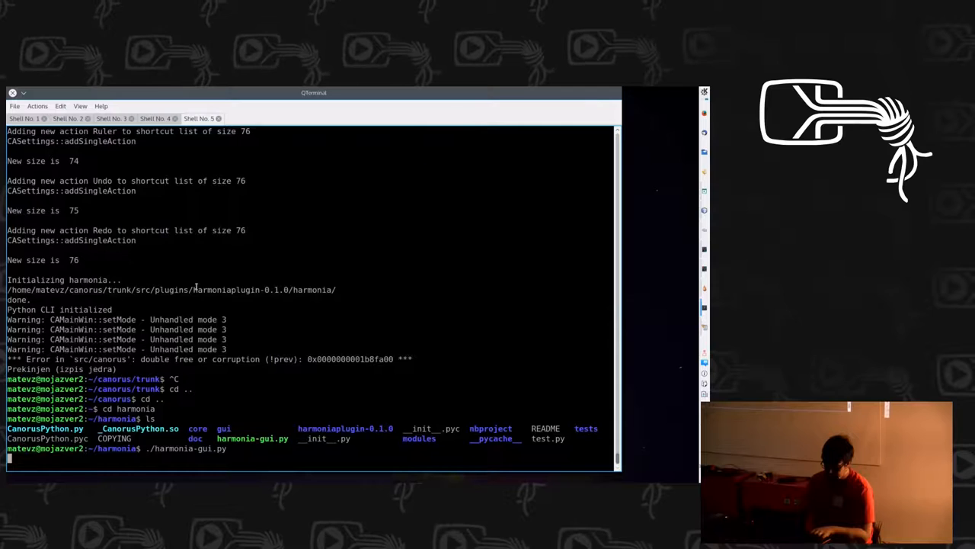
pyautogui.press('Return')
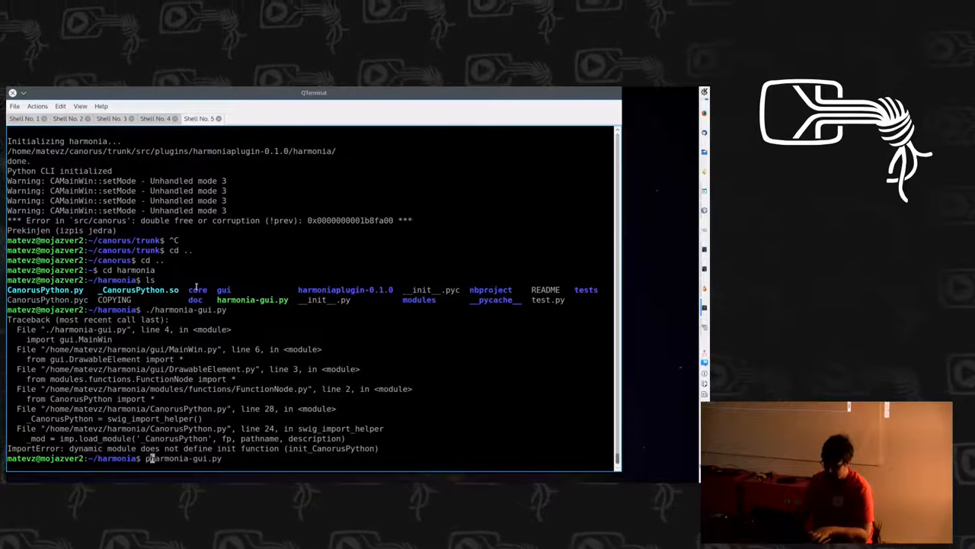
pyautogui.write('python3 harmonia-gui.py')
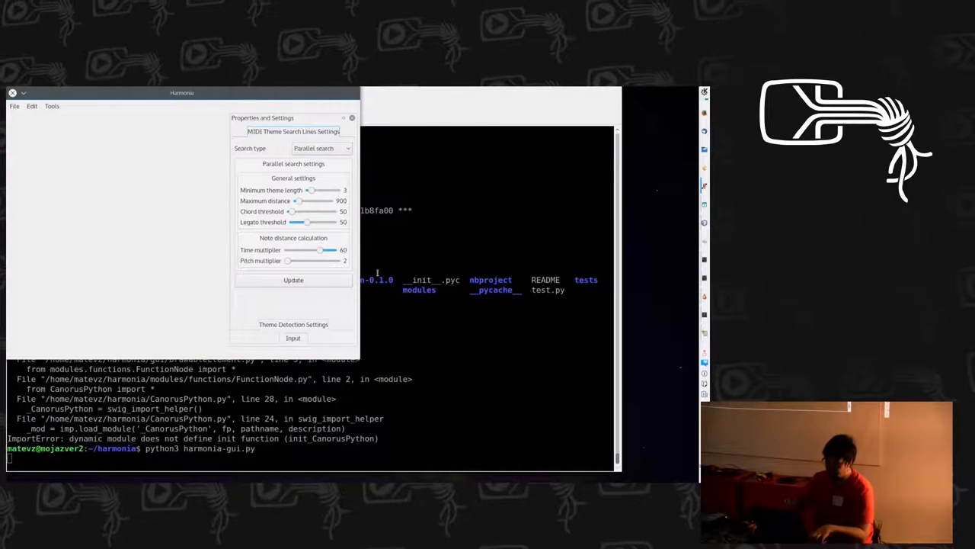
# Step: Enlarge the Harmonia window and start a score import from File > Import
pyautogui.moveTo(181, 93); pyautogui.dragTo(235, 93)
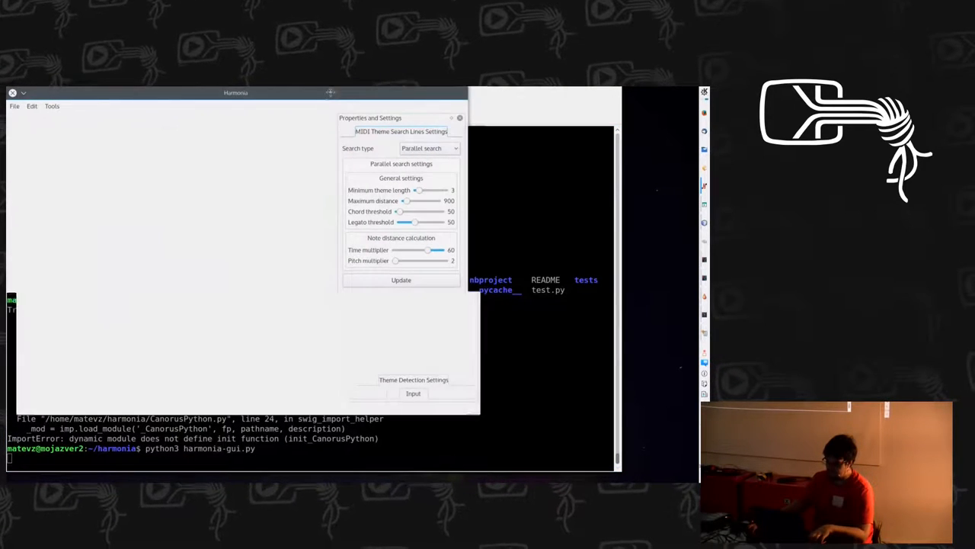
pyautogui.click(15, 106)
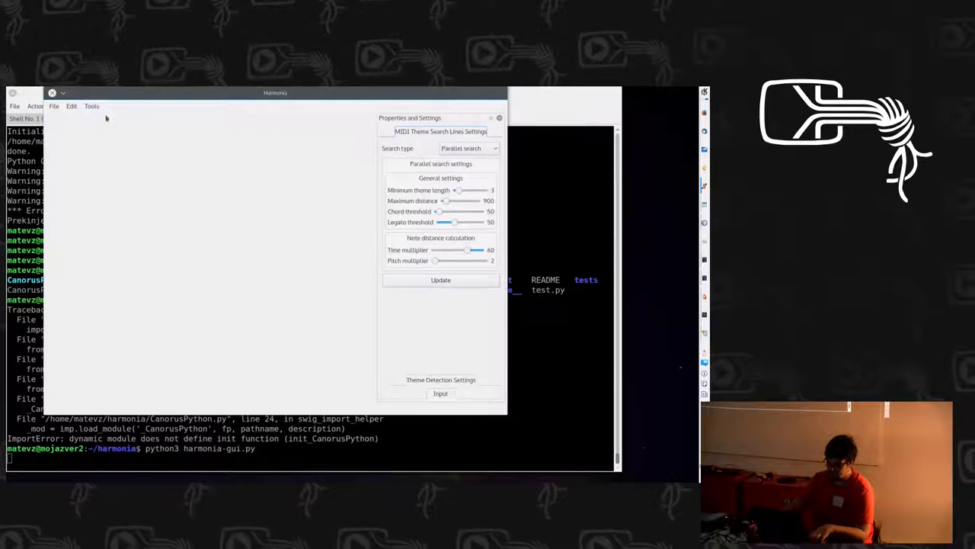
pyautogui.click(54, 107)
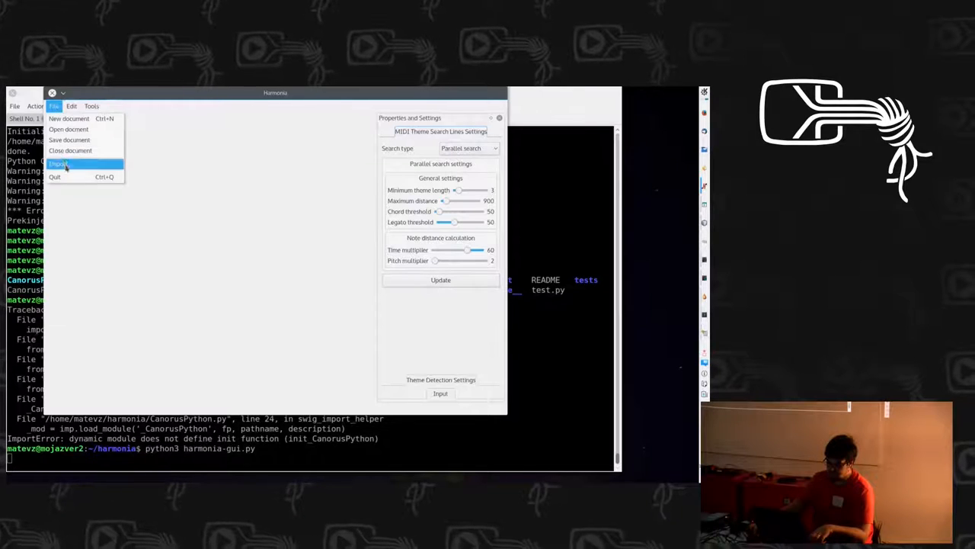
pyautogui.click(57, 163)
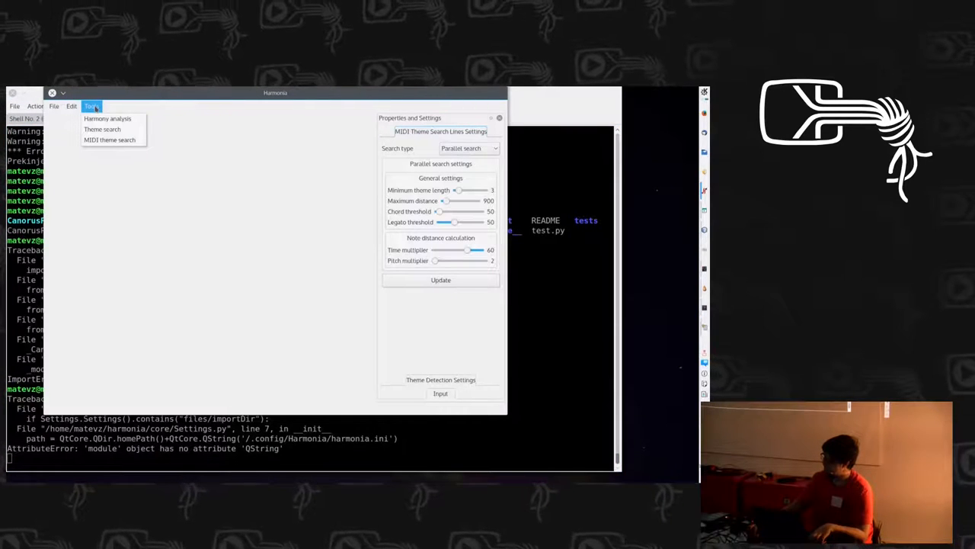
pyautogui.moveTo(102, 128)
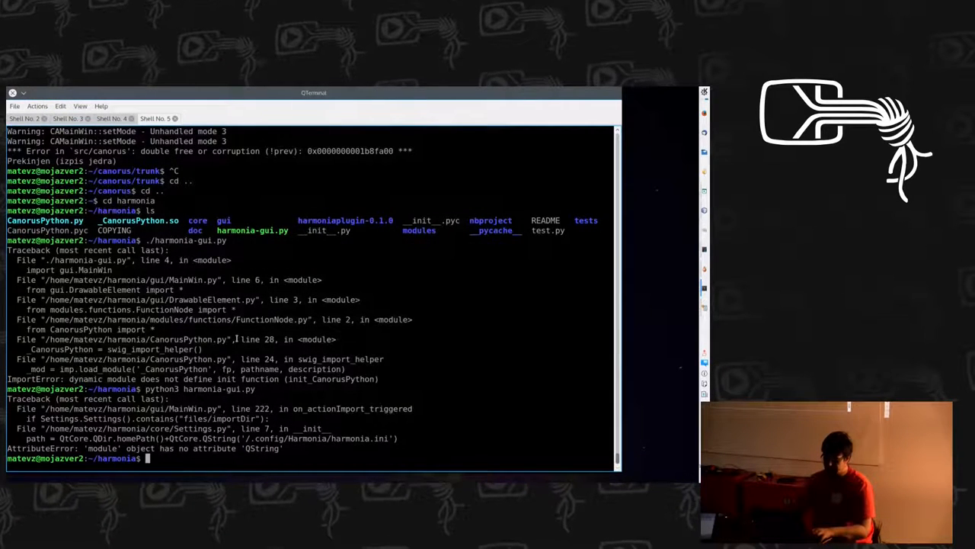
# Step: From Konsole, list the diploma folder, rebuild the thesis with pdflatex and view the PDF in Okular
pyautogui.write('cd')
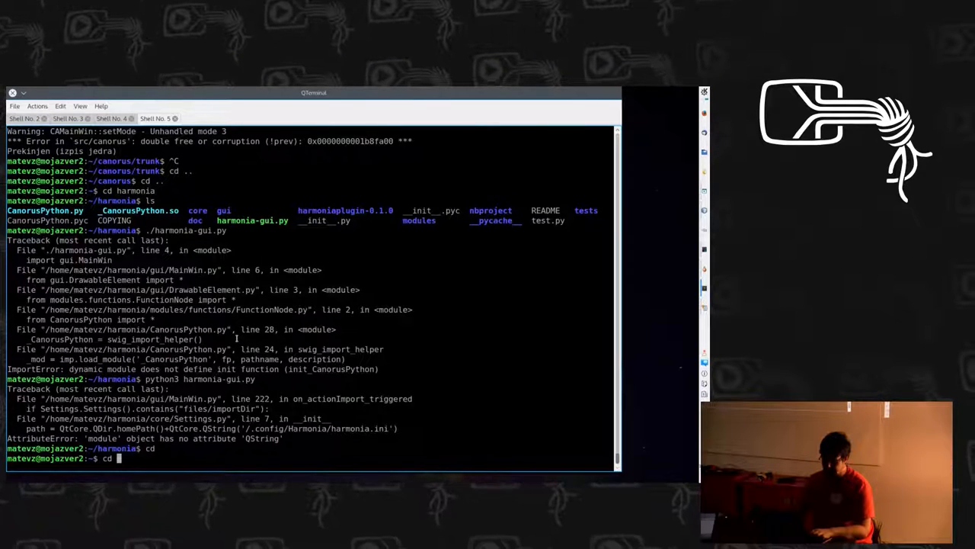
pyautogui.write('dod^C')
pyautogui.write('s')
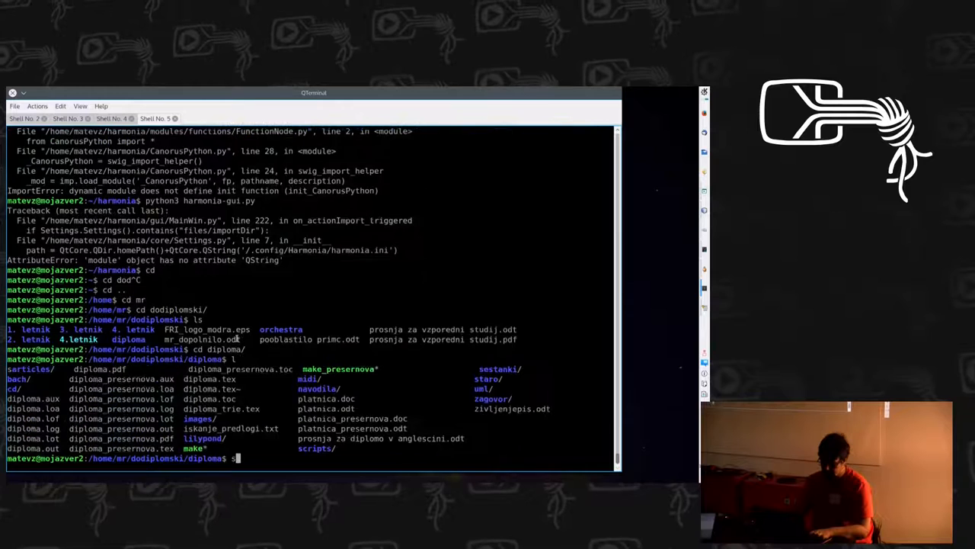
pyautogui.write('pdflatex')
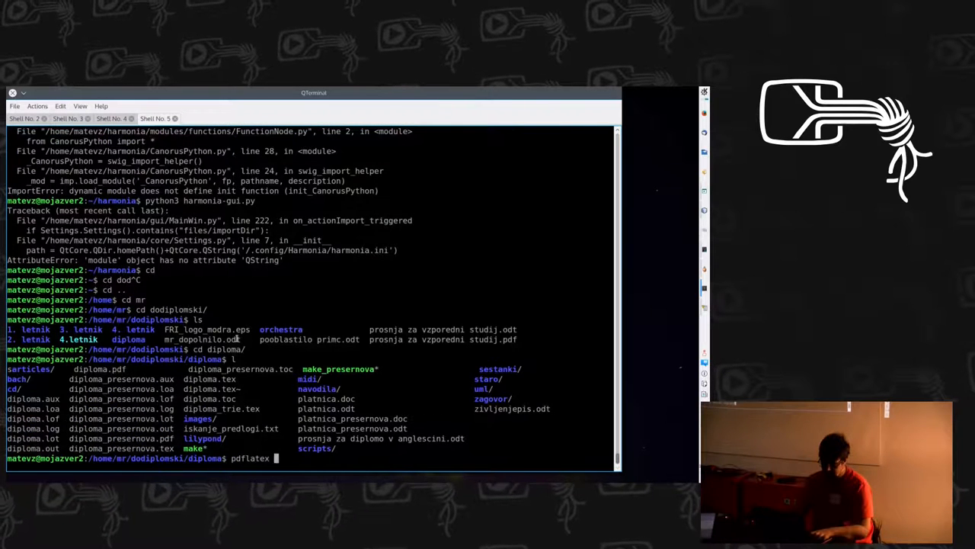
pyautogui.write('oku')
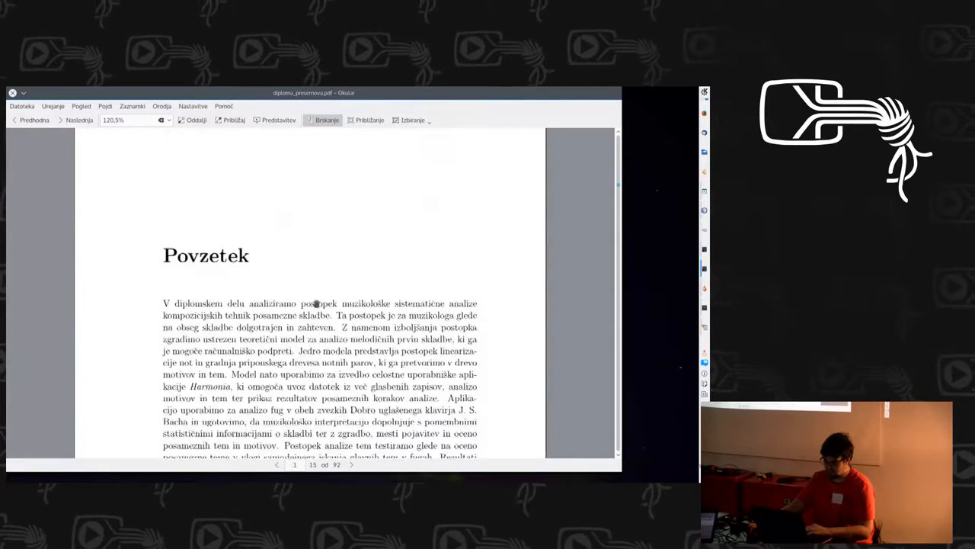
# Step: Scroll the thesis down through chapter 4 until Slika 4.4, the nearest-neighbour note plot, is in view
pyautogui.scroll(-3)
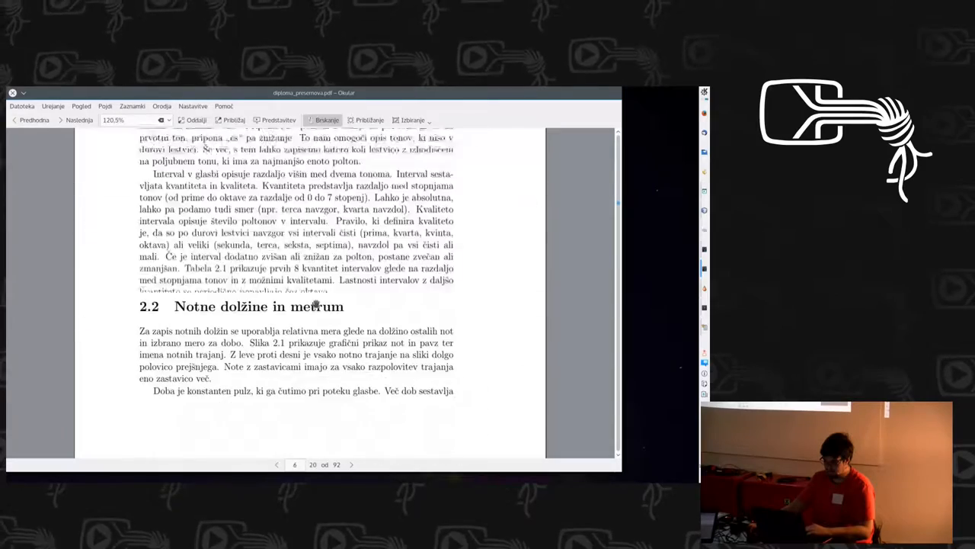
pyautogui.scroll(-3)
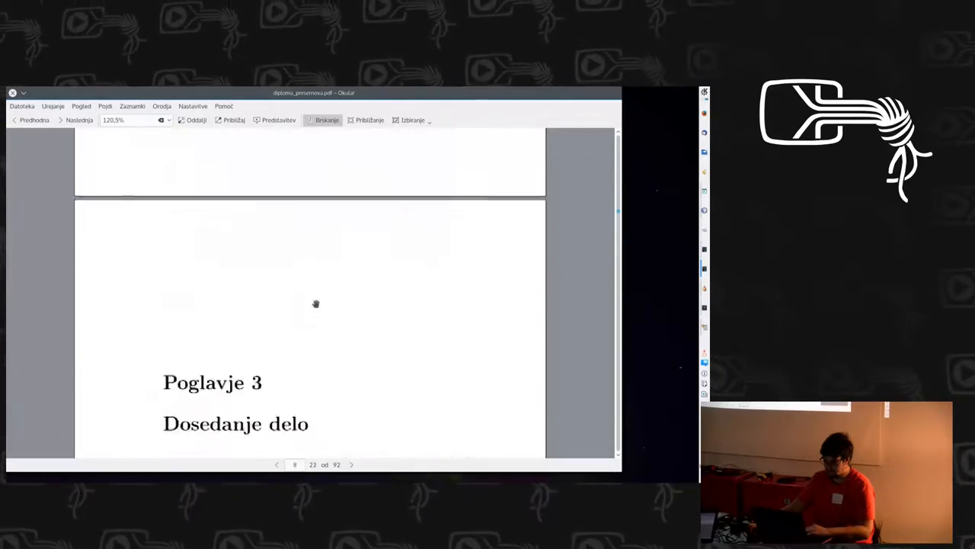
pyautogui.scroll(-3)
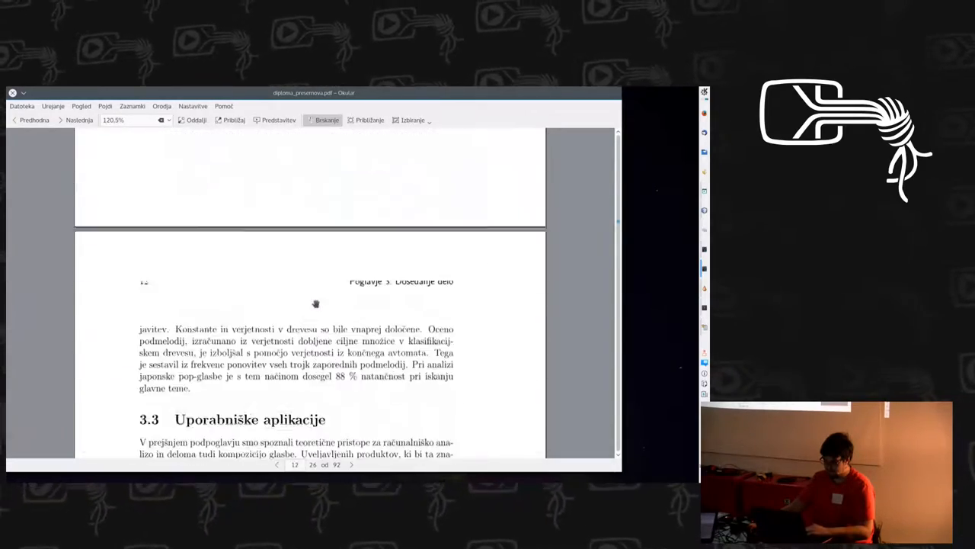
pyautogui.scroll(-3)
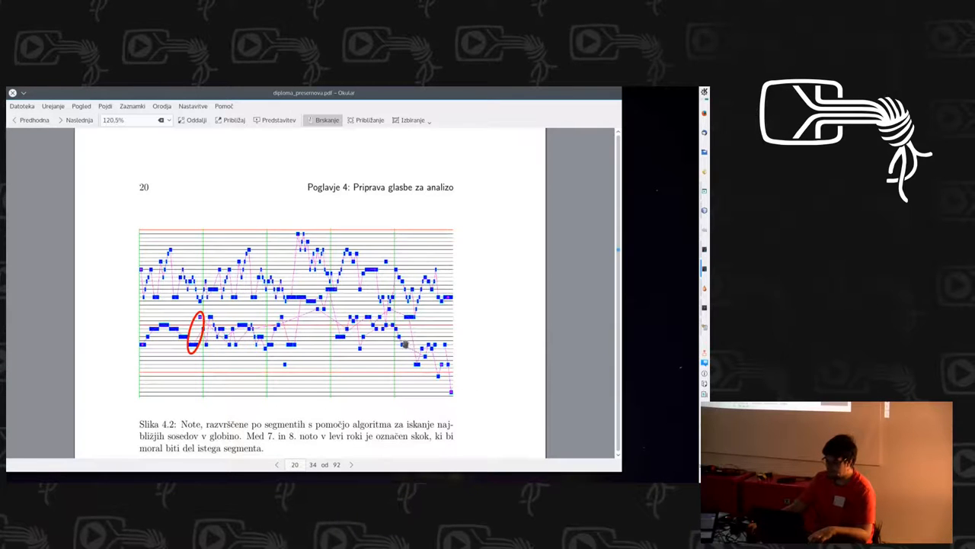
pyautogui.scroll(-3)
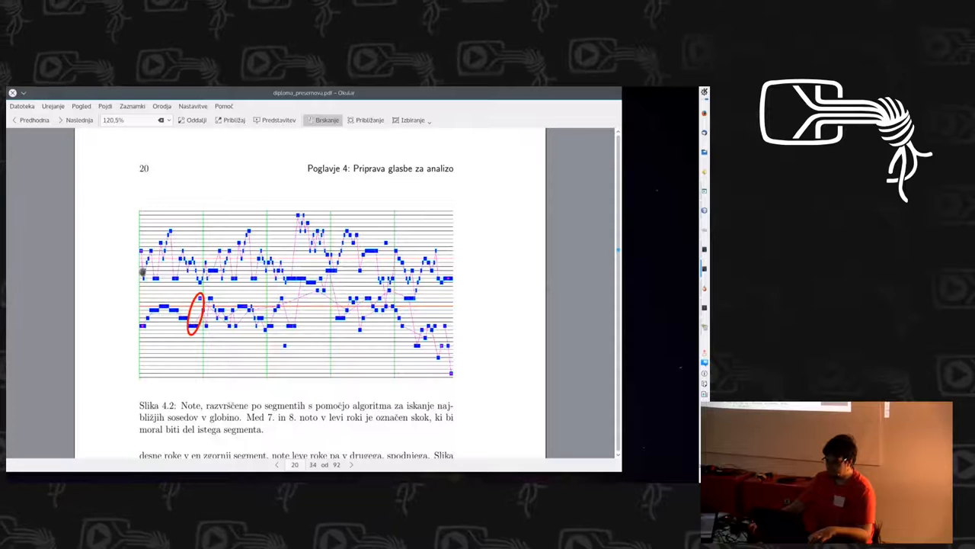
pyautogui.moveTo(177, 271)
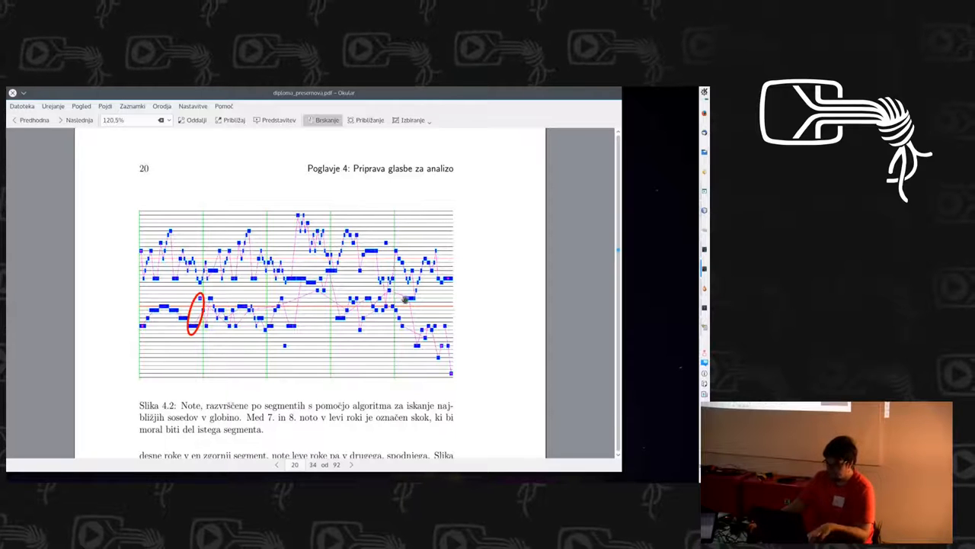
pyautogui.scroll(-3)
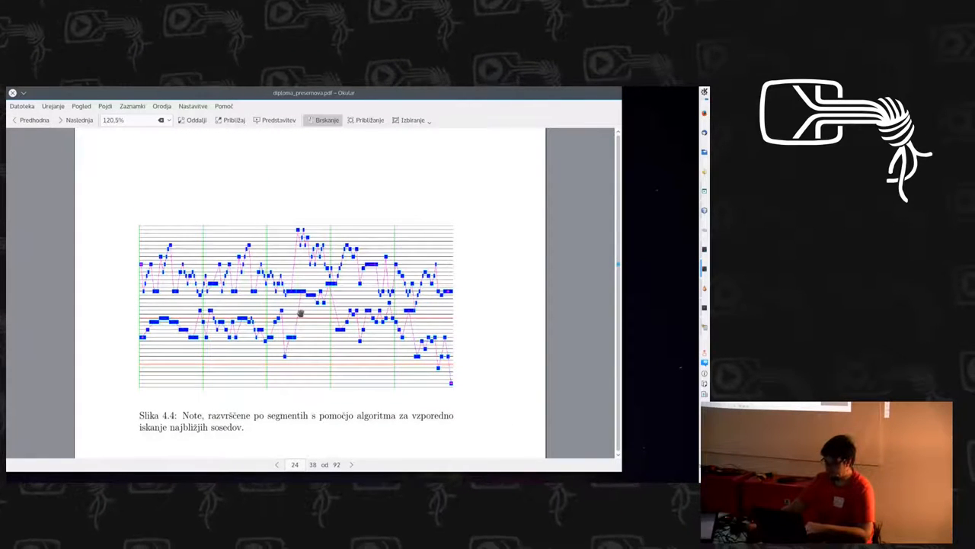
# Step: Scroll on through chapters 5 and 6 to page 54 with Slika 6.8, the Harmonia menu screenshot
pyautogui.scroll(-3)
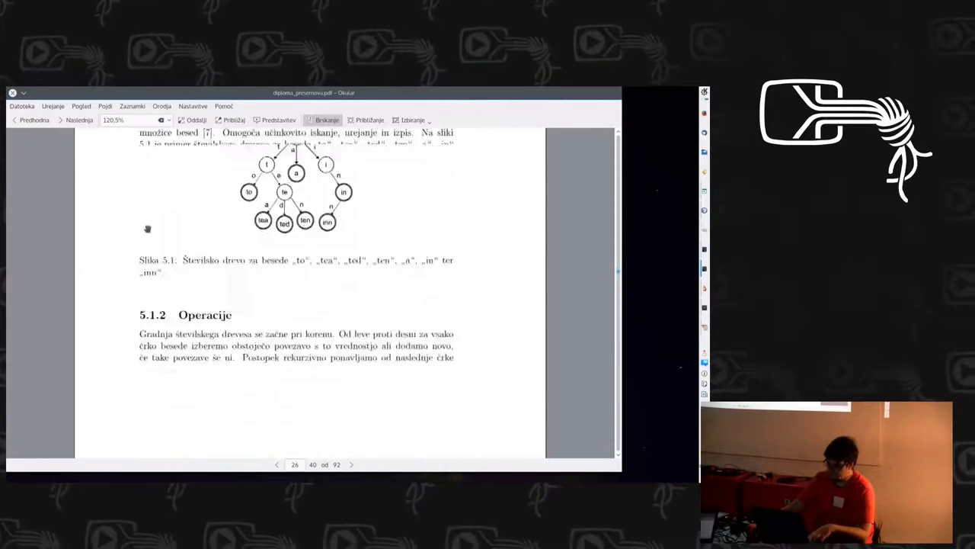
pyautogui.scroll(-3)
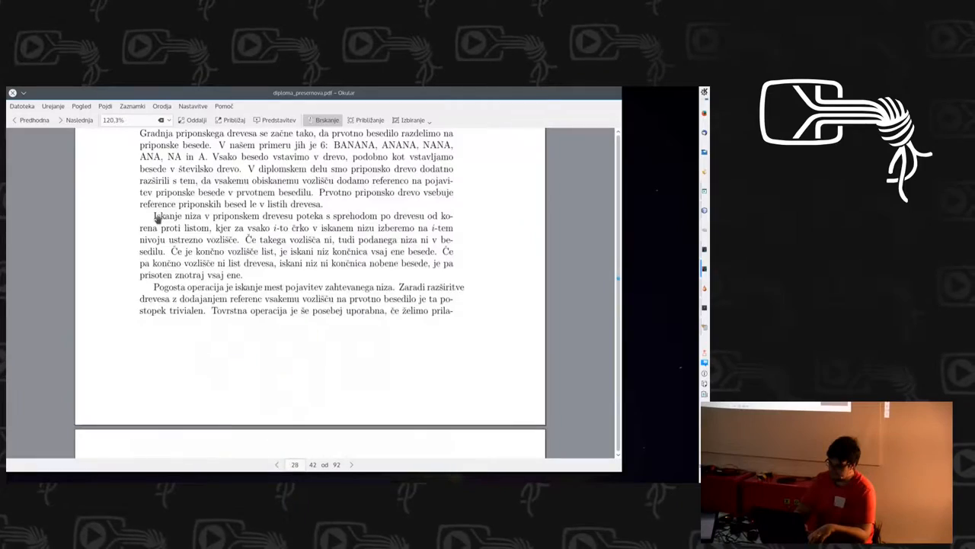
pyautogui.scroll(-3)
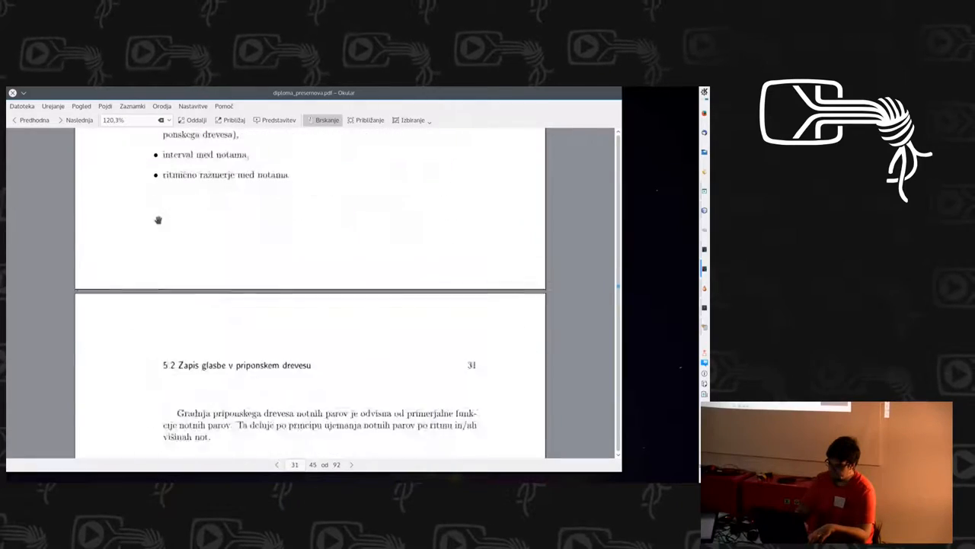
pyautogui.scroll(-3)
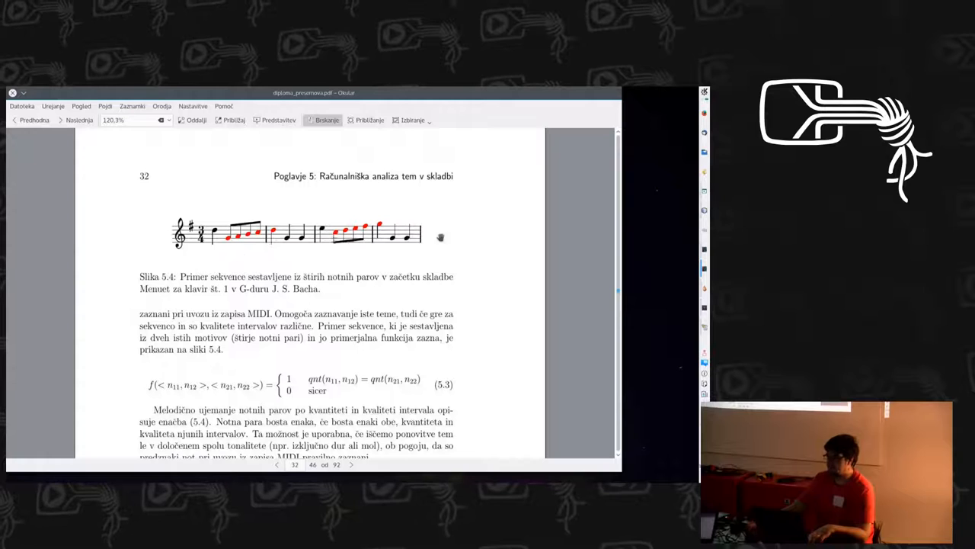
pyautogui.moveTo(360, 286)
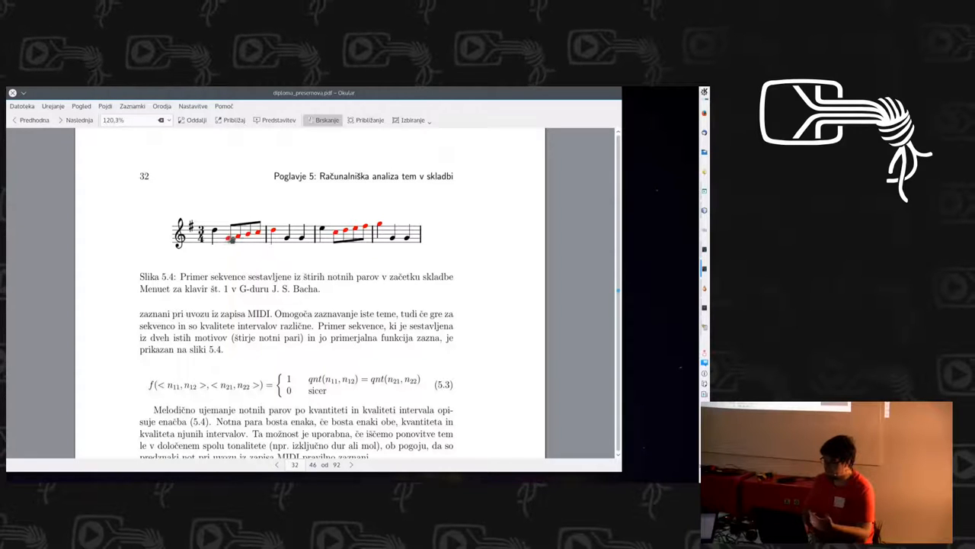
pyautogui.scroll(-3)
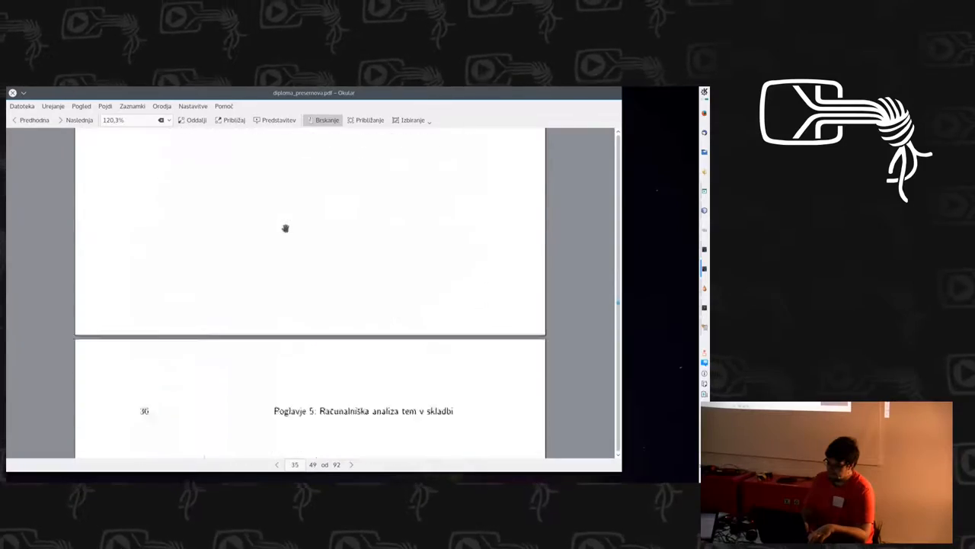
pyautogui.scroll(-3)
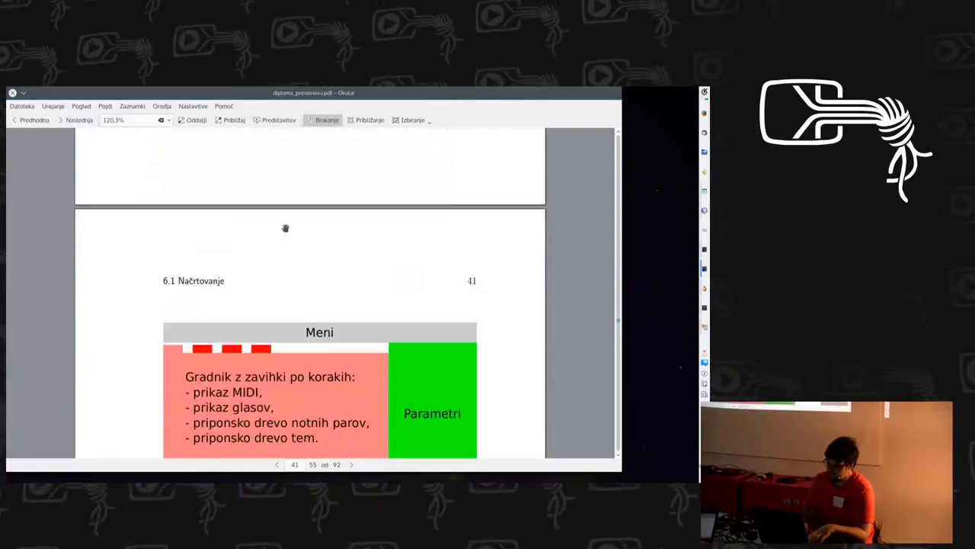
pyautogui.scroll(-3)
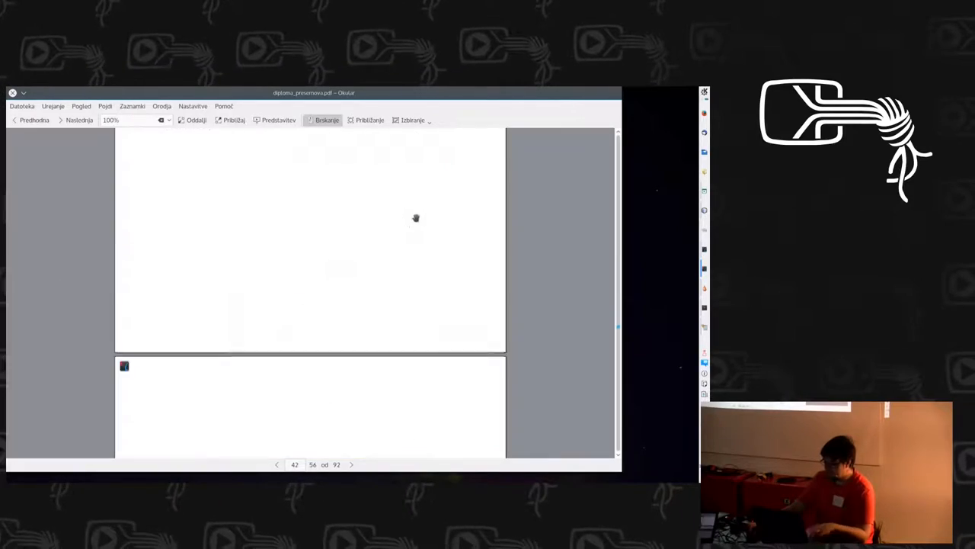
pyautogui.scroll(-3)
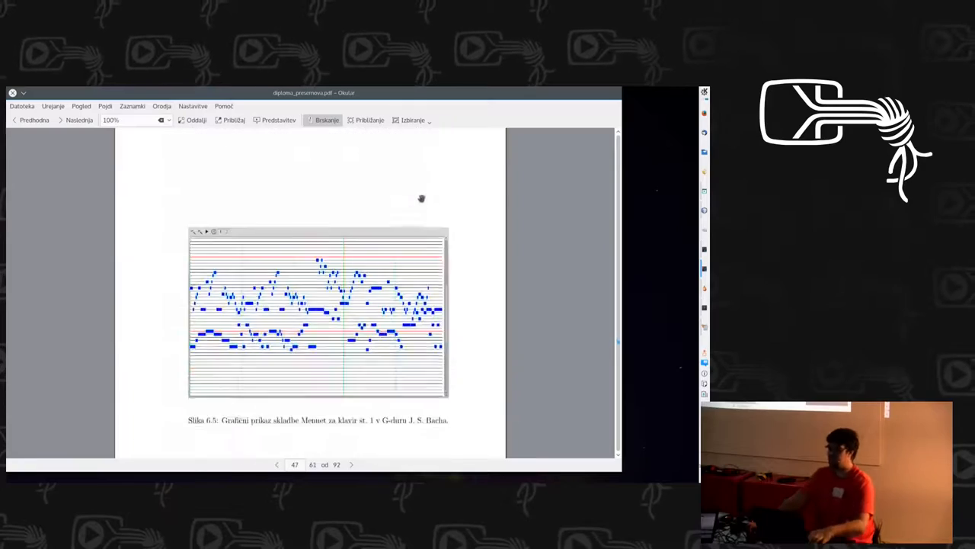
pyautogui.scroll(-3)
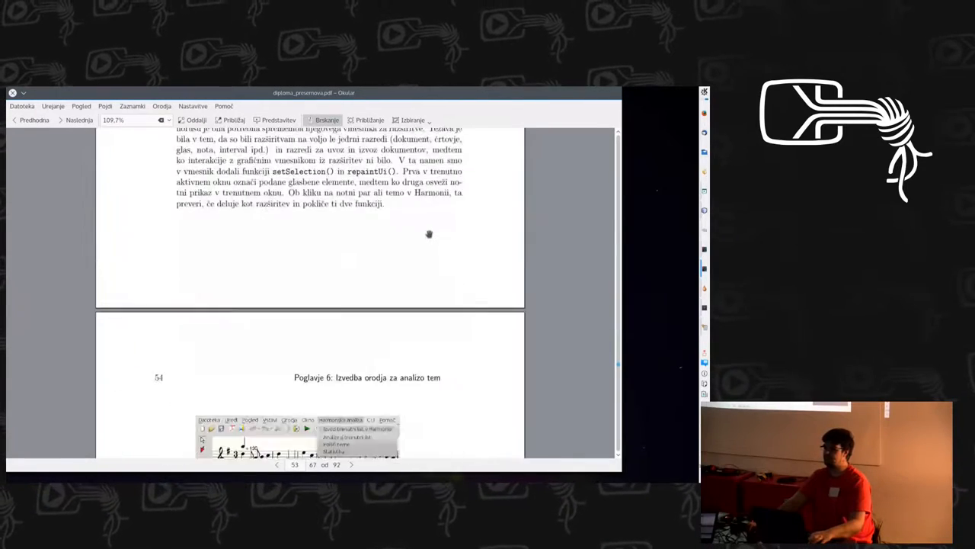
pyautogui.scroll(-3)
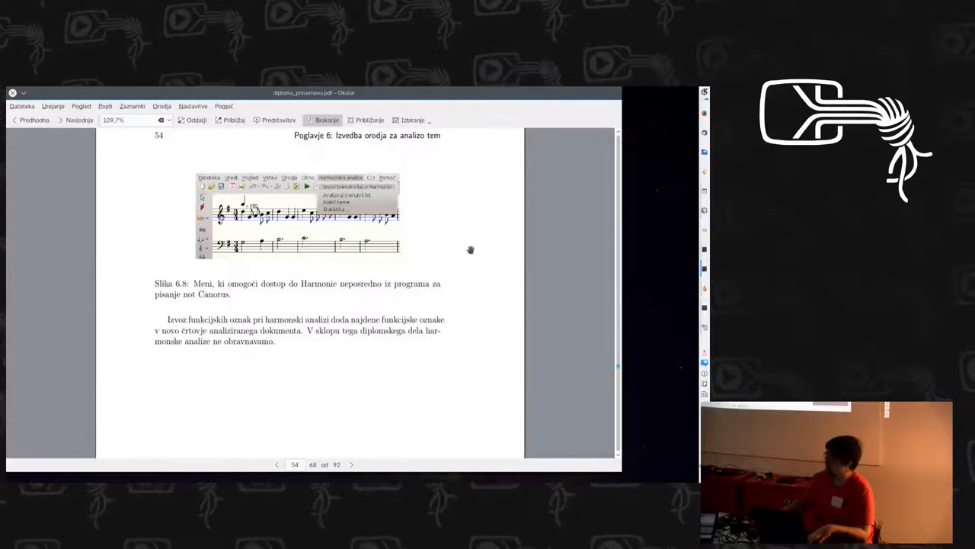
# Step: Scroll past the start of Poglavje 7 and its Bach fugue figures until Slika 7.3 is fully visible
pyautogui.scroll(-3)
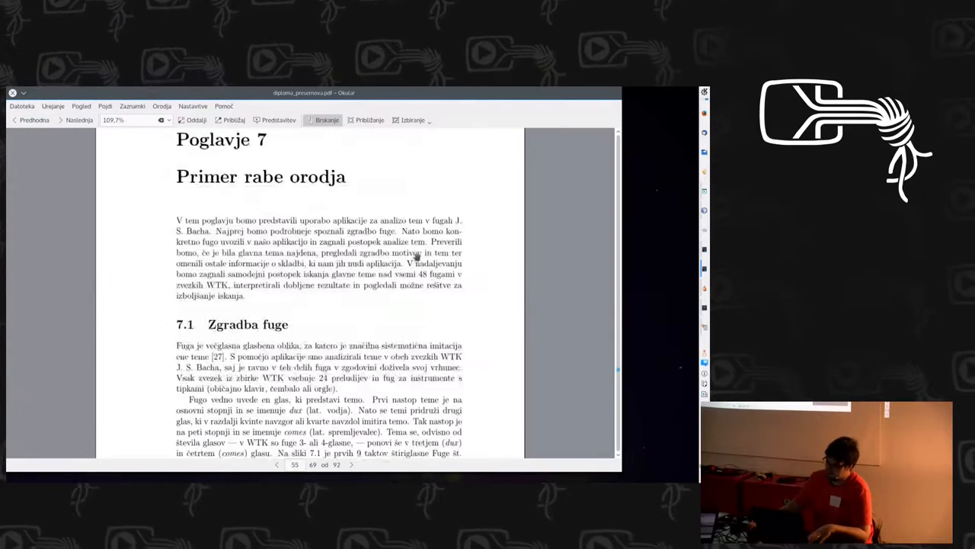
pyautogui.scroll(-3)
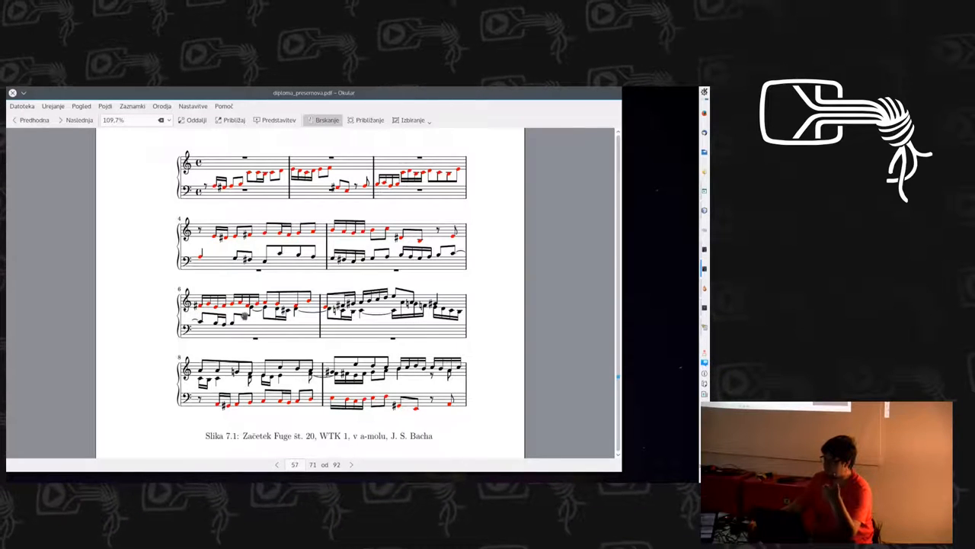
pyautogui.moveTo(201, 195)
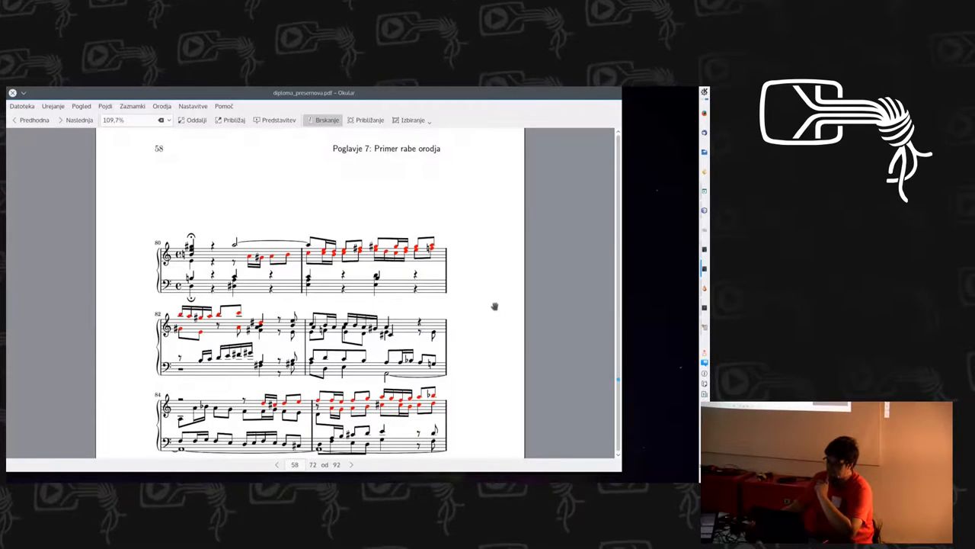
pyautogui.scroll(-3)
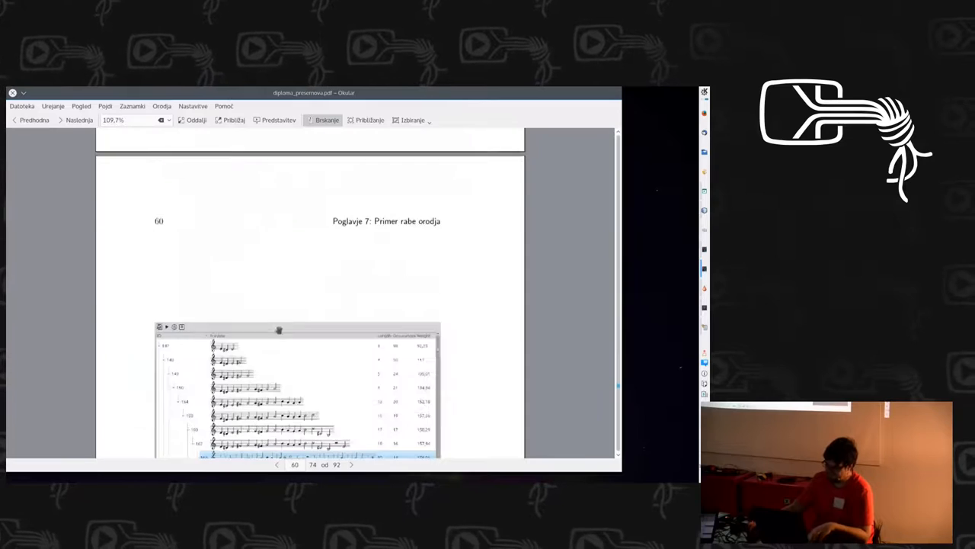
pyautogui.scroll(-3)
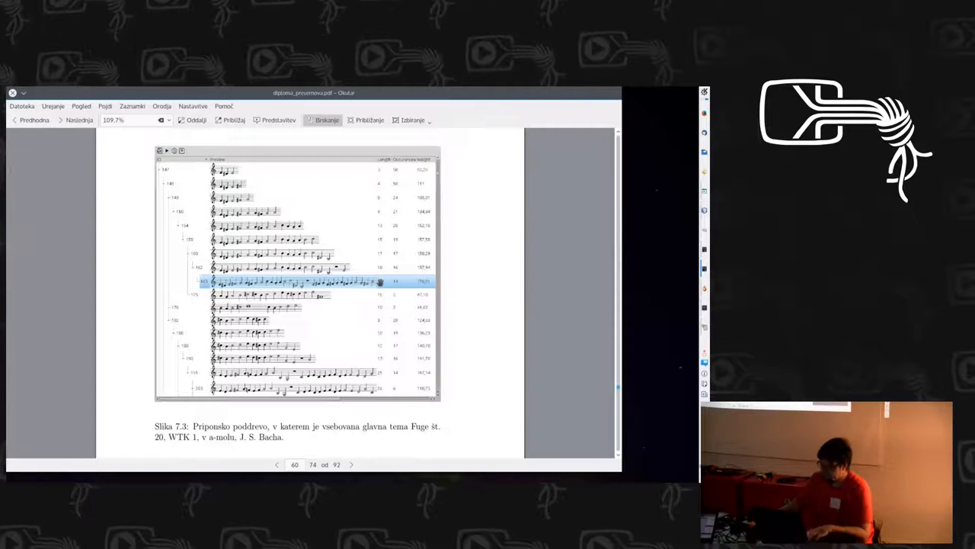
pyautogui.scroll(-3)
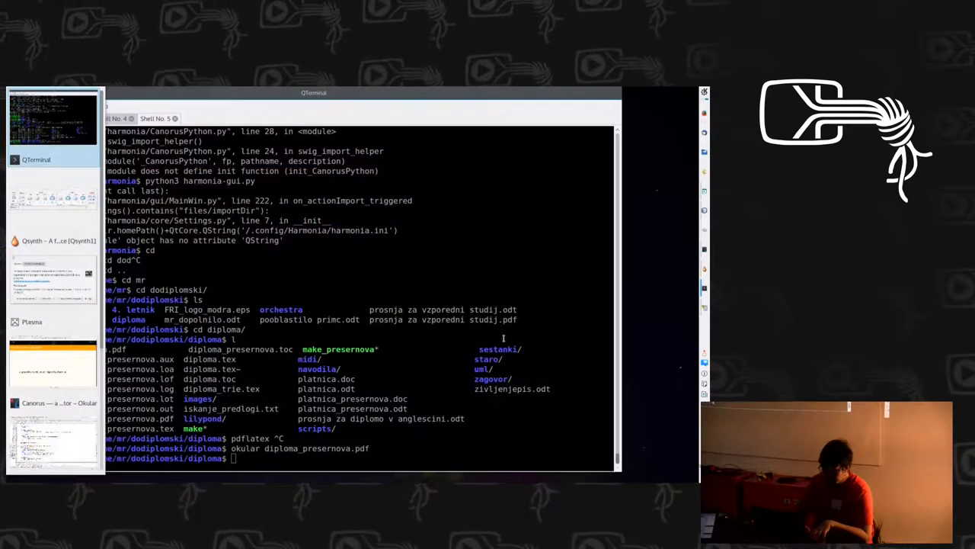
# Step: From the terminal, change to ~/canorus/trunk and launch Canorus with LANG=en_US for an English interface
pyautogui.write('date')
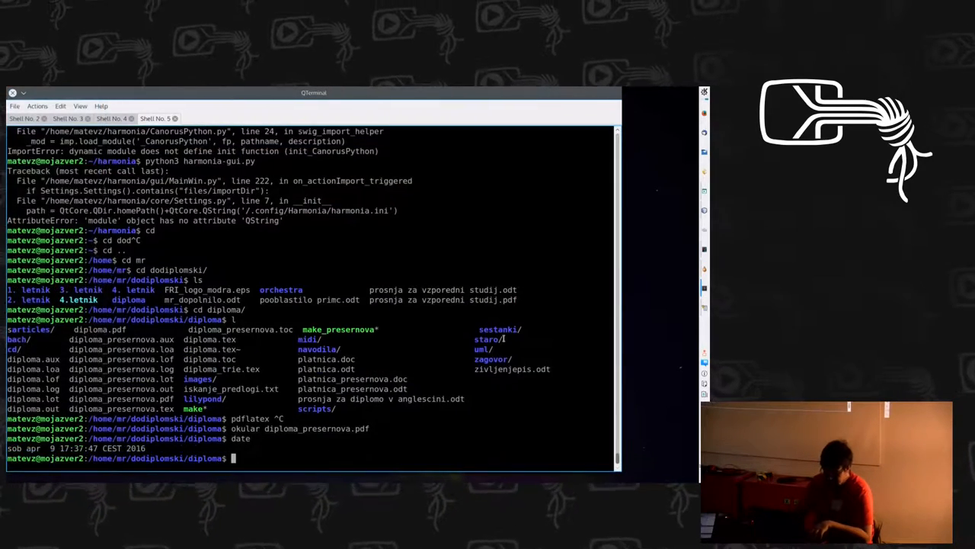
pyautogui.write('cd ..')
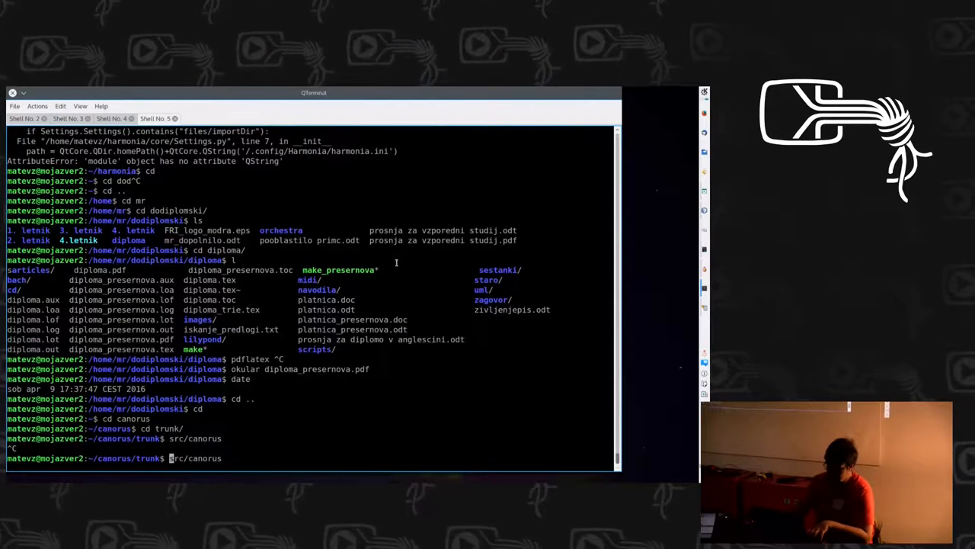
pyautogui.write('LANG=en_Us')
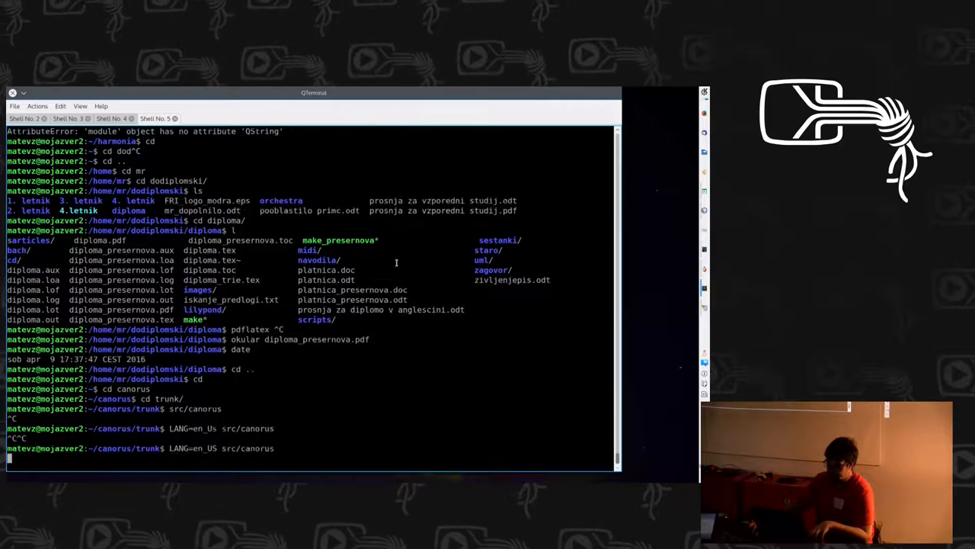
pyautogui.press('Return')
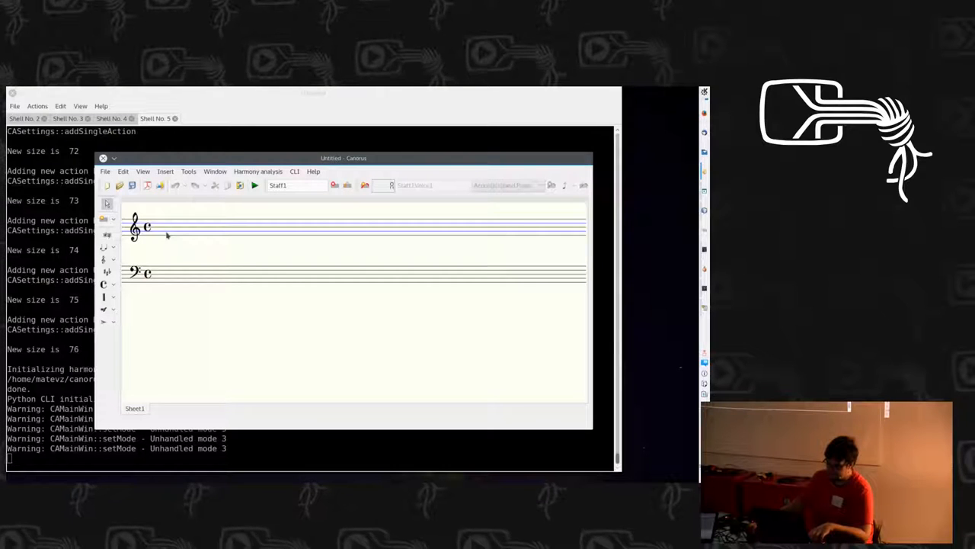
pyautogui.moveTo(227, 252)
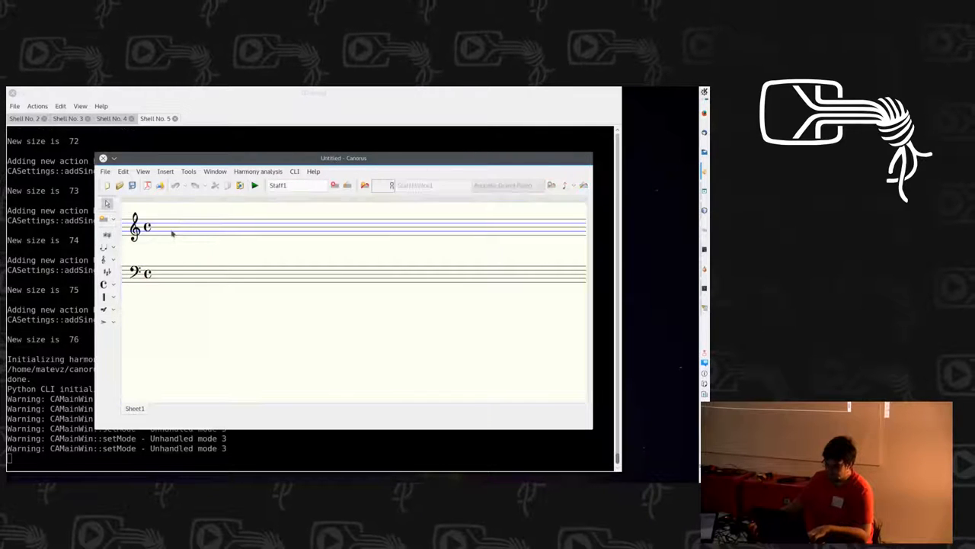
# Step: Select the upper treble staff so note entry is ready on its first voice
pyautogui.click(177, 225)
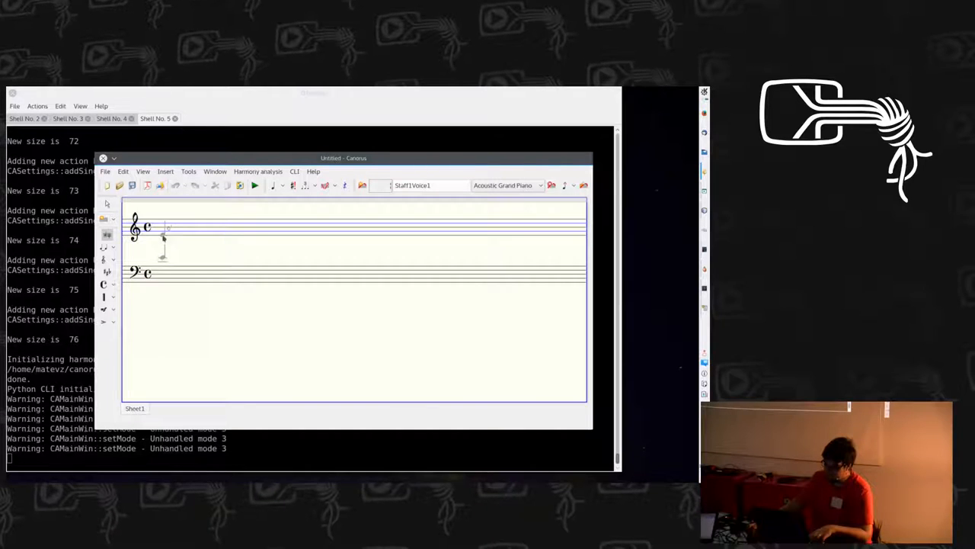
# Step: Place notes along the treble staff to build a long row in the first voice
pyautogui.click(159, 229)
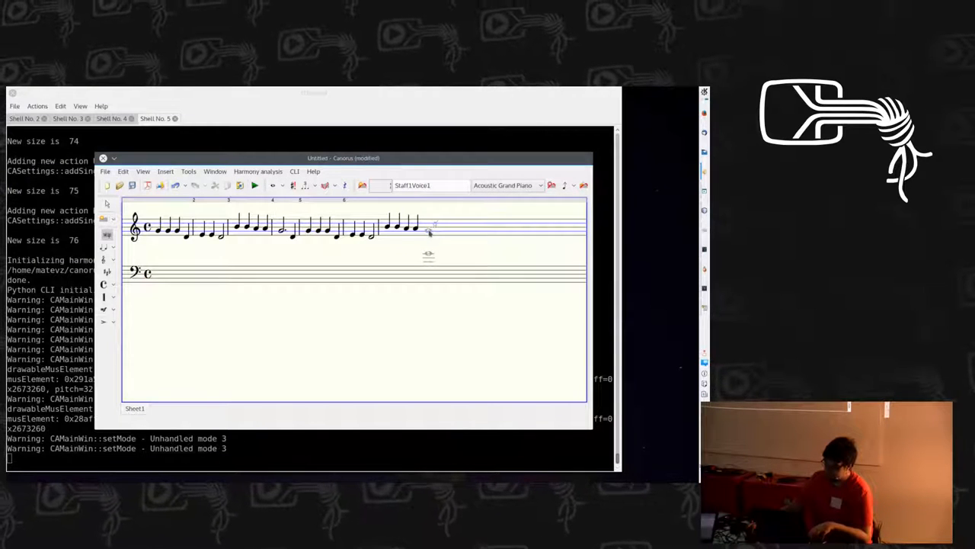
pyautogui.click(286, 229)
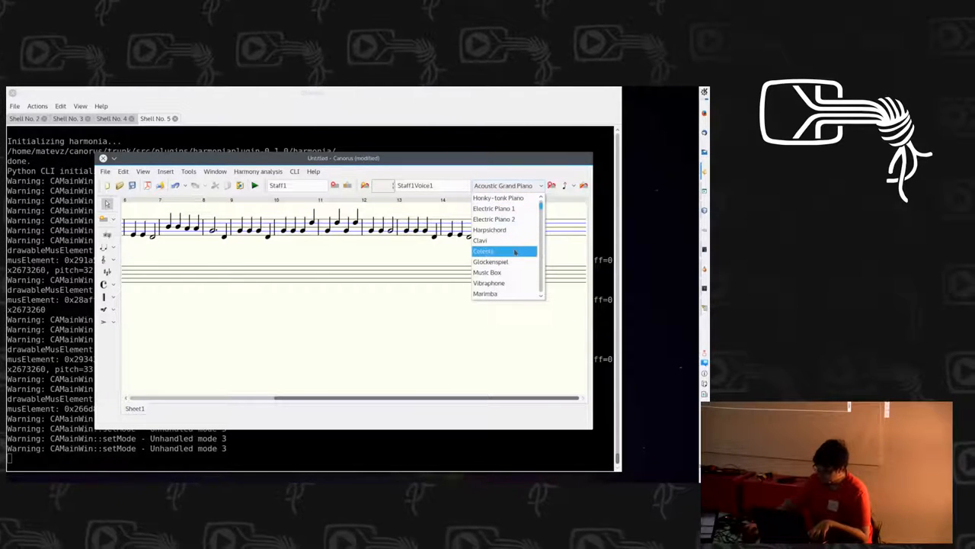
# Step: Pick a different playback instrument for the voice from the list, then start saving the score via File
pyautogui.scroll(-3)
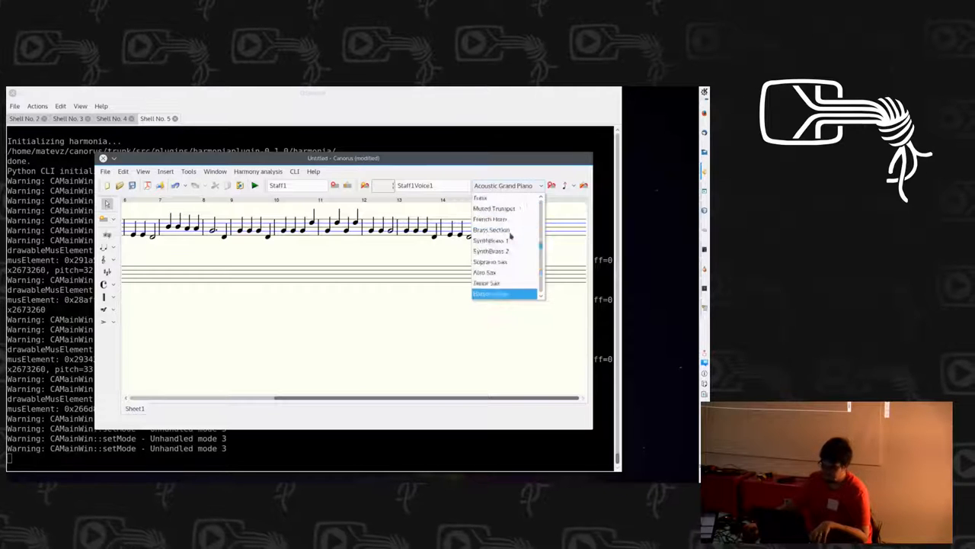
pyautogui.click(491, 294)
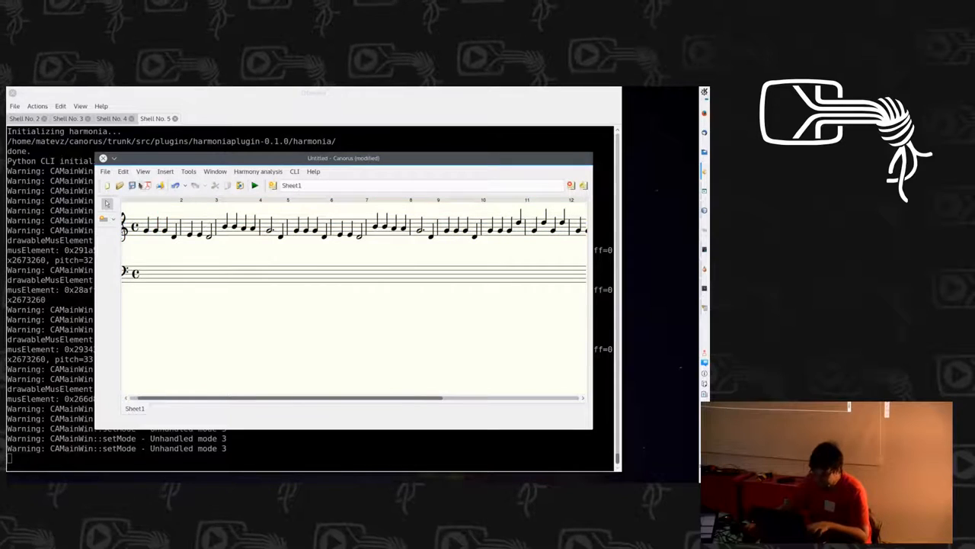
pyautogui.click(103, 171)
pyautogui.write('ml')
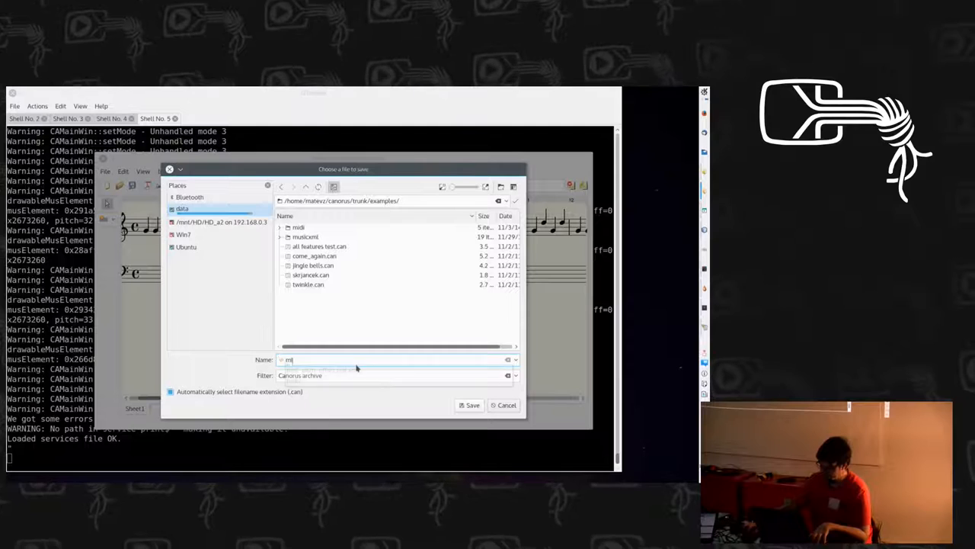
# Step: Name the file inilac2016 and choose the Canorus document format in the examples folder
pyautogui.write('inilac2016')
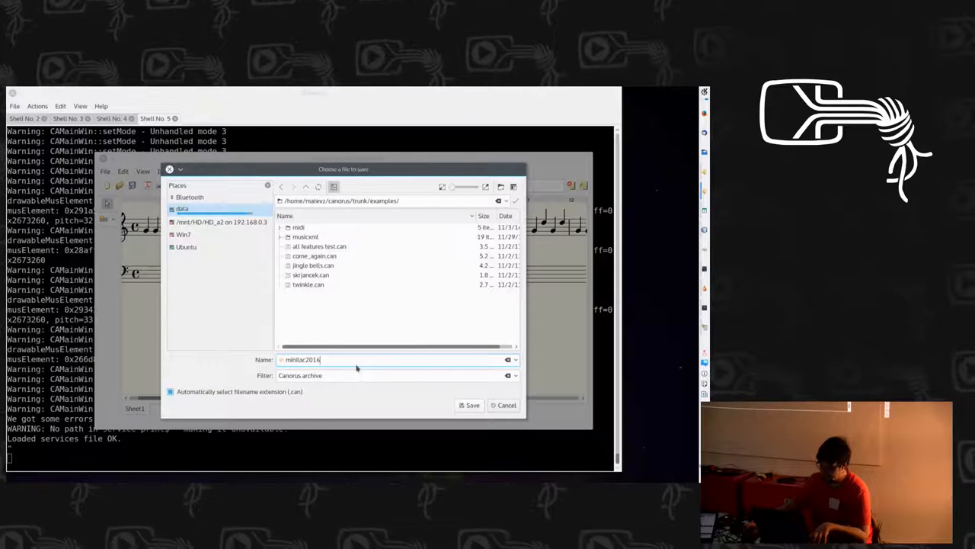
pyautogui.click(515, 375)
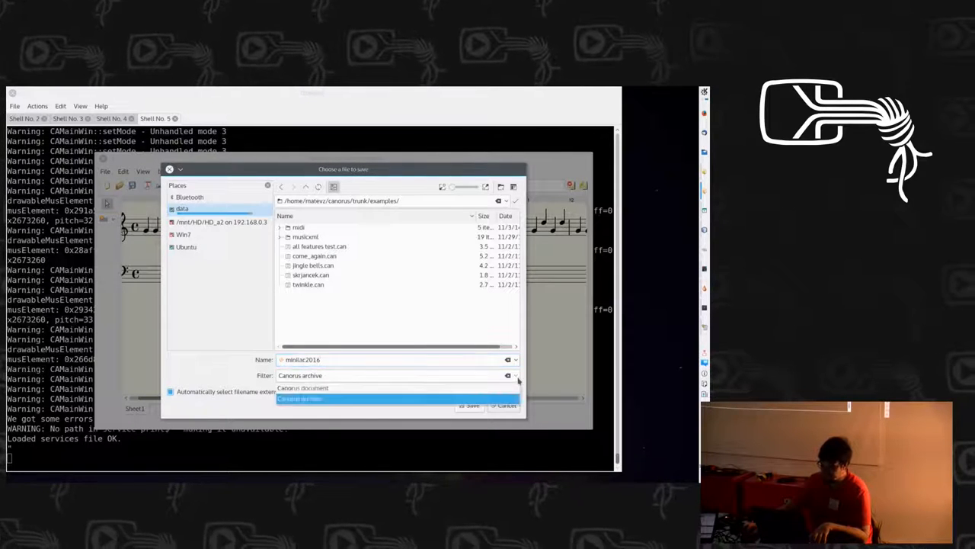
pyautogui.click(301, 389)
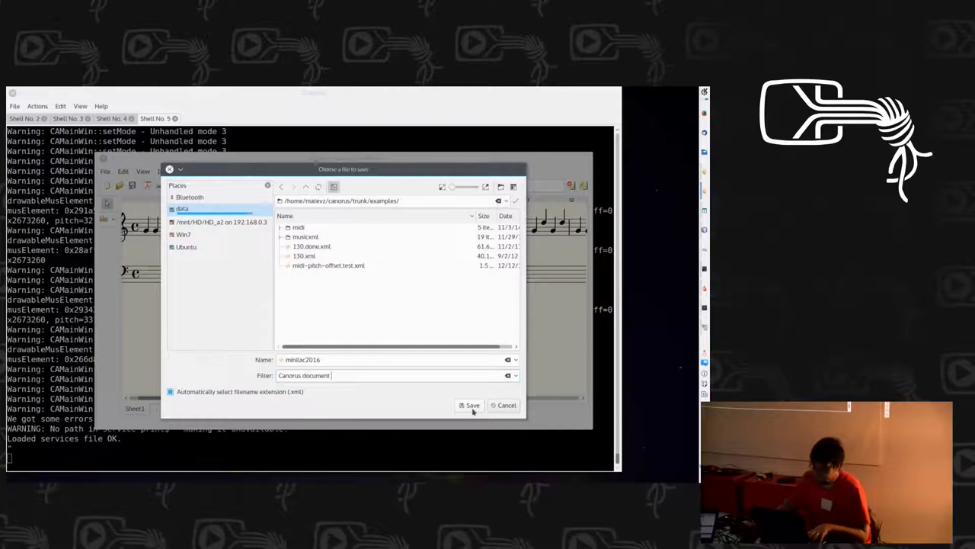
# Step: Confirm saving the score as inilac2016 in the examples folder
pyautogui.click(470, 406)
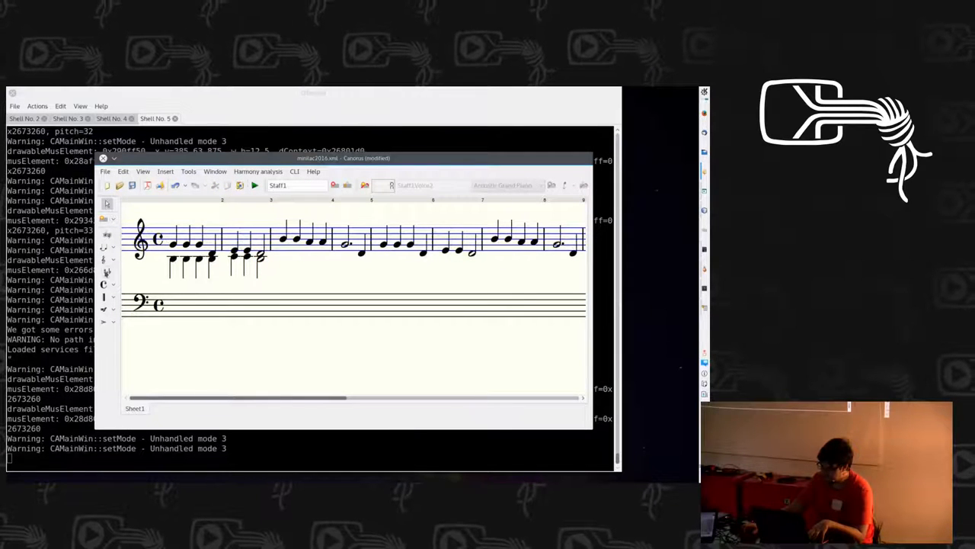
# Step: Insert a G major (one sharp) key signature after the clefs on both staves
pyautogui.click(519, 186)
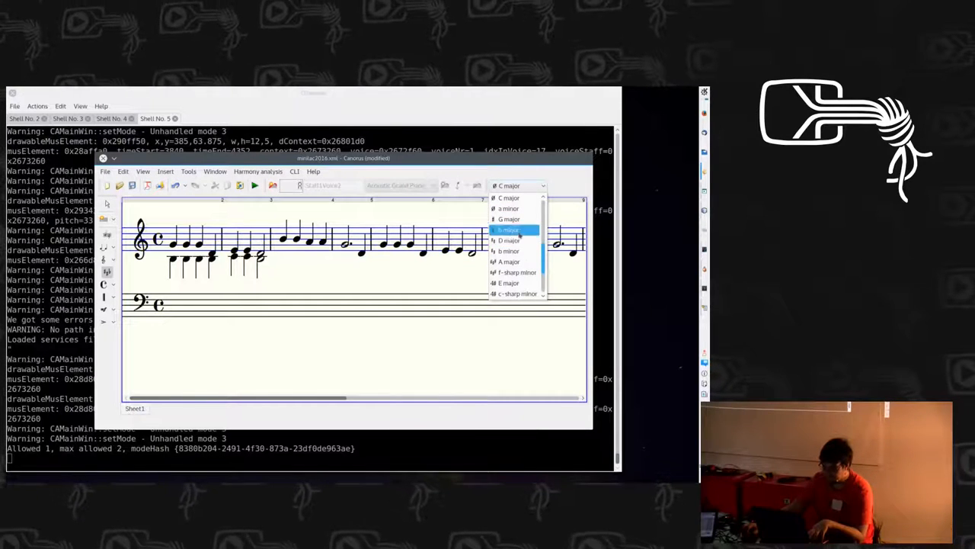
pyautogui.click(509, 220)
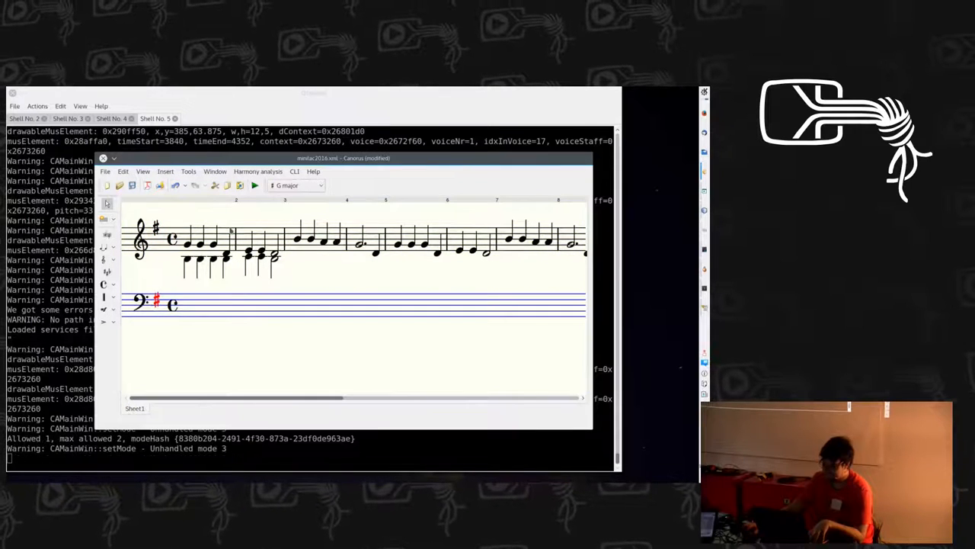
pyautogui.click(259, 252)
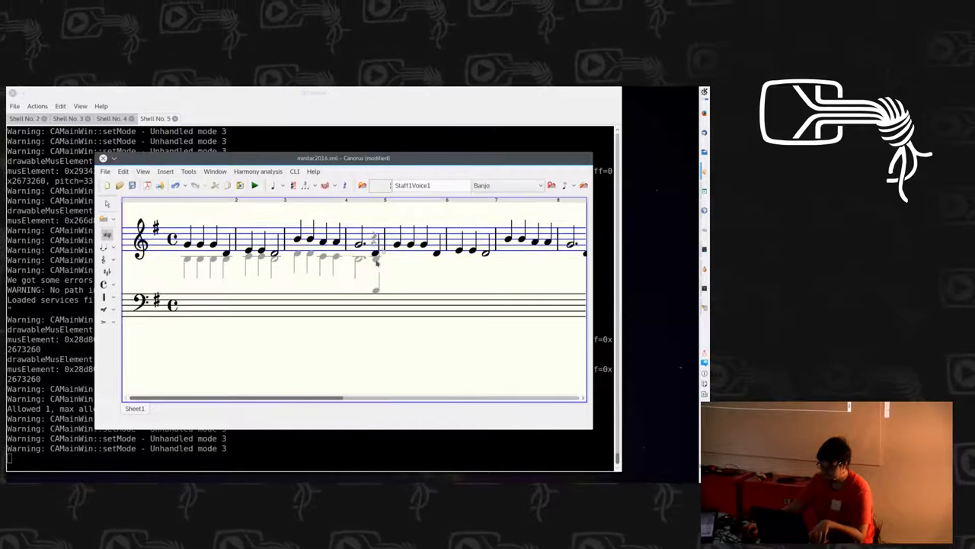
pyautogui.click(373, 256)
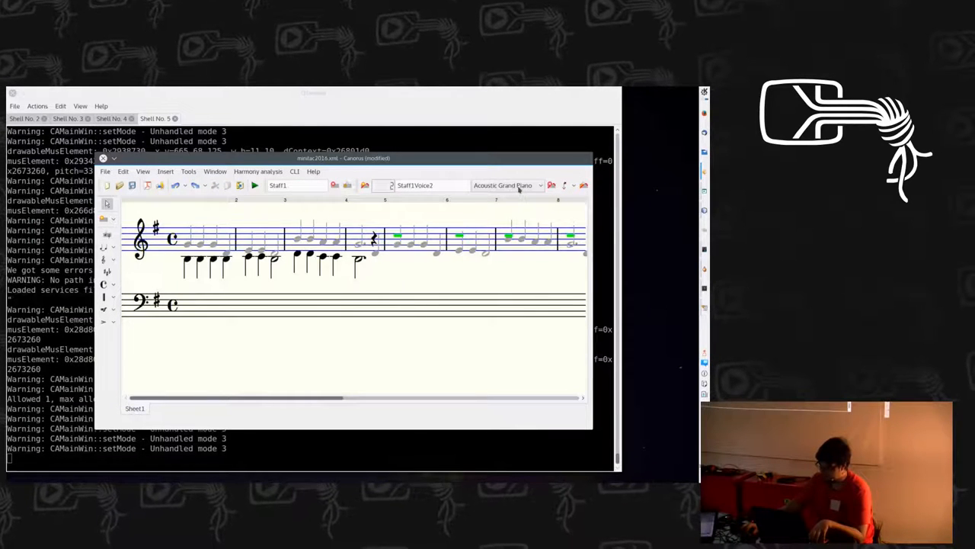
pyautogui.click(506, 185)
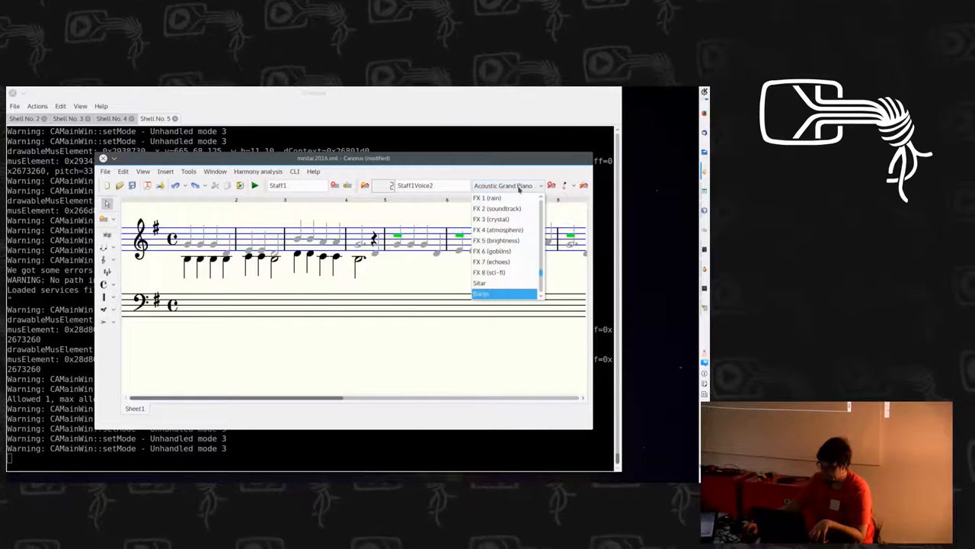
pyautogui.click(482, 292)
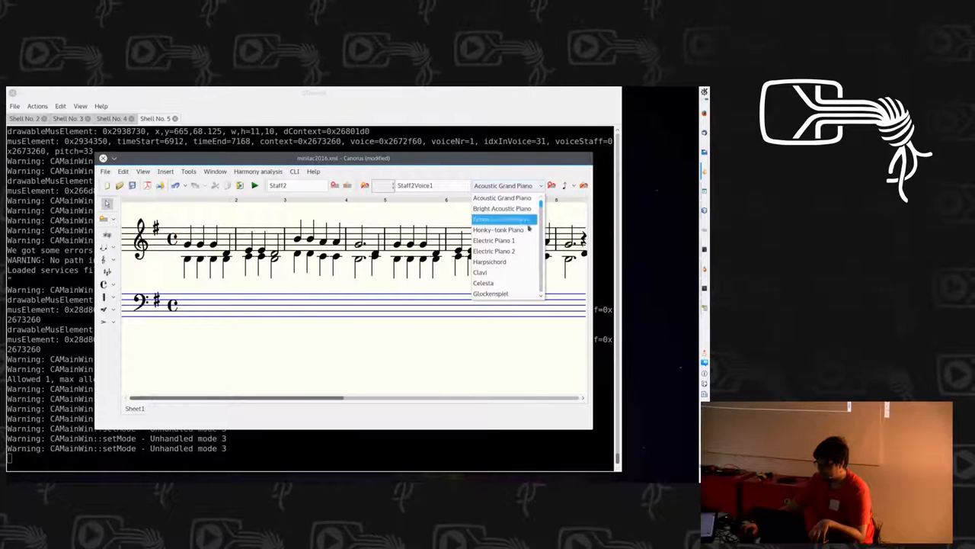
# Step: Change the upper-staff voice's playback instrument from Acoustic Grand Piano to Harmonica
pyautogui.scroll(-3)
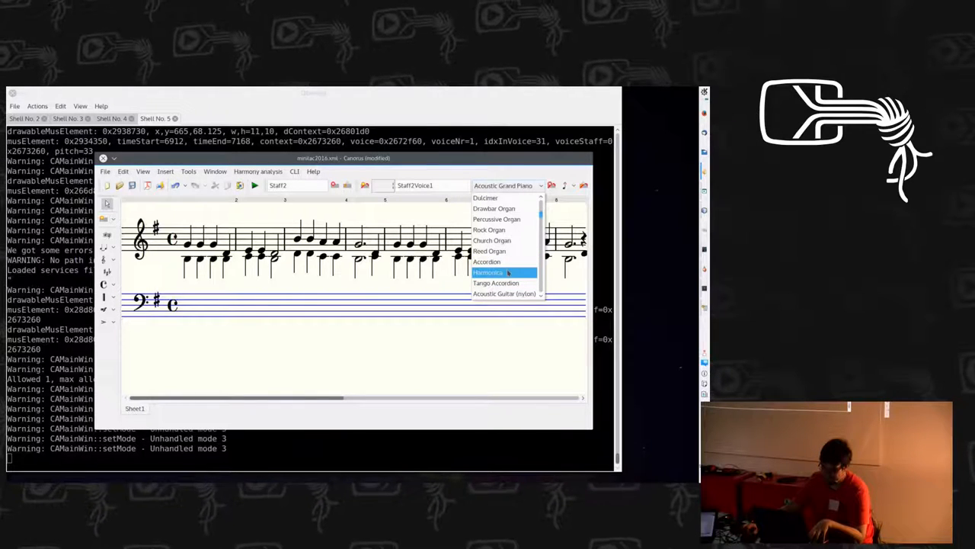
pyautogui.click(491, 272)
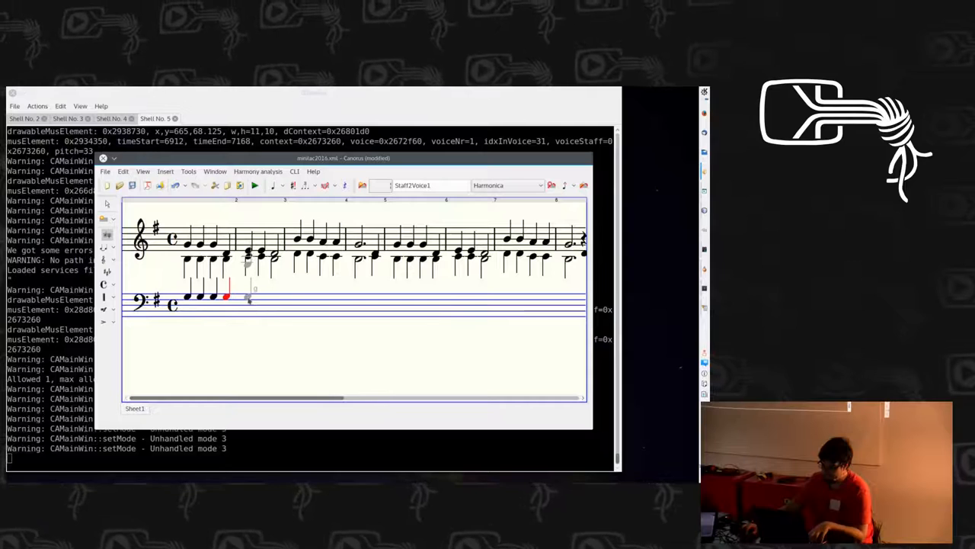
pyautogui.click(263, 297)
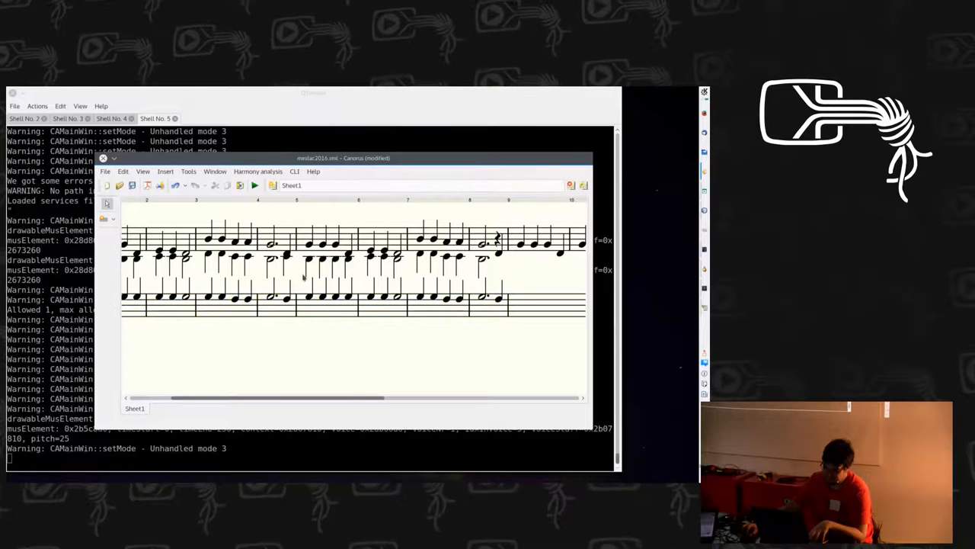
# Step: Add a lyrics line under the top staff reading "Old mc don-alds had a cow. A E I O U"
pyautogui.click(113, 220)
pyautogui.write("Old mc' don-alds had a cow. A E I O")
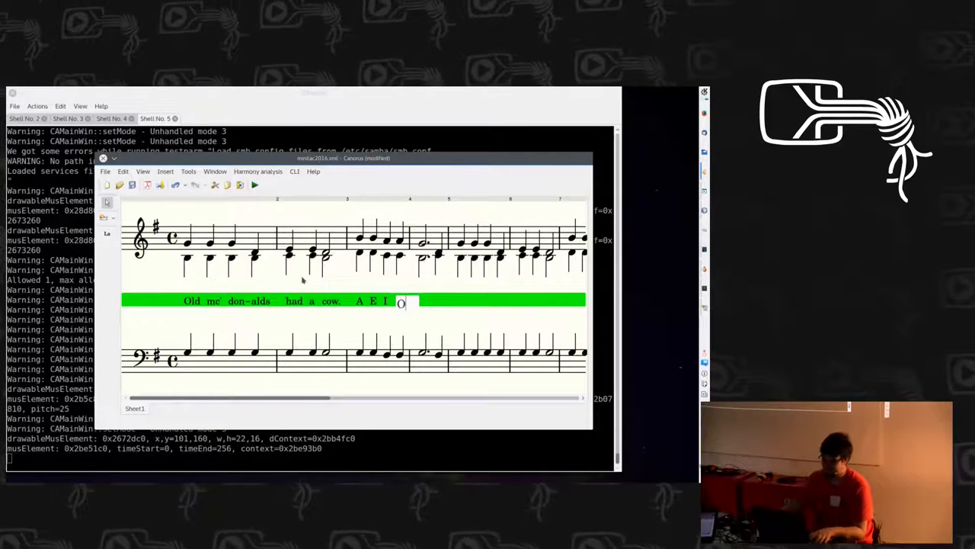
pyautogui.write('U')
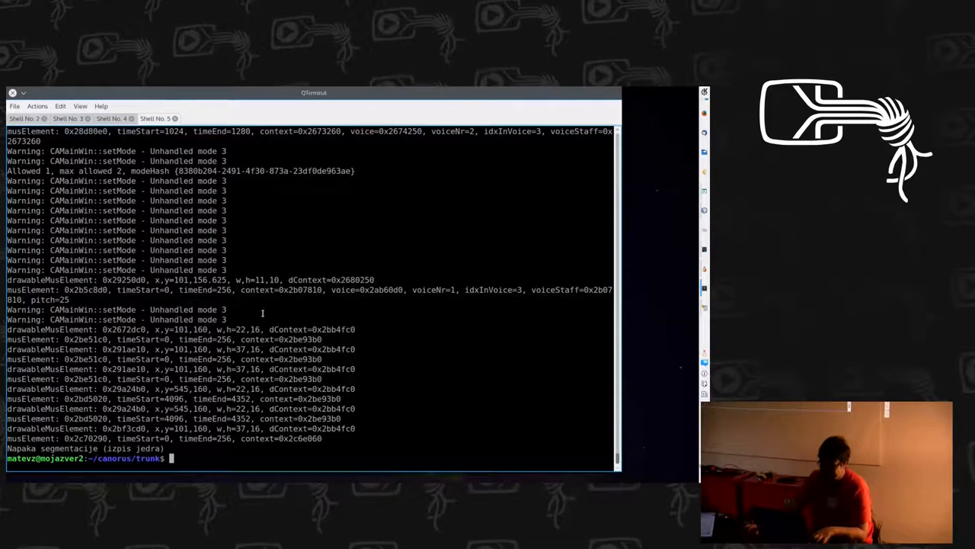
# Step: Relaunch Canorus via LANG=en_US src/canorus and accept the document recovery notice
pyautogui.write('LANG=en_US src/canorus')
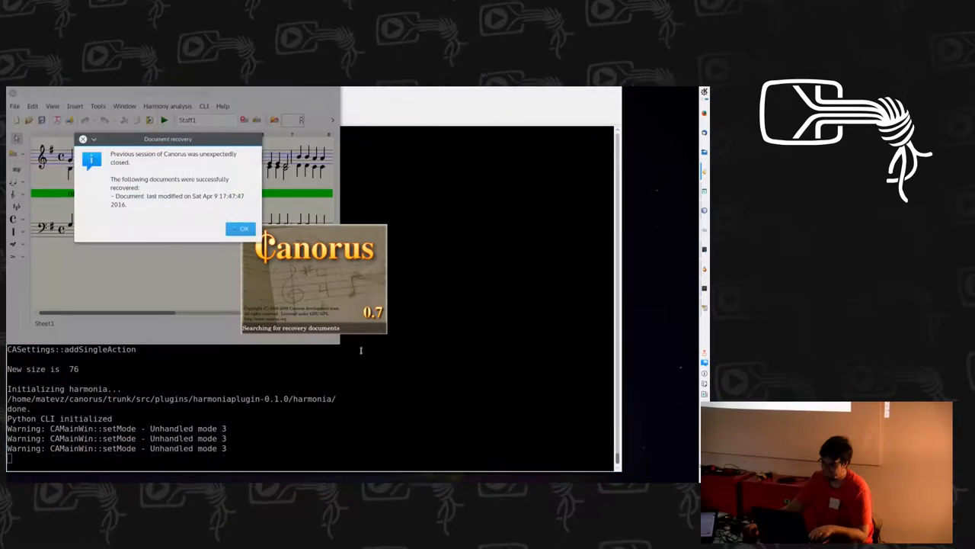
pyautogui.click(244, 229)
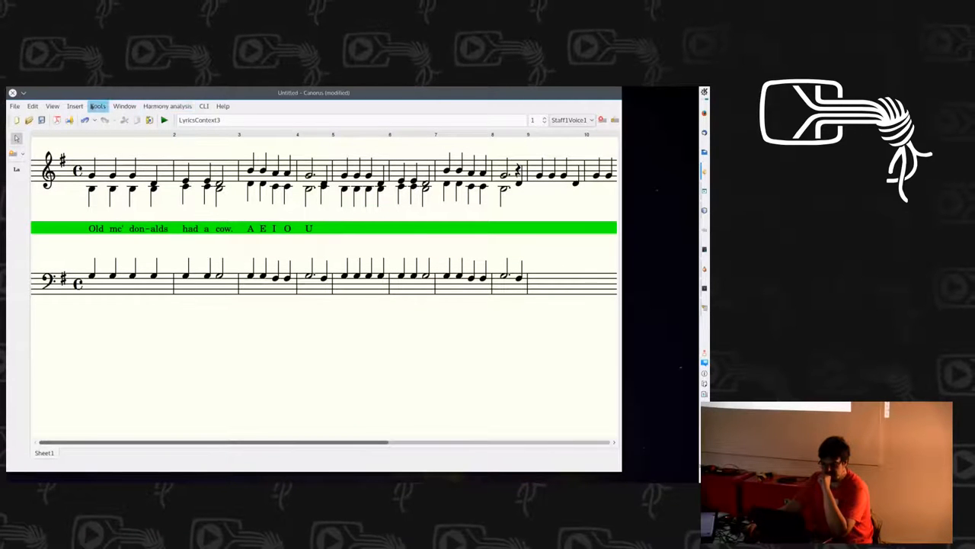
# Step: Show the lyrics as editable source text below the score via View > Source view
pyautogui.click(75, 106)
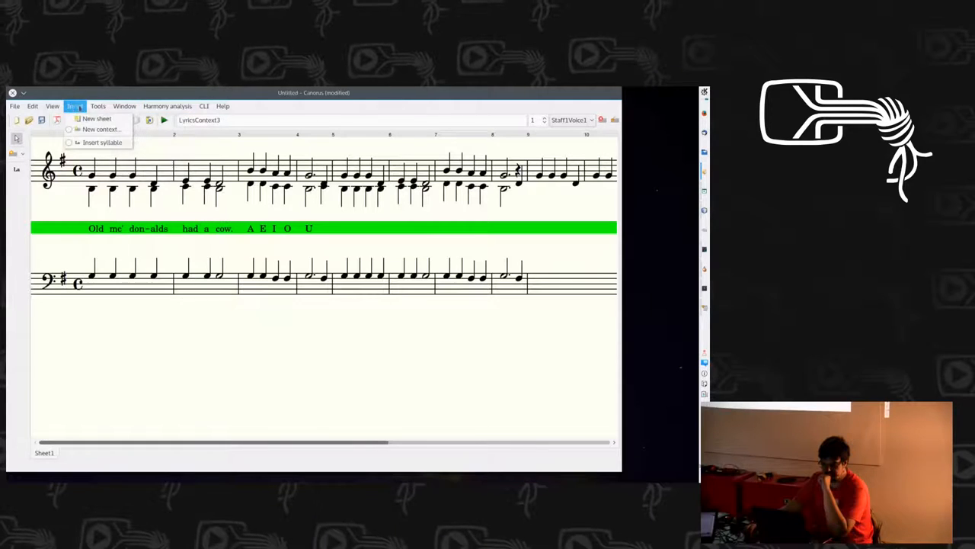
pyautogui.click(52, 107)
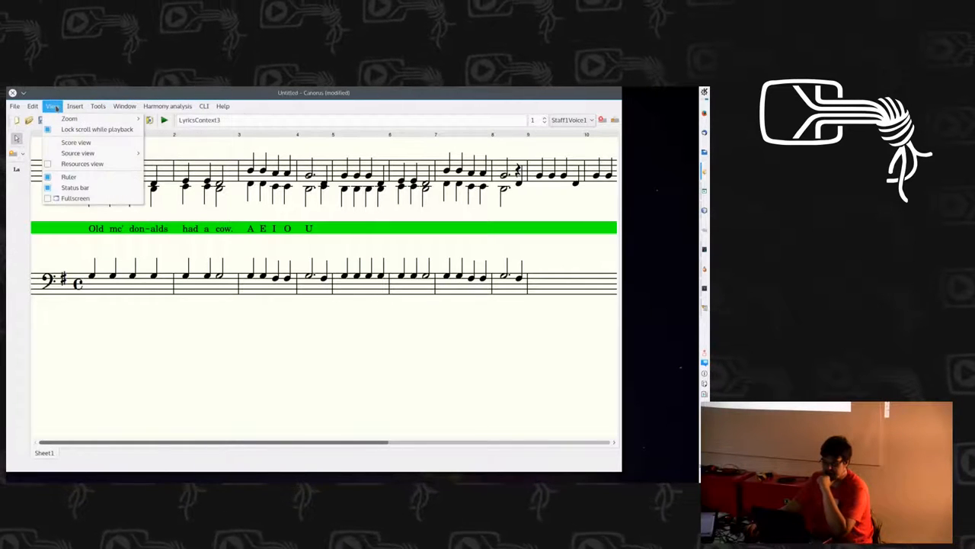
pyautogui.moveTo(77, 153)
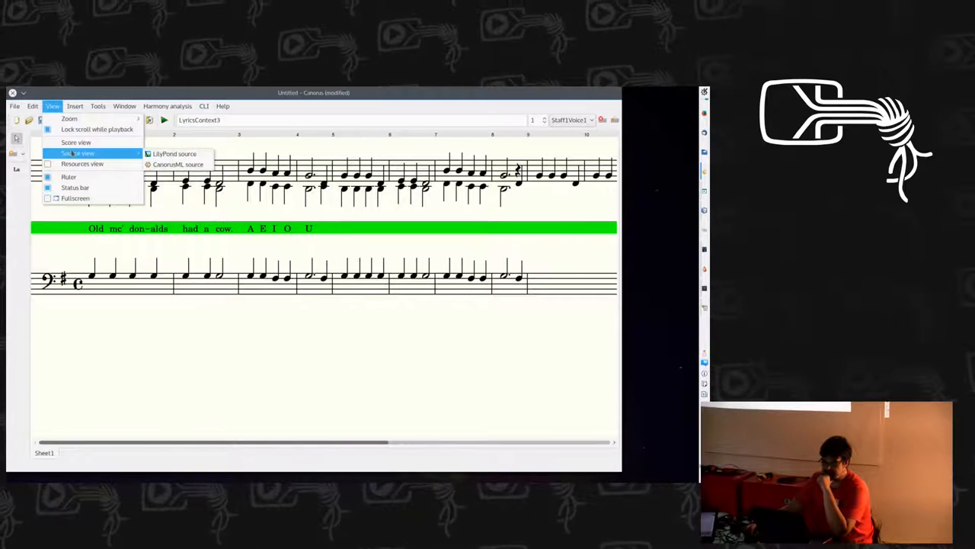
pyautogui.click(76, 143)
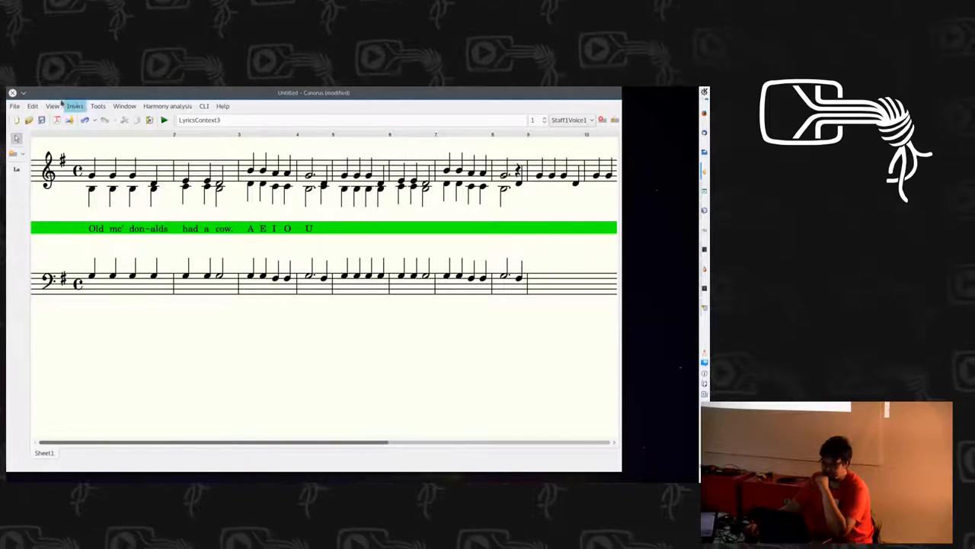
pyautogui.click(52, 107)
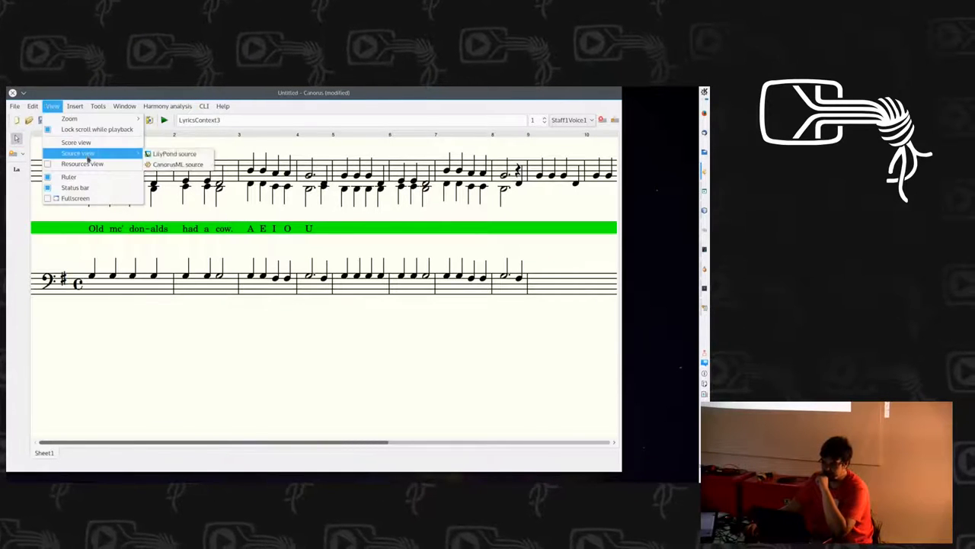
pyautogui.click(174, 153)
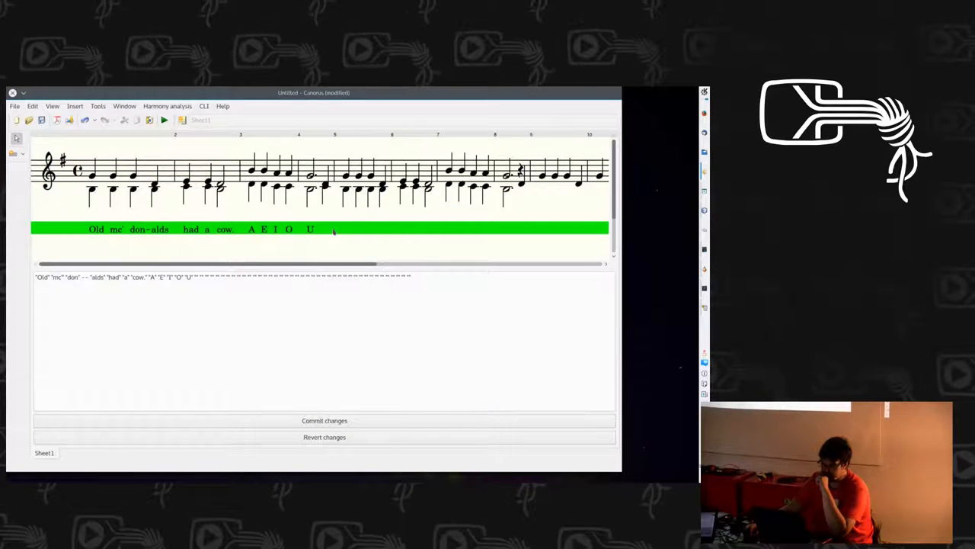
pyautogui.click(310, 229)
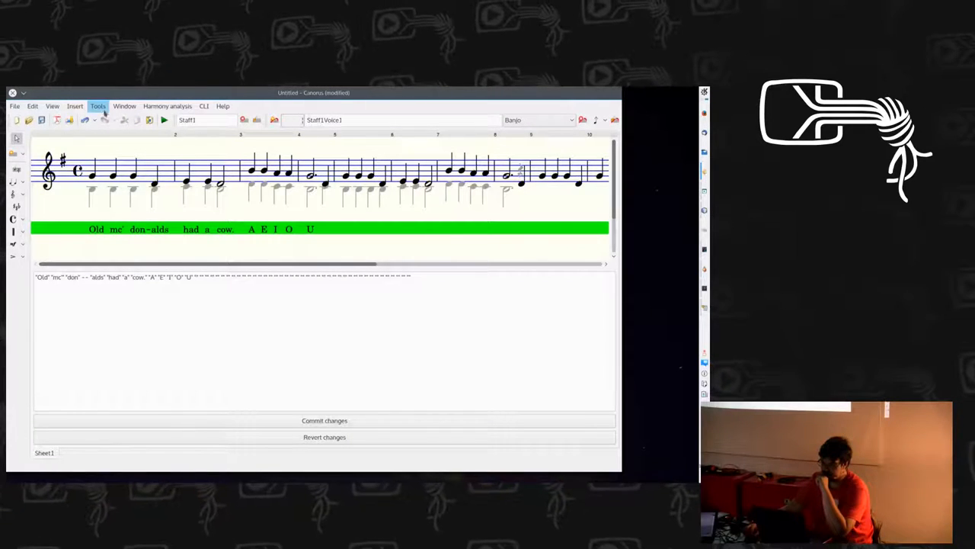
# Step: Start a fresh untitled score with one empty treble and one empty bass staff
pyautogui.click(52, 107)
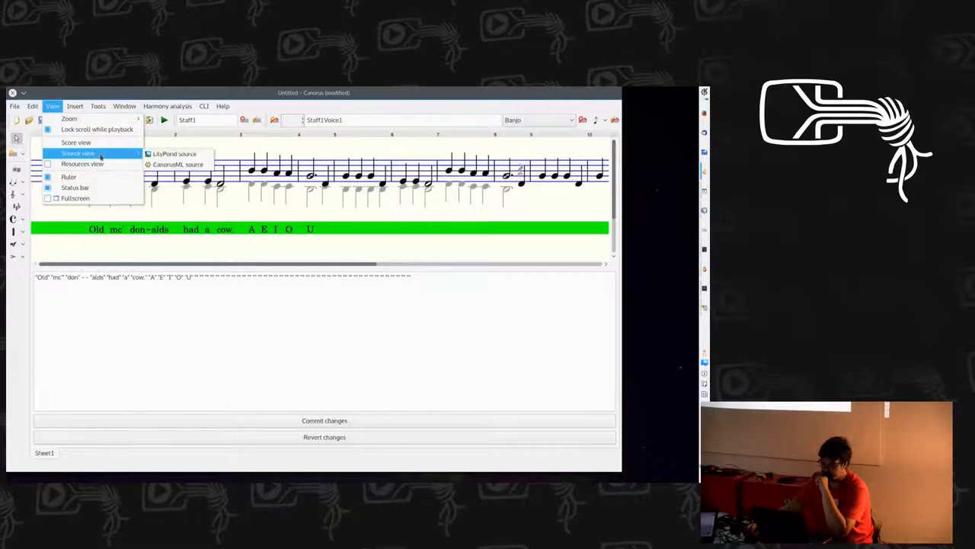
pyautogui.click(173, 152)
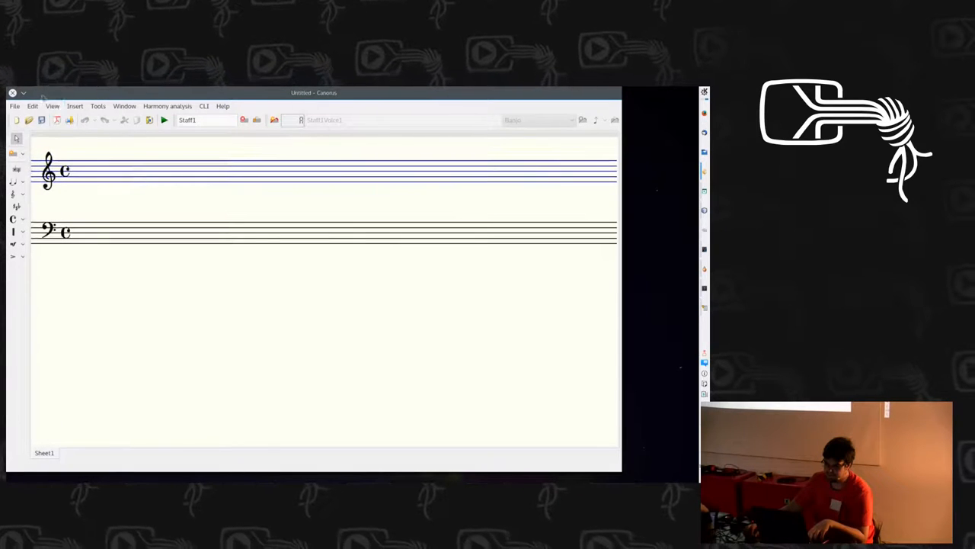
# Step: Write LilyPond-style notes "g4 g b4 b 1" in the source view to render on the treble staff
pyautogui.click(52, 107)
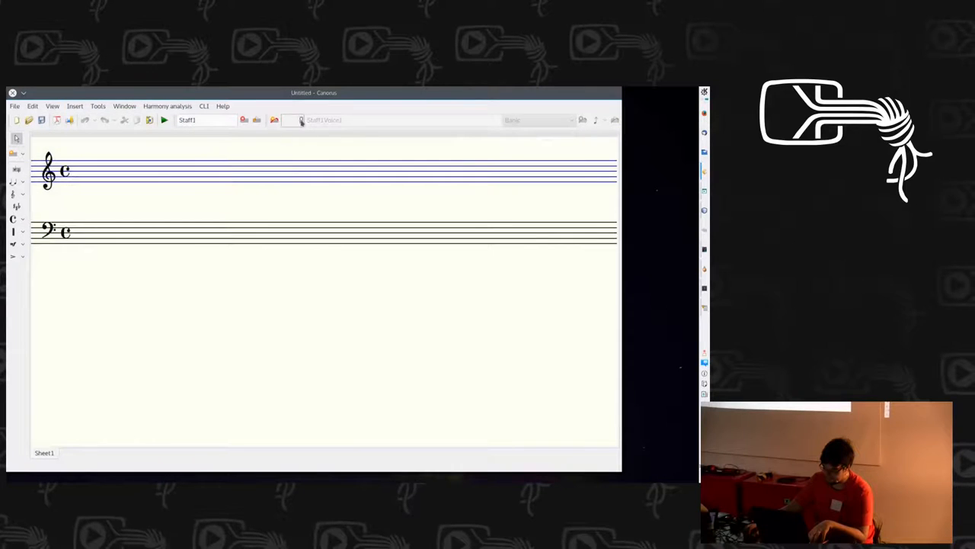
pyautogui.click(51, 107)
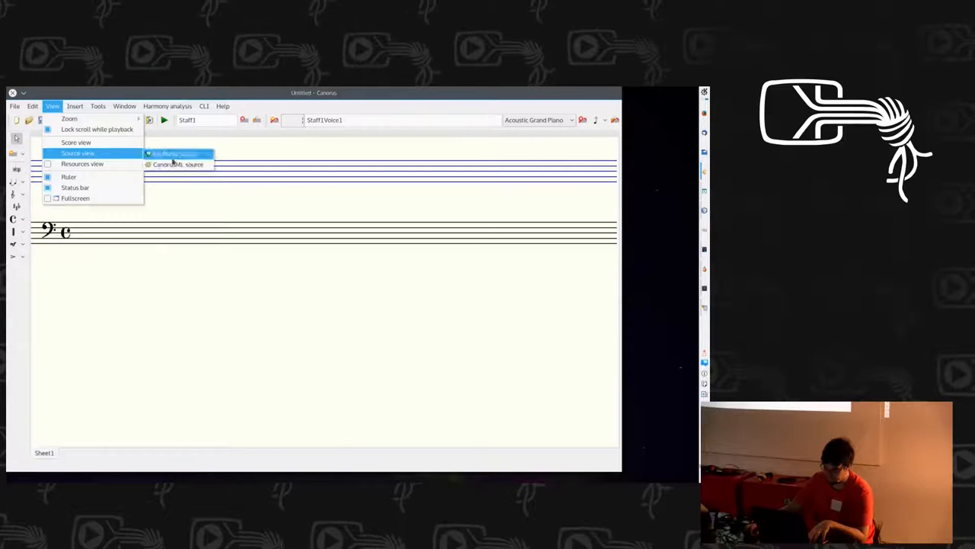
pyautogui.click(177, 153)
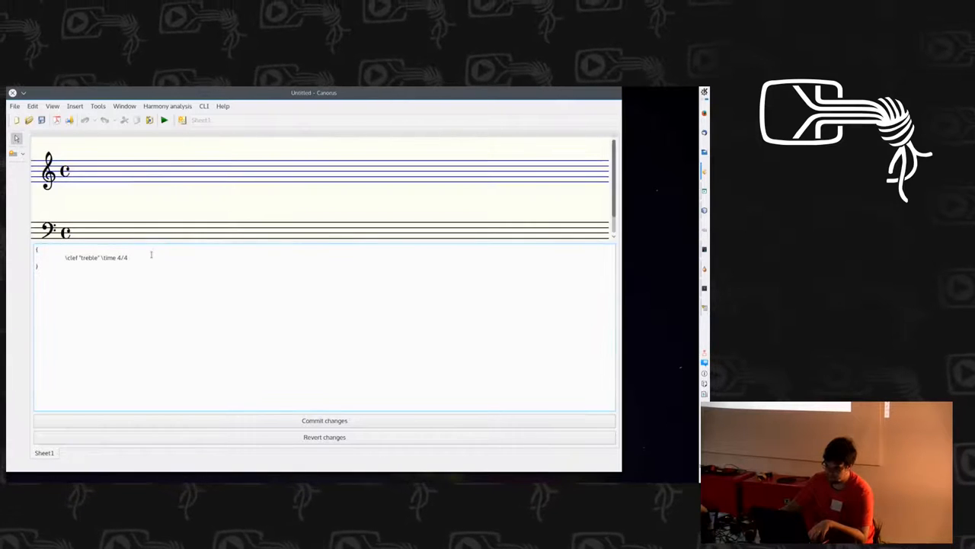
pyautogui.write('g4 g g d e e d2')
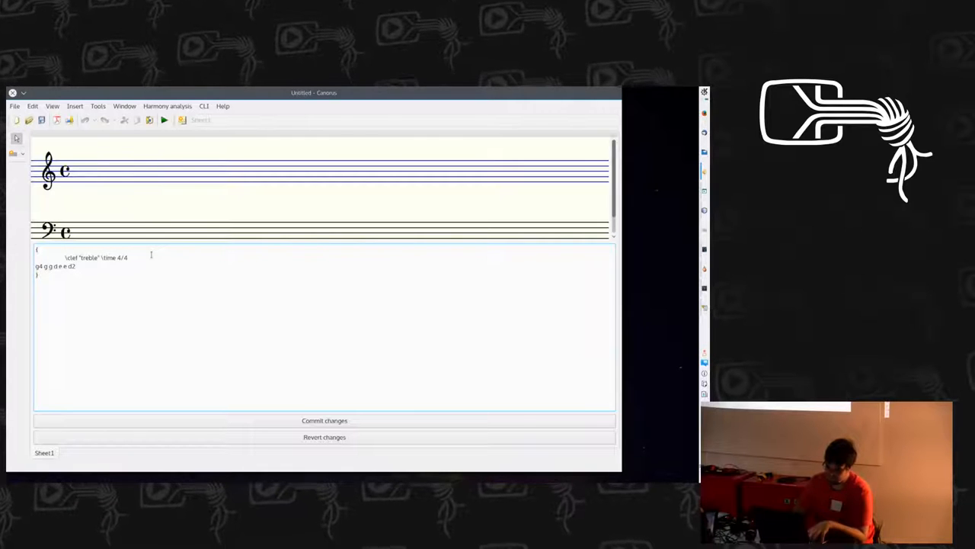
pyautogui.write('b4')
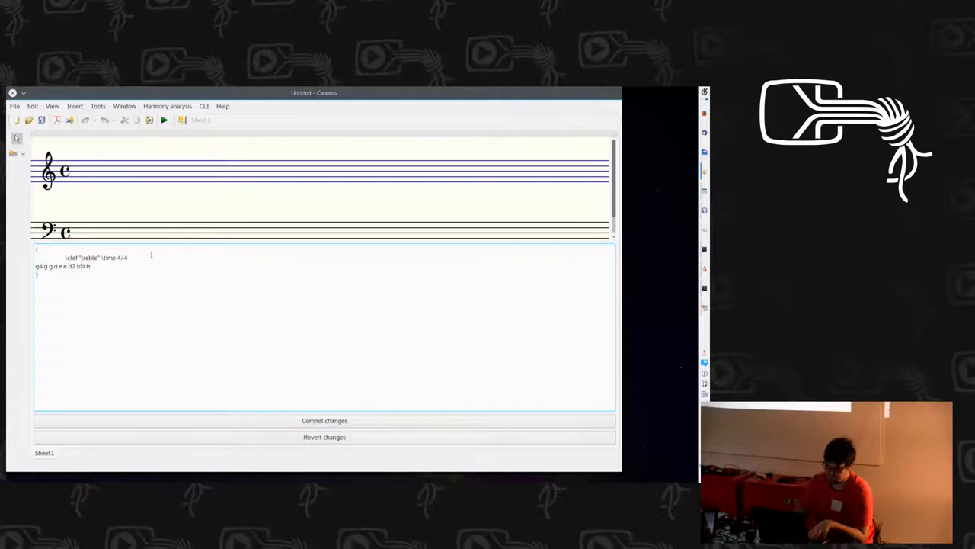
pyautogui.write('b a a g')
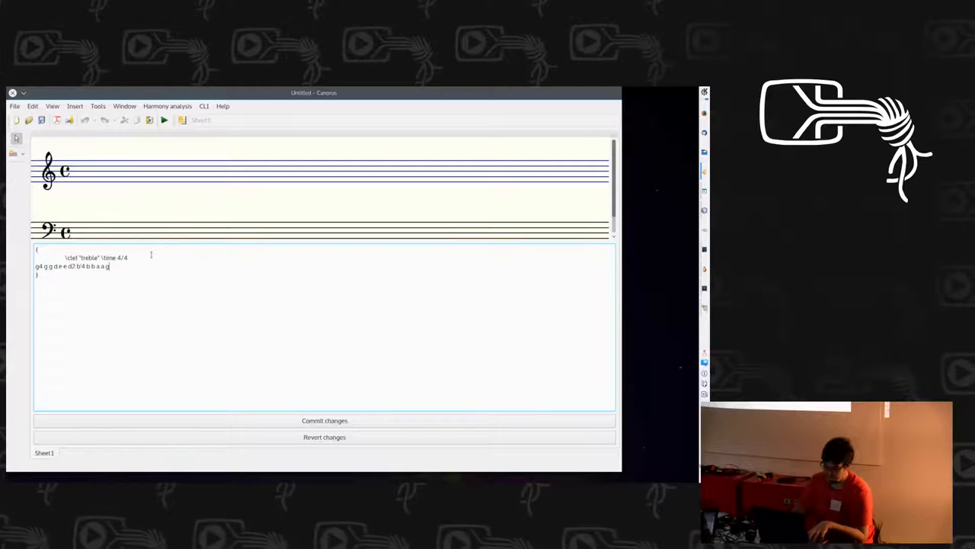
pyautogui.write('1')
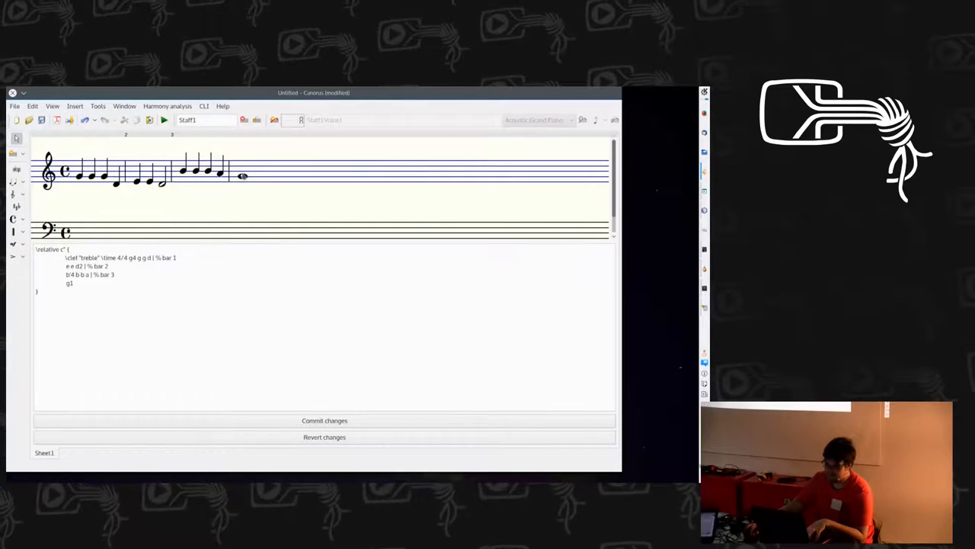
# Step: Trigger the unsaved-changes prompt for the untitled score
pyautogui.click(242, 175)
pyautogui.write('b4 a ')
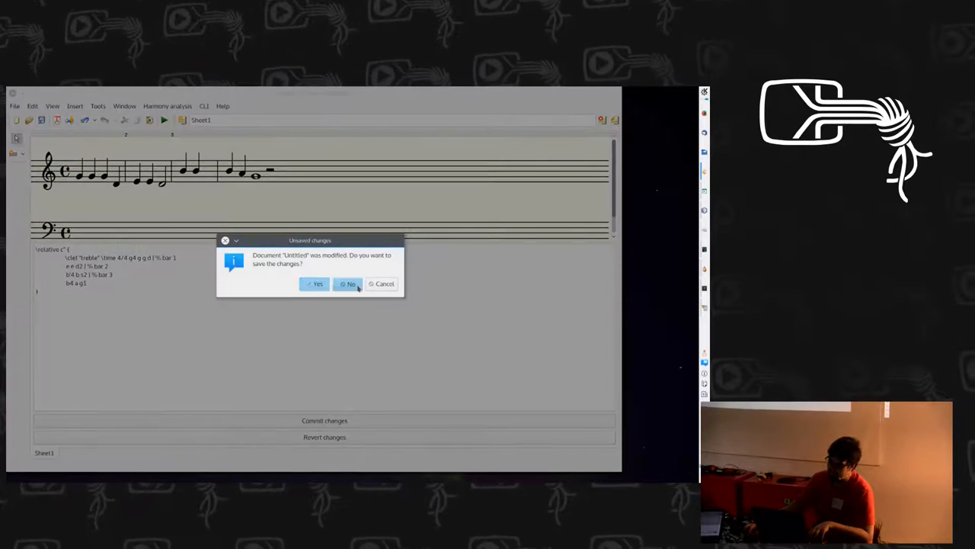
# Step: Discard the untitled score's changes and typeset the two-staff demo to a PDF preview
pyautogui.click(348, 283)
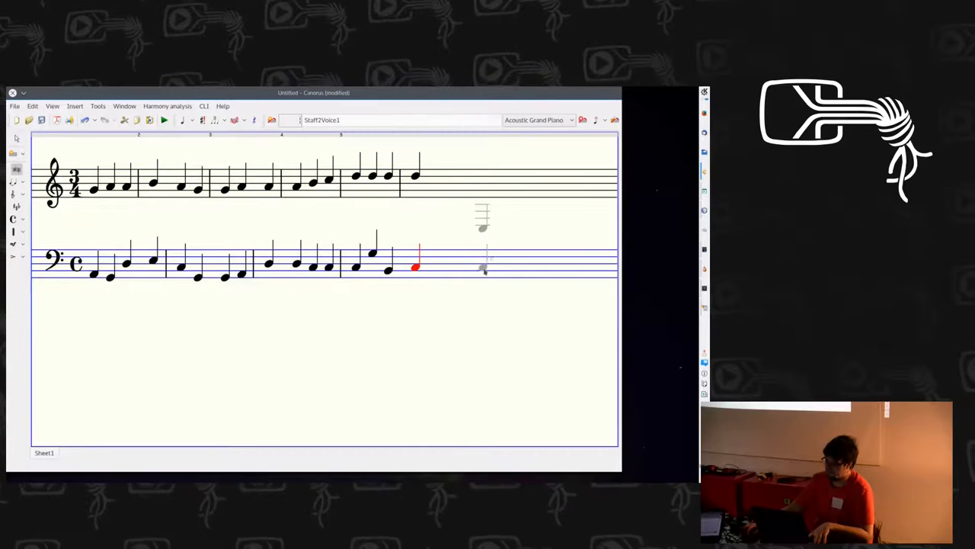
pyautogui.click(16, 107)
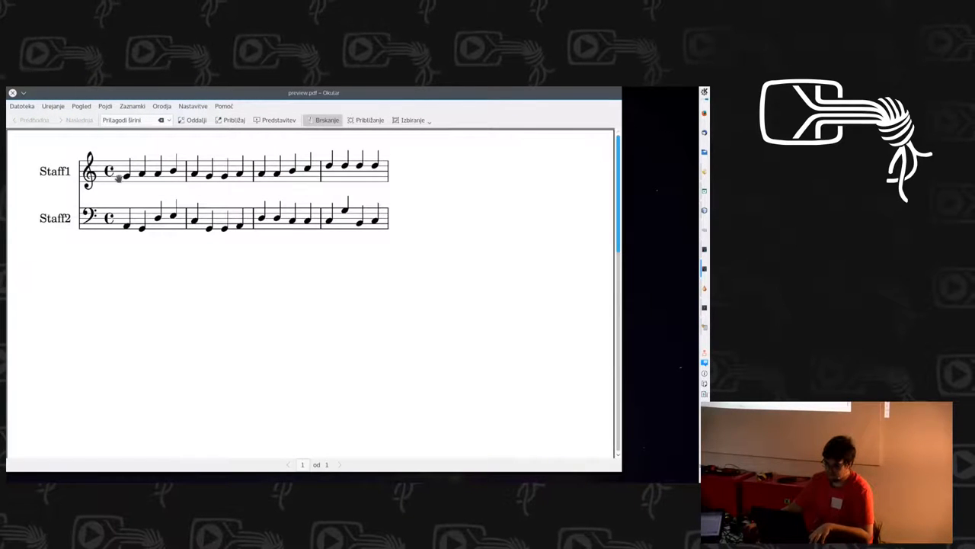
pyautogui.moveTo(177, 272)
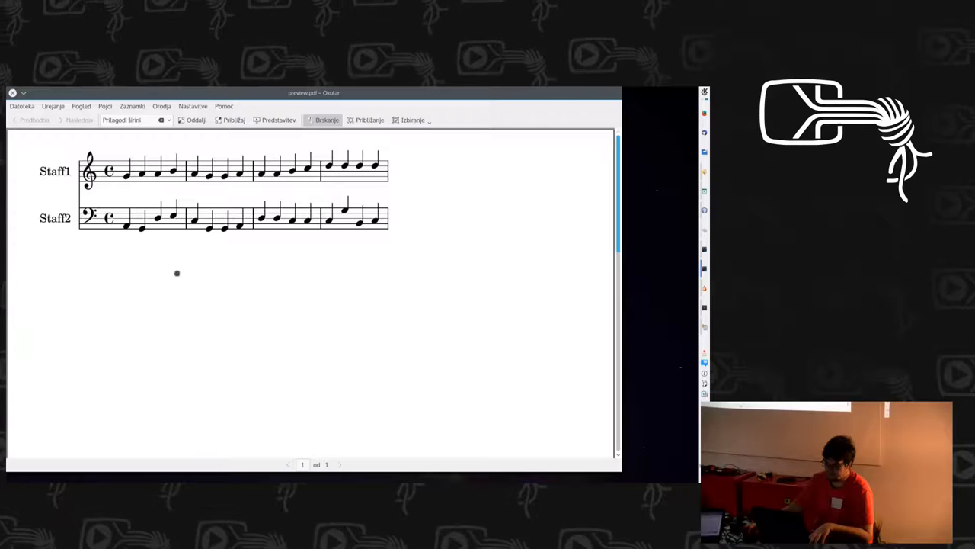
pyautogui.moveTo(308, 381)
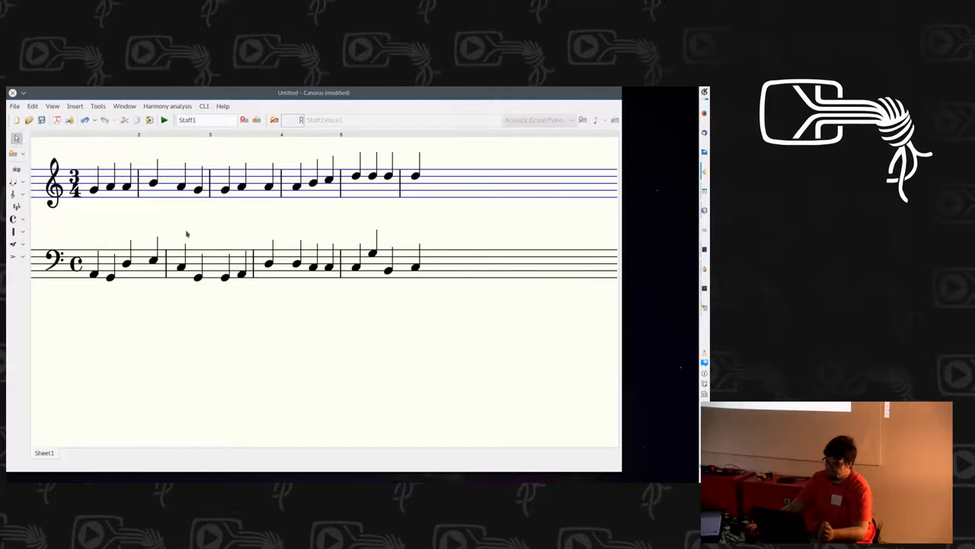
pyautogui.click(97, 107)
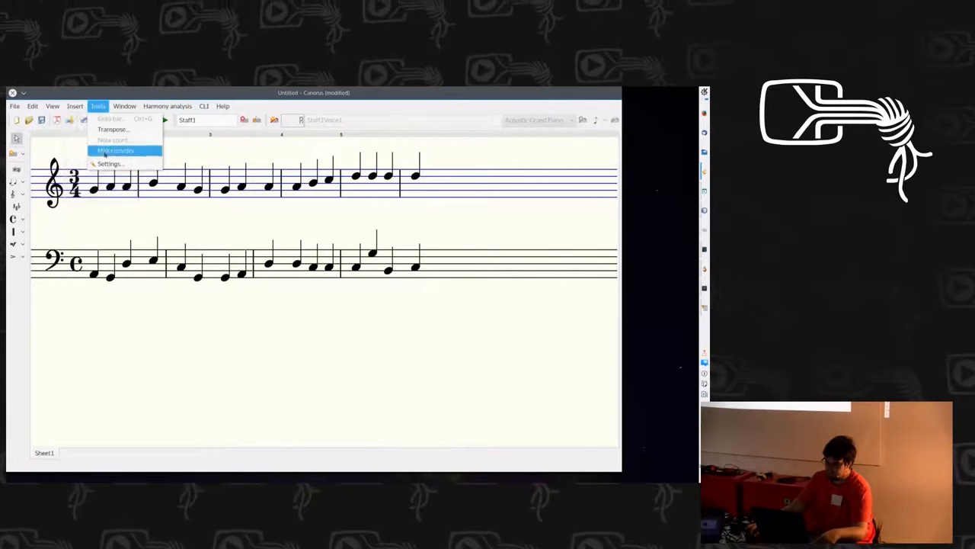
pyautogui.click(110, 163)
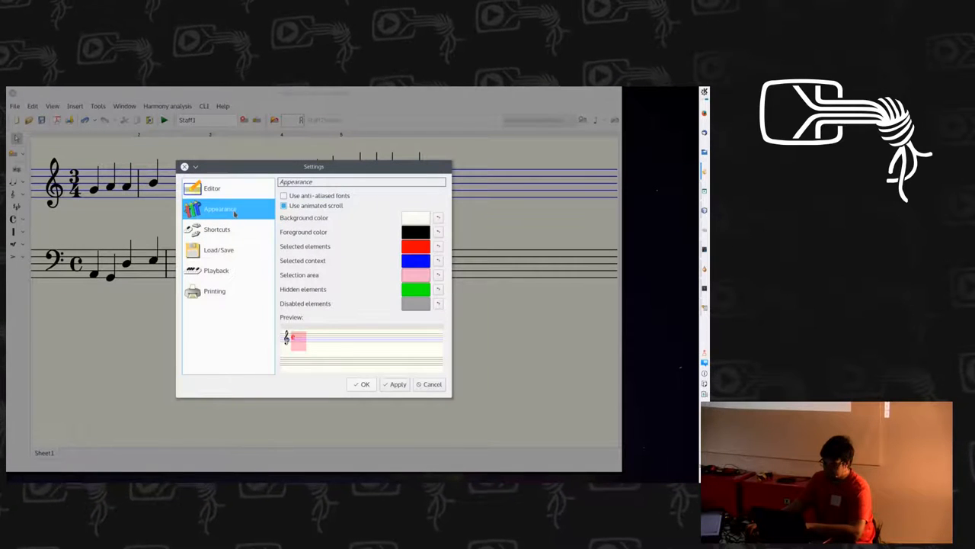
pyautogui.click(217, 229)
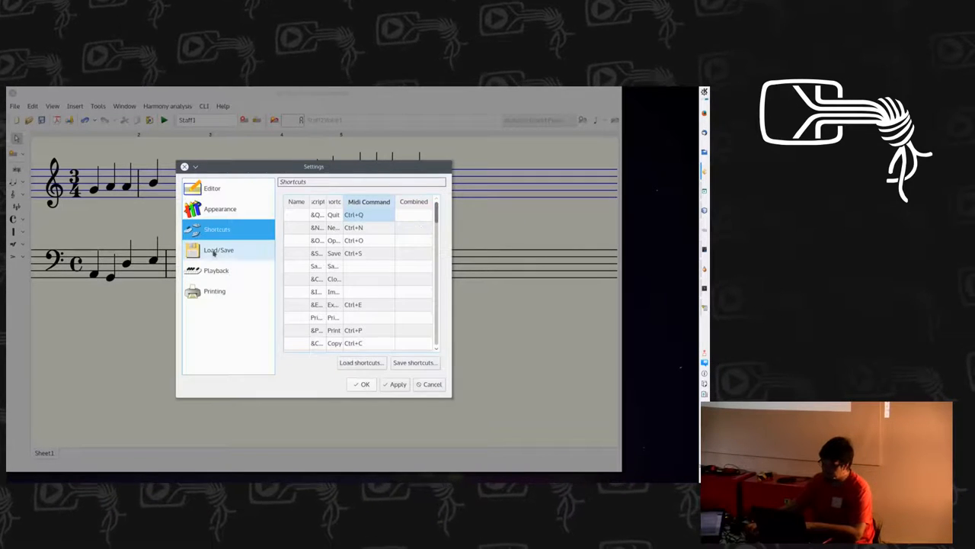
pyautogui.click(219, 250)
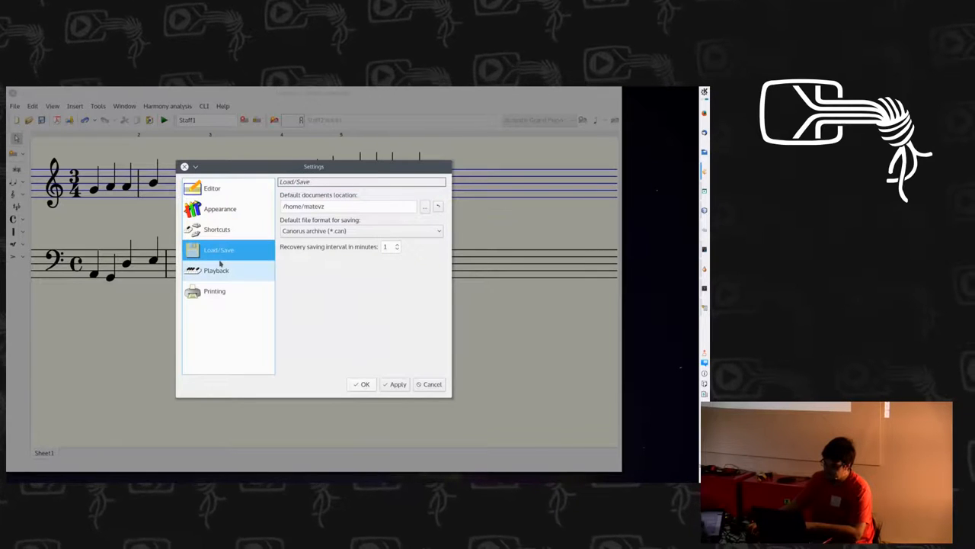
pyautogui.click(217, 269)
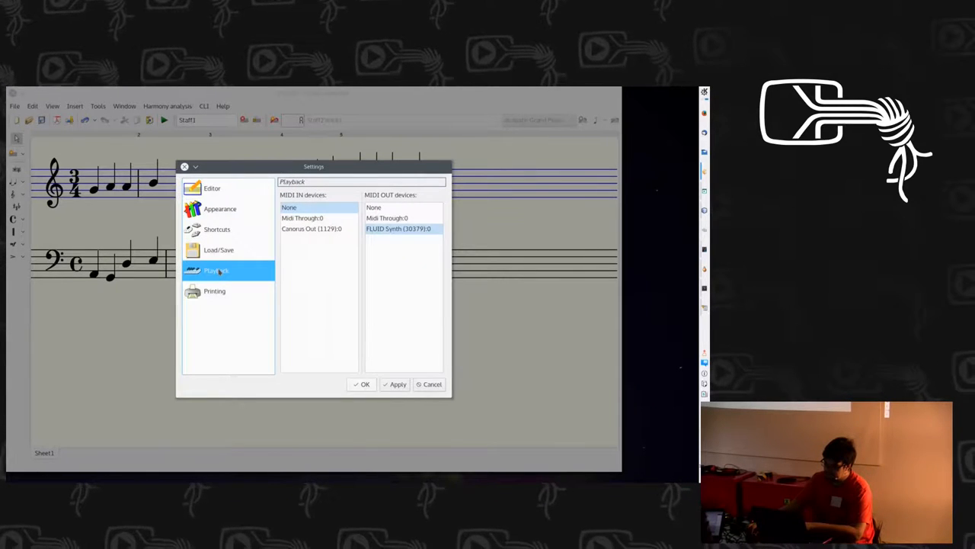
pyautogui.click(215, 289)
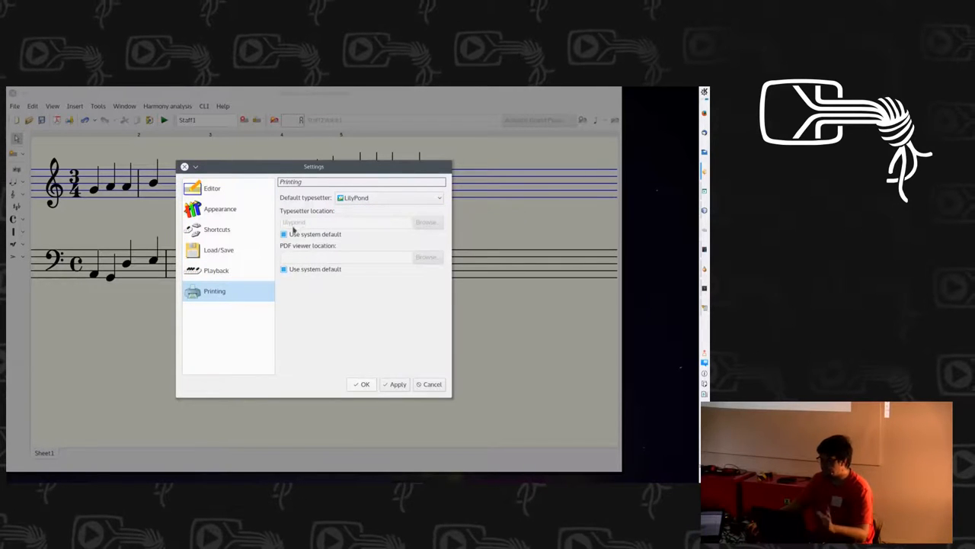
pyautogui.click(283, 235)
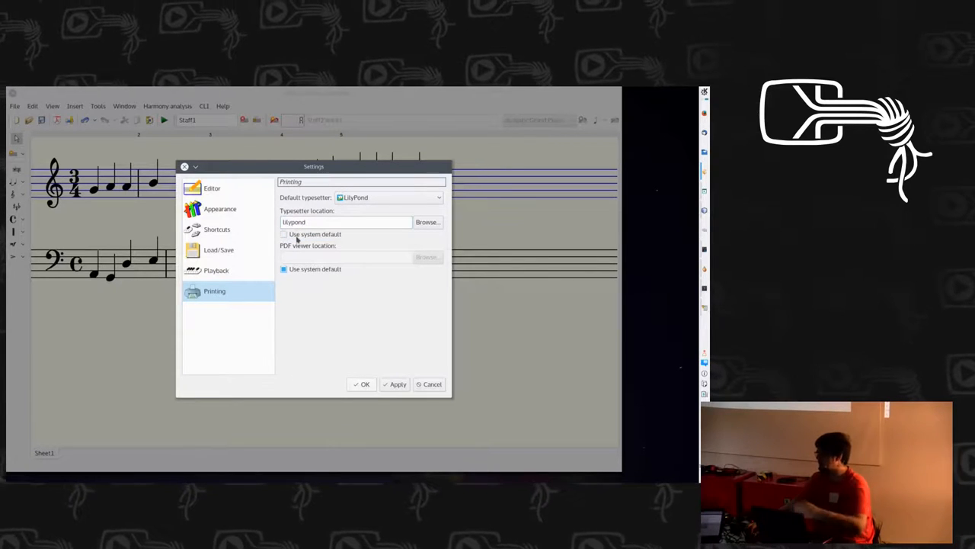
pyautogui.click(283, 235)
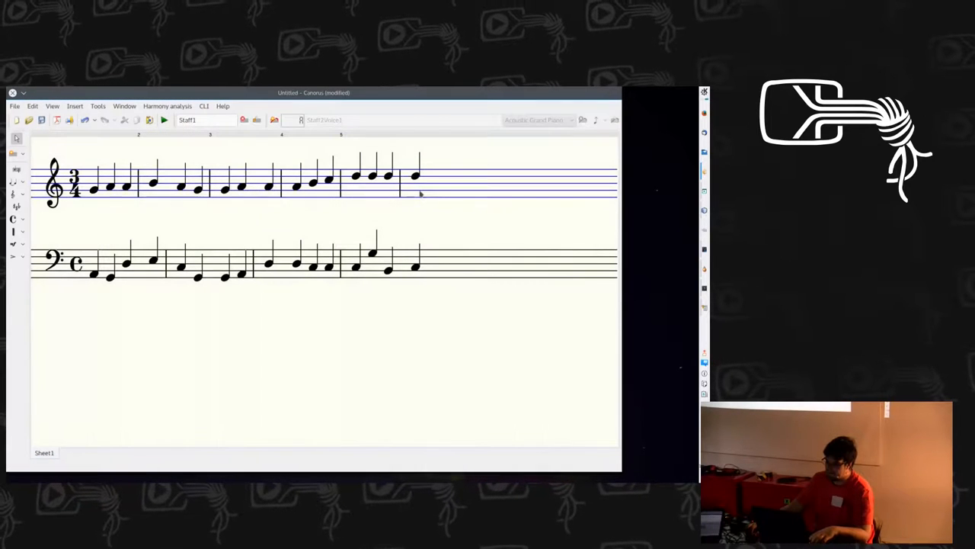
pyautogui.click(256, 119)
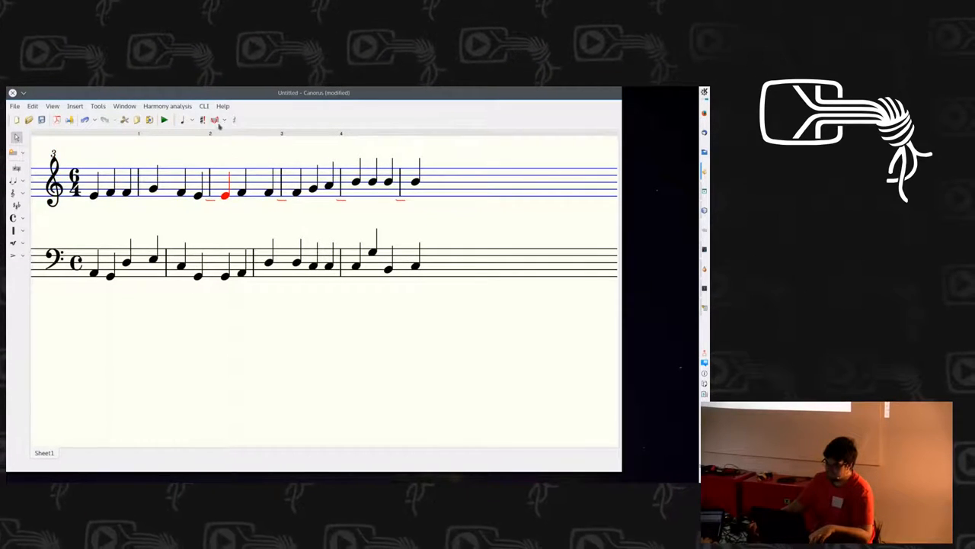
pyautogui.moveTo(214, 119)
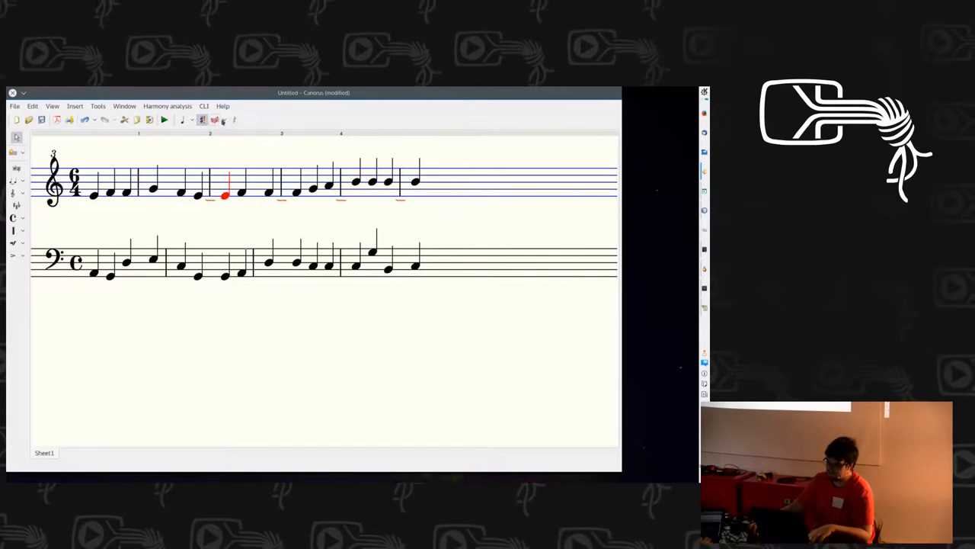
pyautogui.click(225, 121)
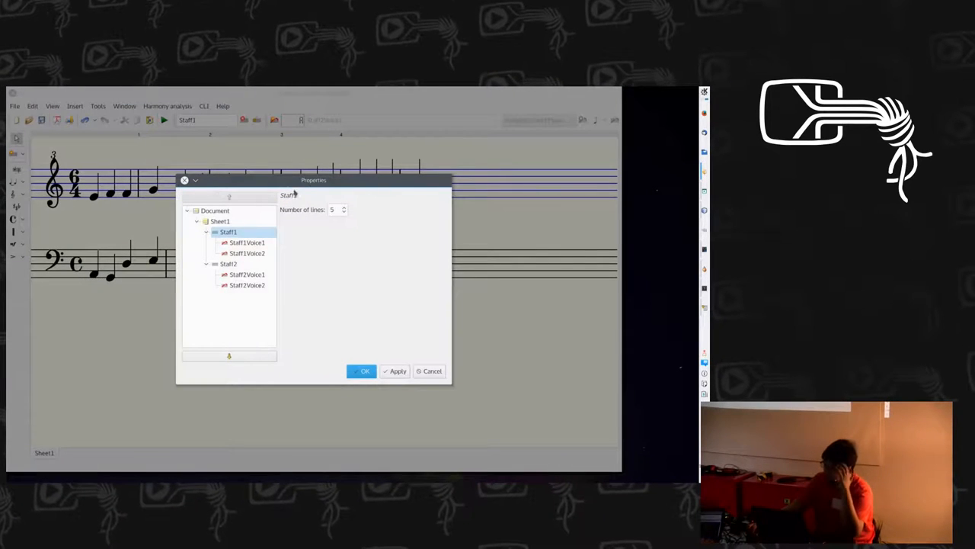
# Step: Browse the Document properties with copyright presets and the Staff properties
pyautogui.click(215, 210)
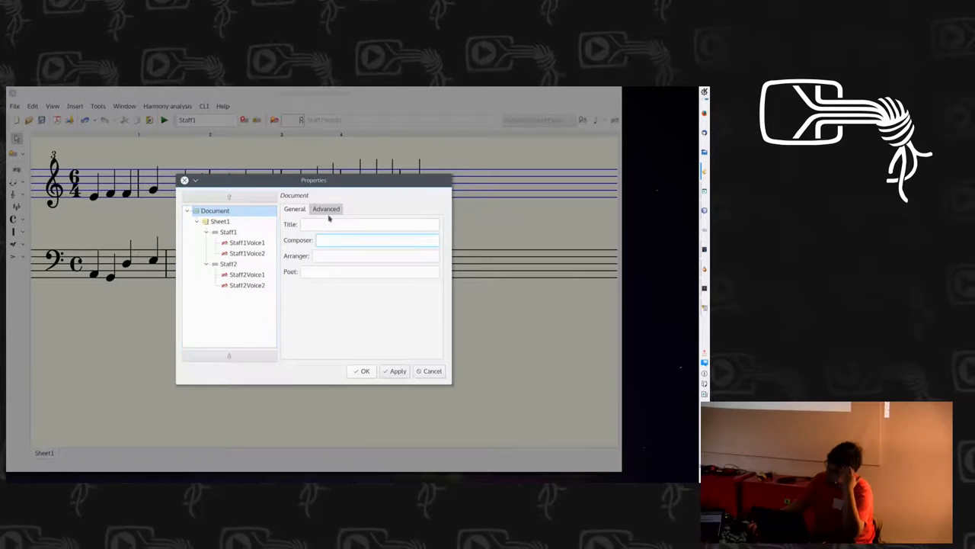
pyautogui.click(326, 209)
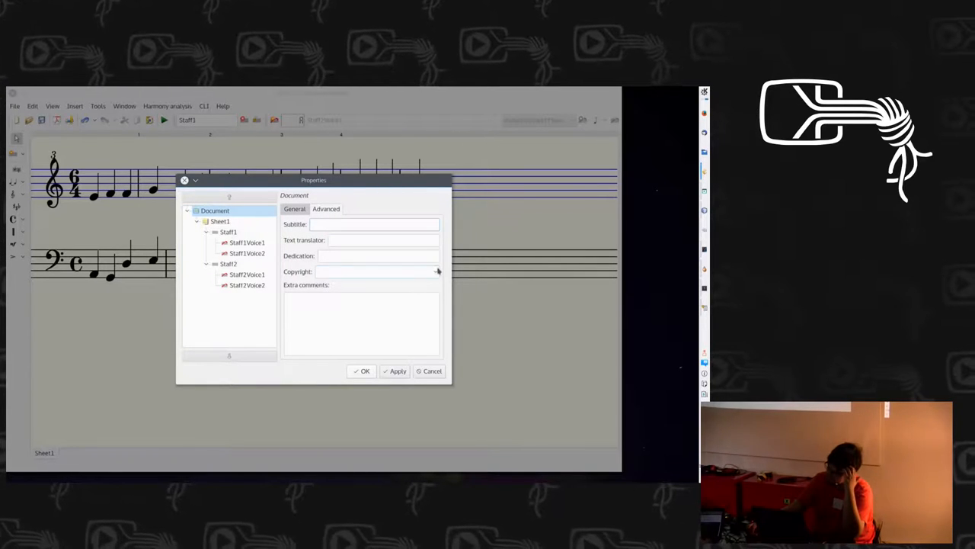
pyautogui.click(436, 271)
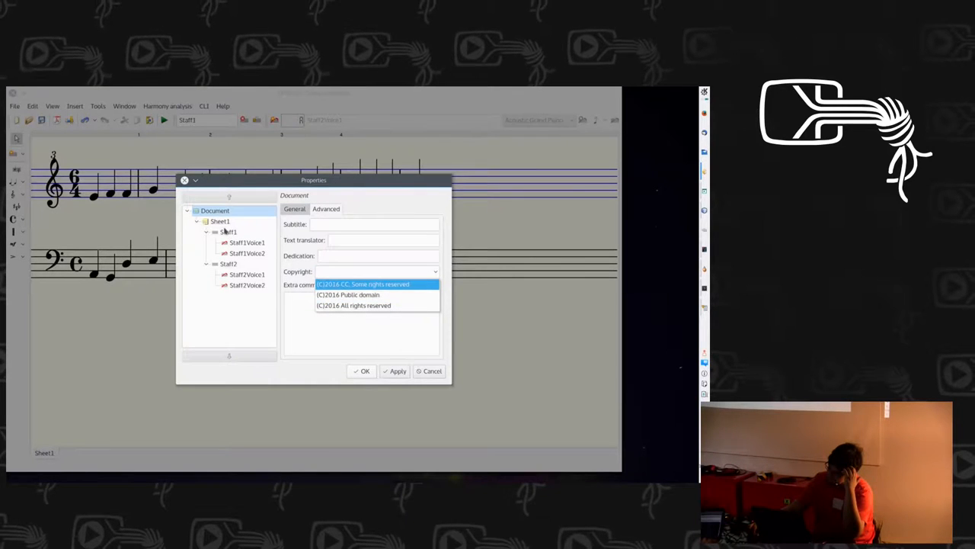
pyautogui.click(228, 231)
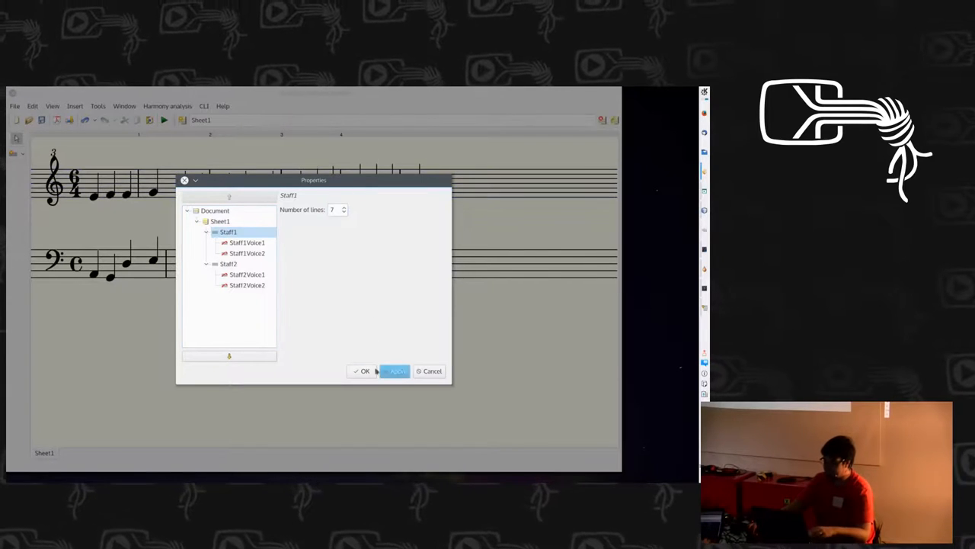
# Step: View Staff1Voice1's MIDI channel and MIDI pitch offset in halftones, then close Properties
pyautogui.click(363, 372)
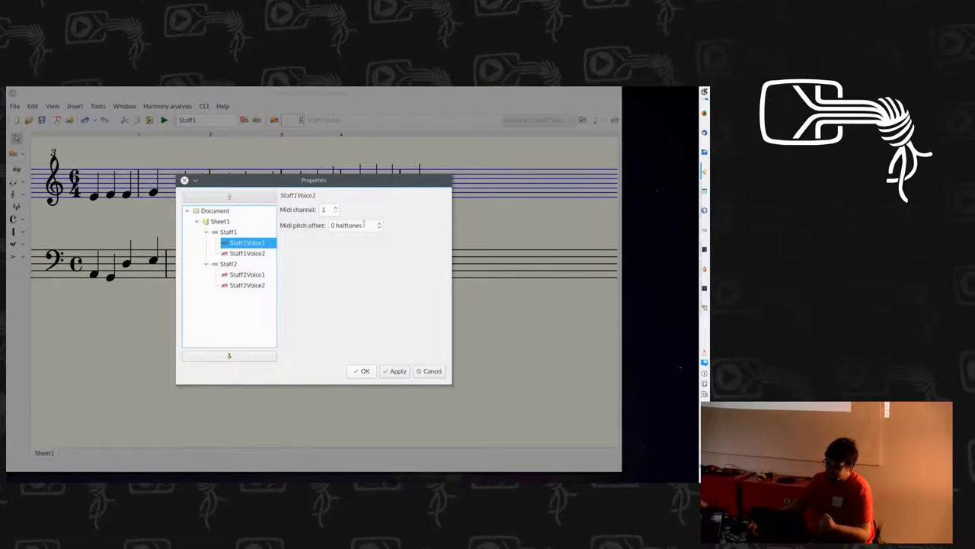
pyautogui.click(354, 226)
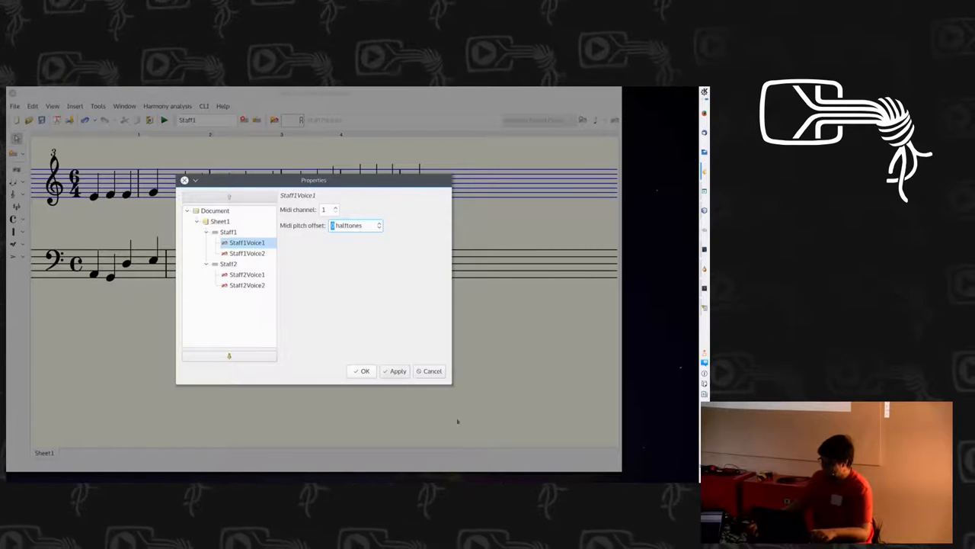
pyautogui.click(361, 372)
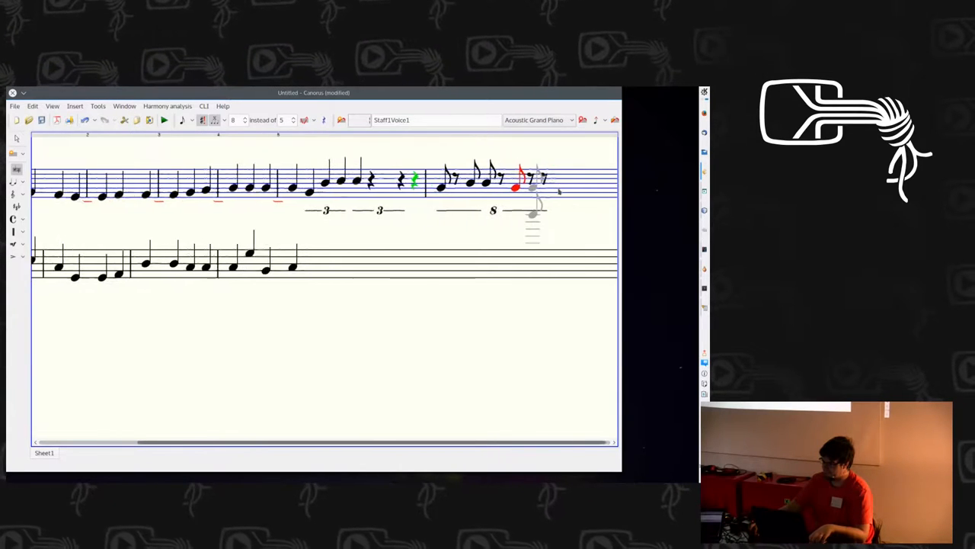
# Step: Add the remaining note to the 8-marked tuplet group in the upper staff's last bar
pyautogui.click(16, 105)
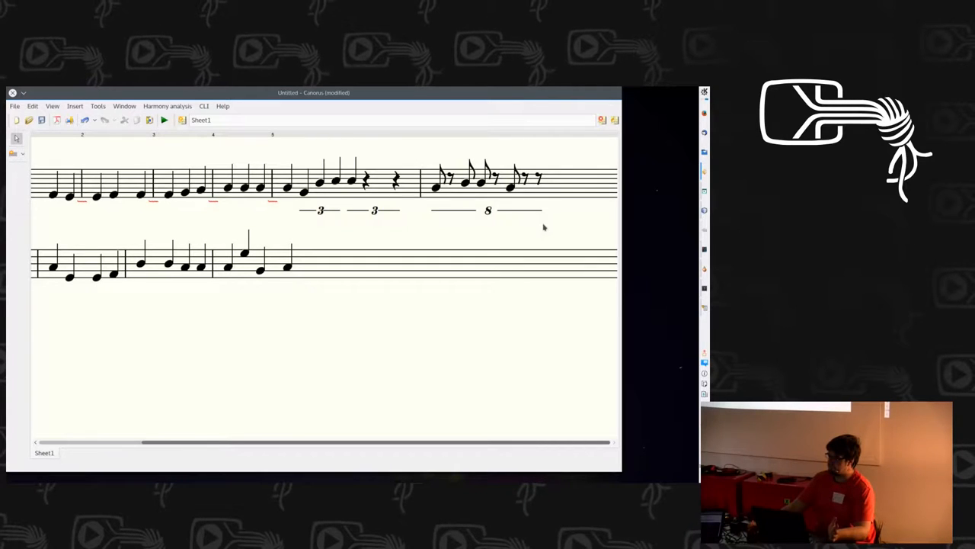
pyautogui.moveTo(548, 227)
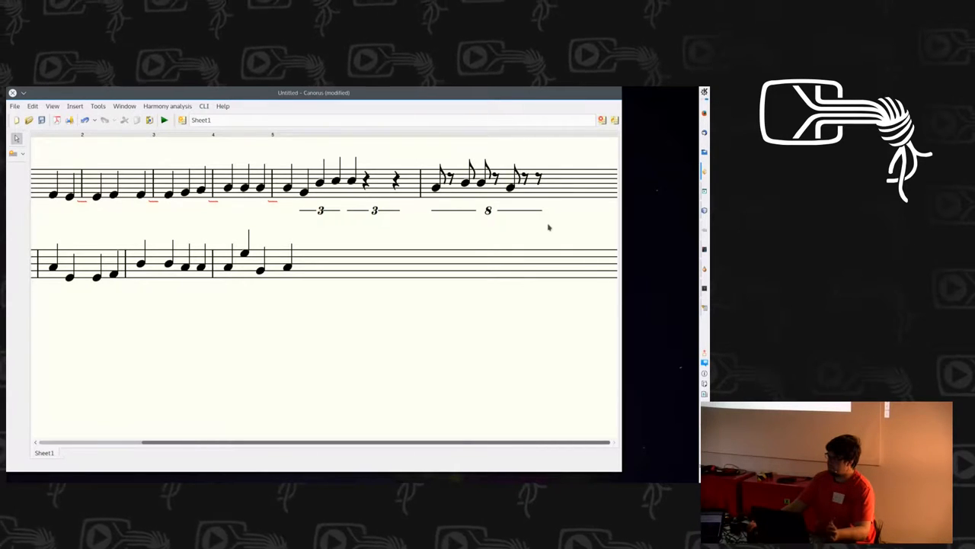
pyautogui.moveTo(576, 222)
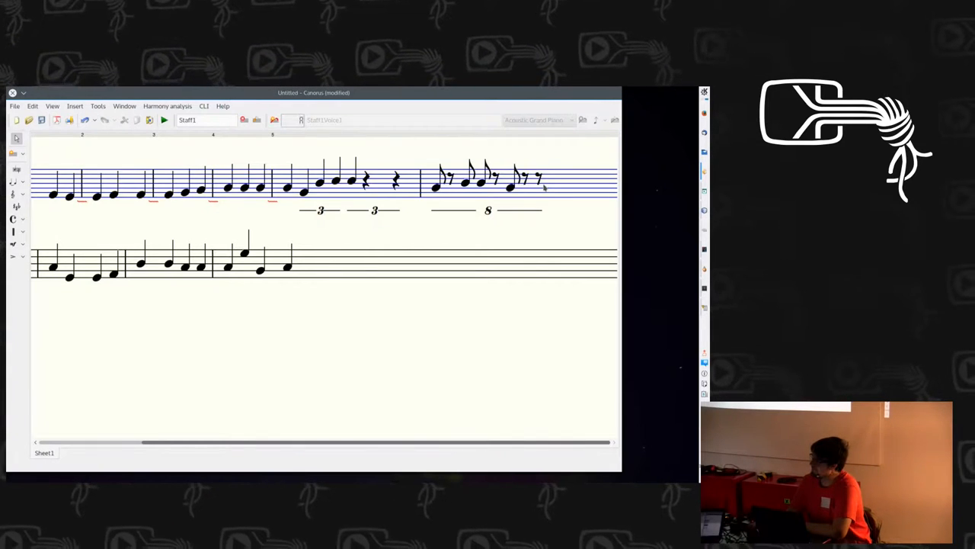
pyautogui.click(222, 107)
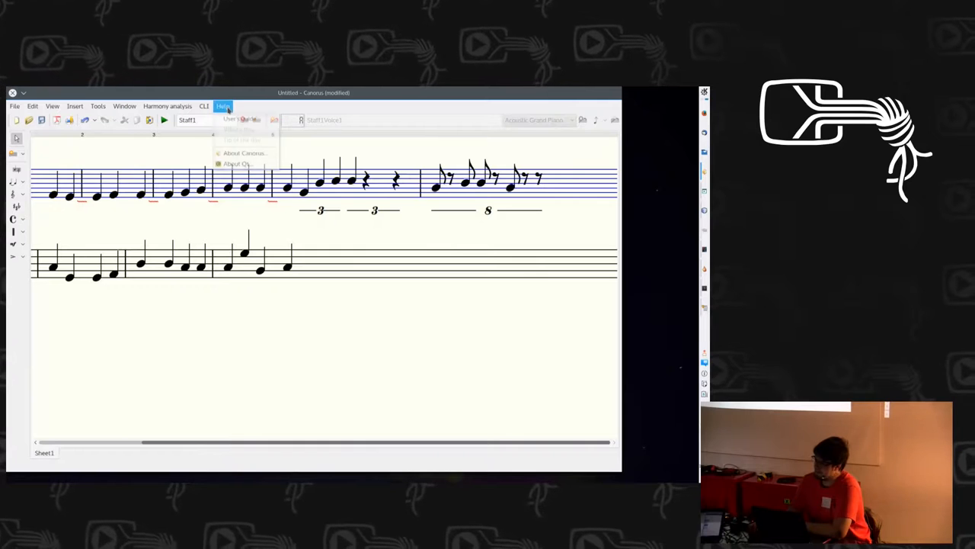
pyautogui.moveTo(243, 153)
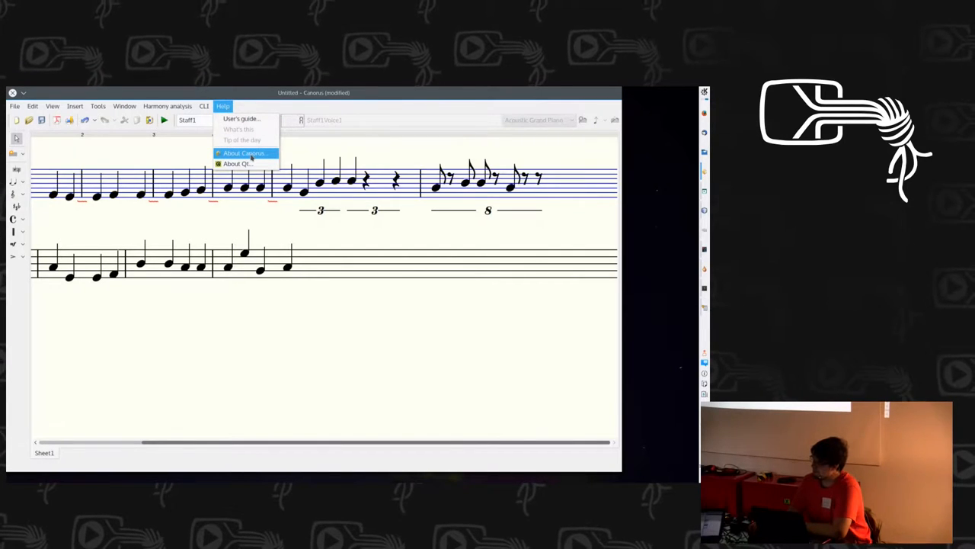
pyautogui.click(243, 152)
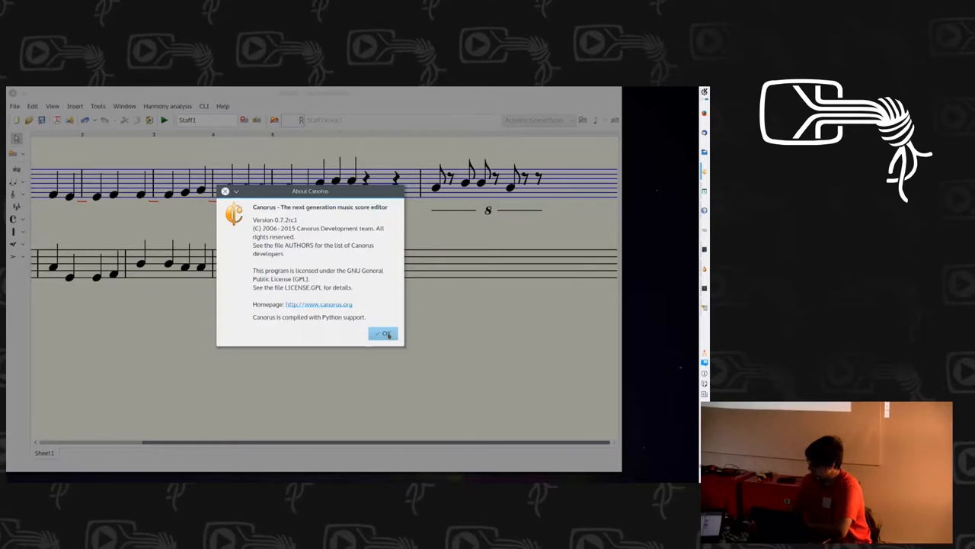
pyautogui.click(384, 334)
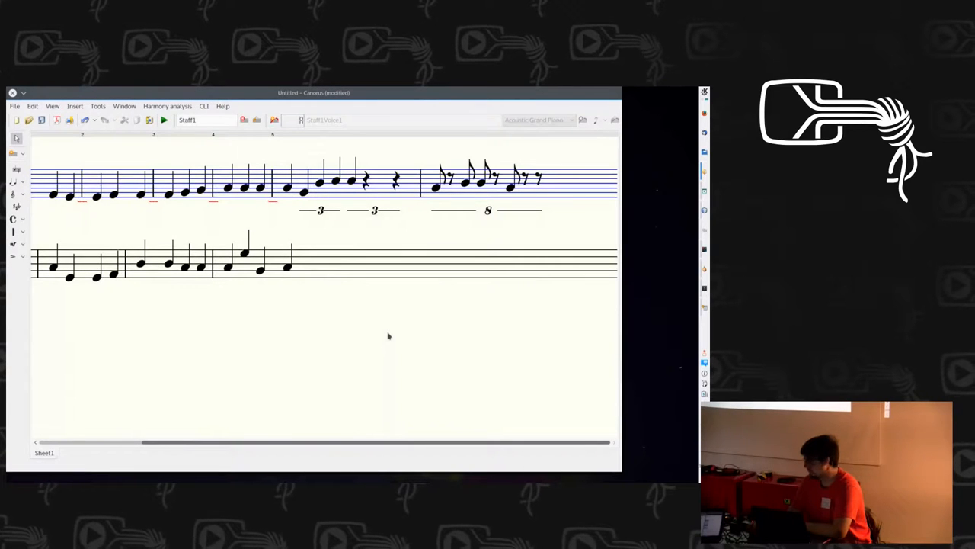